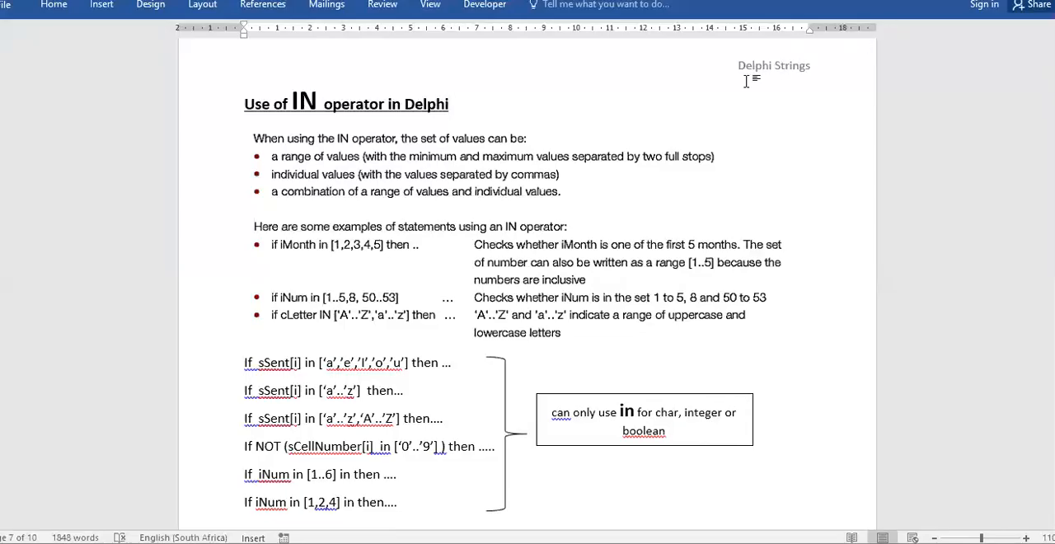
mouse_move(673, 128)
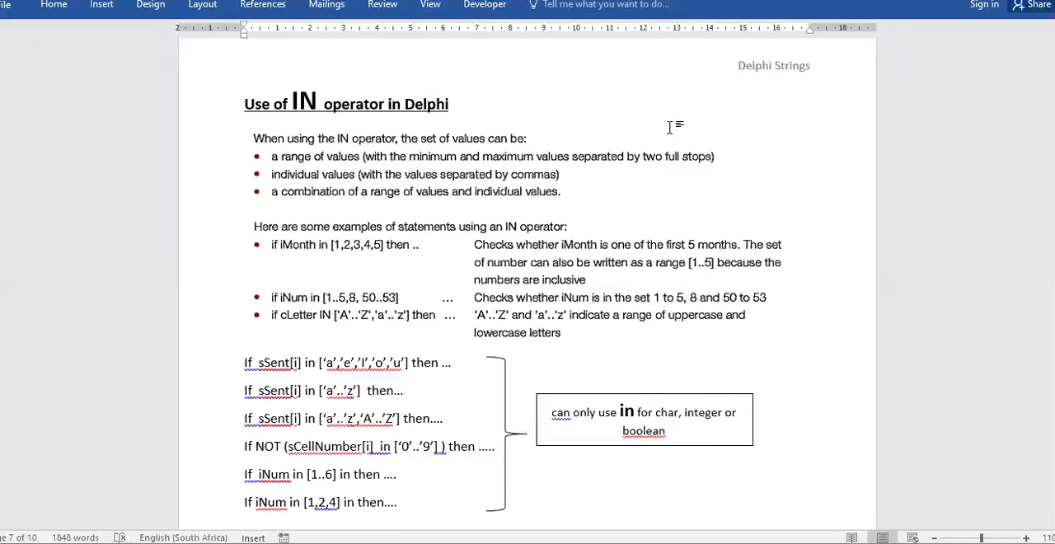
Write the alternative condition if word in ['hello','Hi'] in the new text box.
left_click(448, 103)
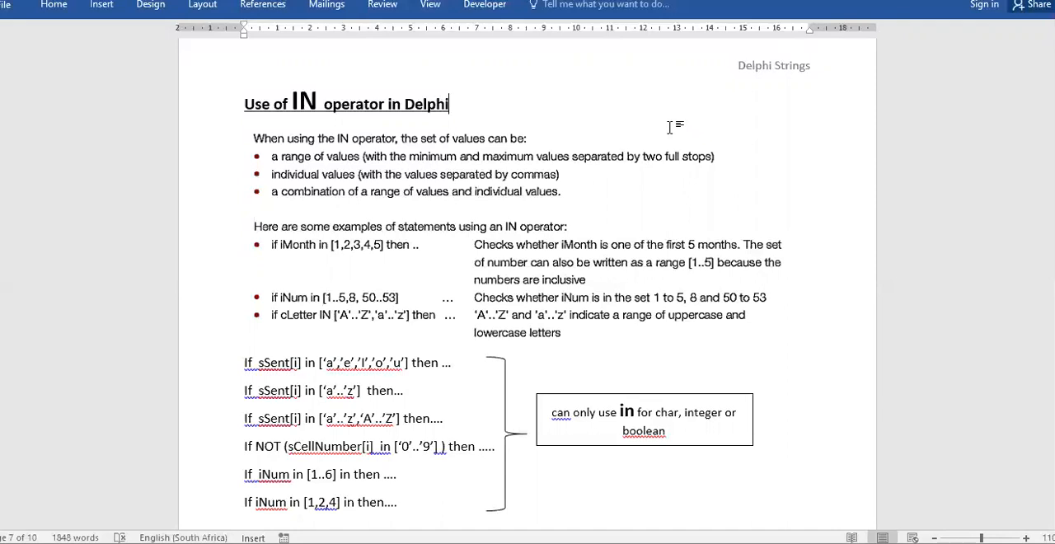
mouse_move(544, 33)
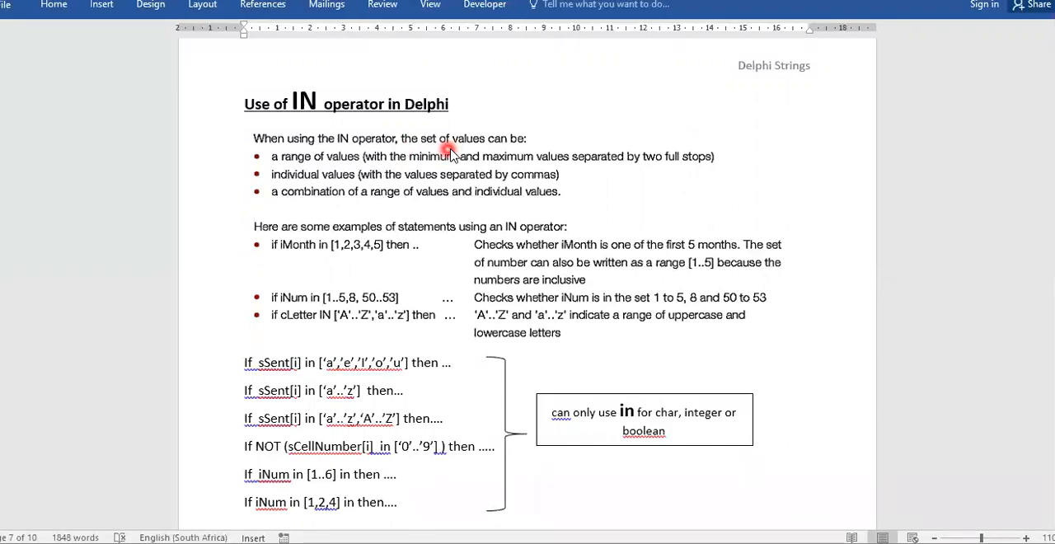
mouse_move(311, 157)
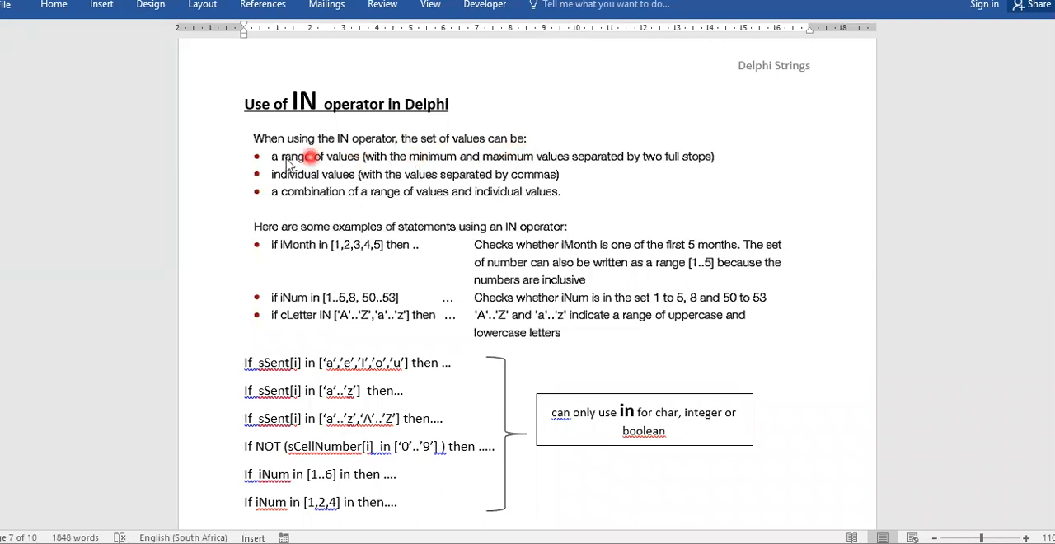
mouse_move(344, 162)
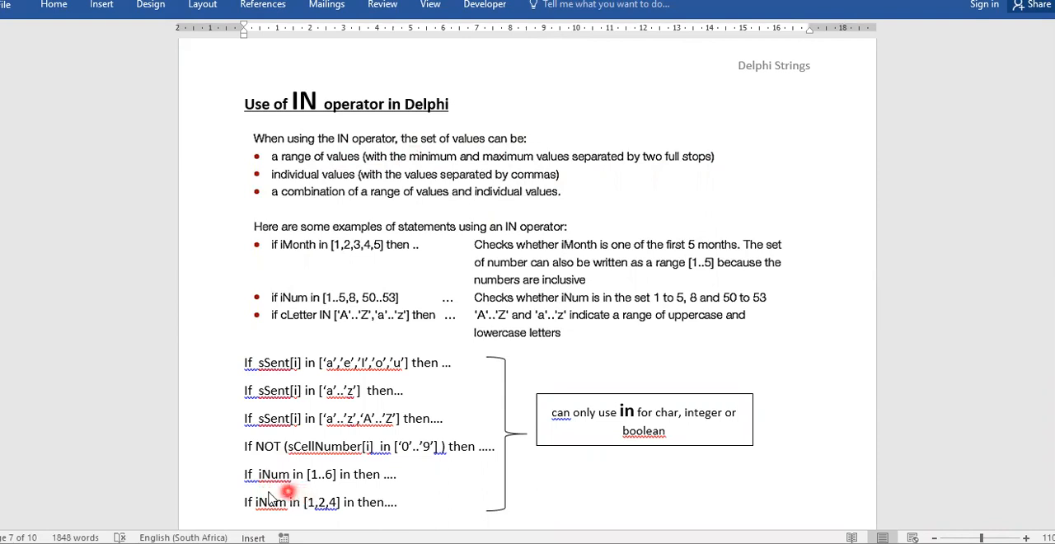
mouse_move(311, 493)
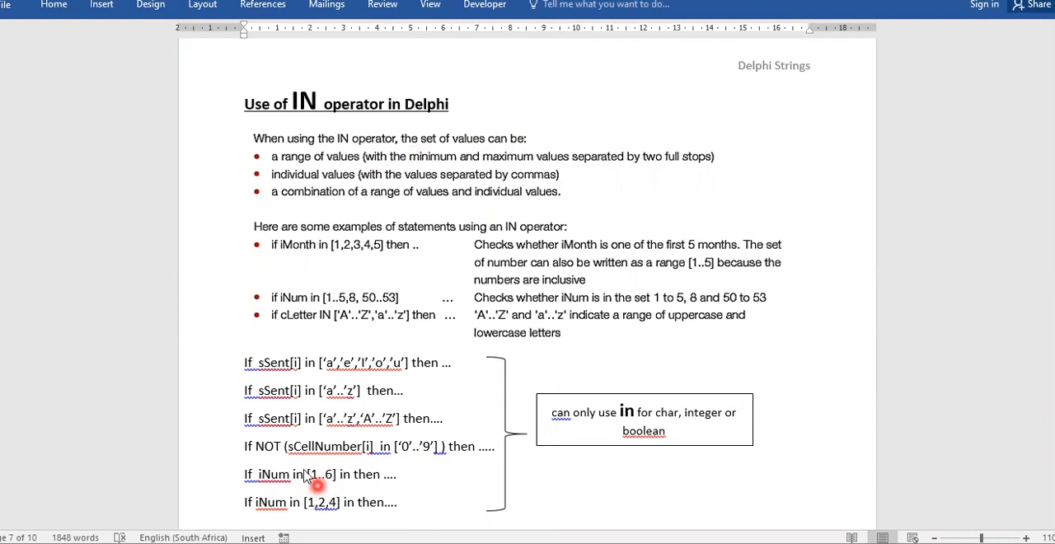
mouse_move(629, 168)
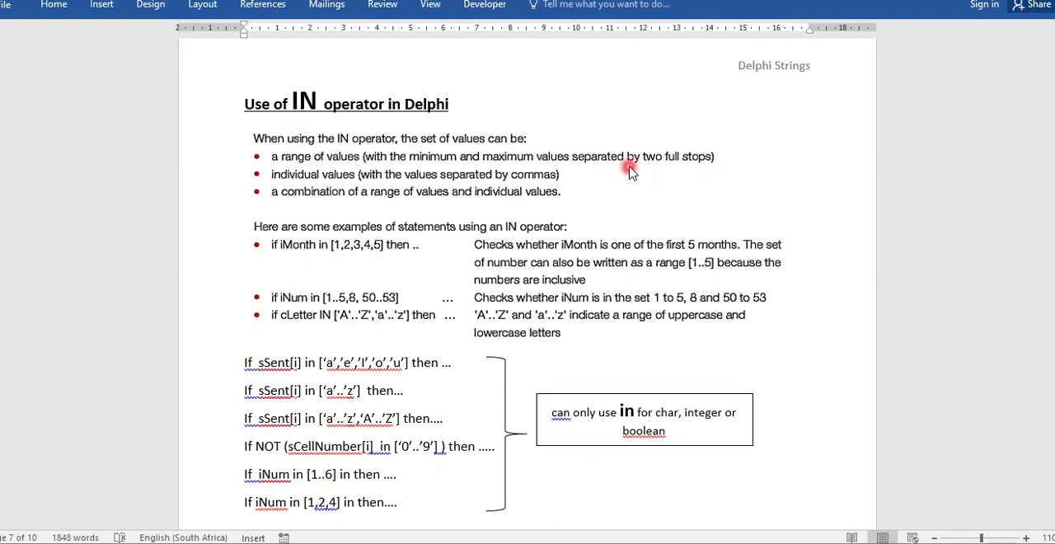
mouse_move(267, 182)
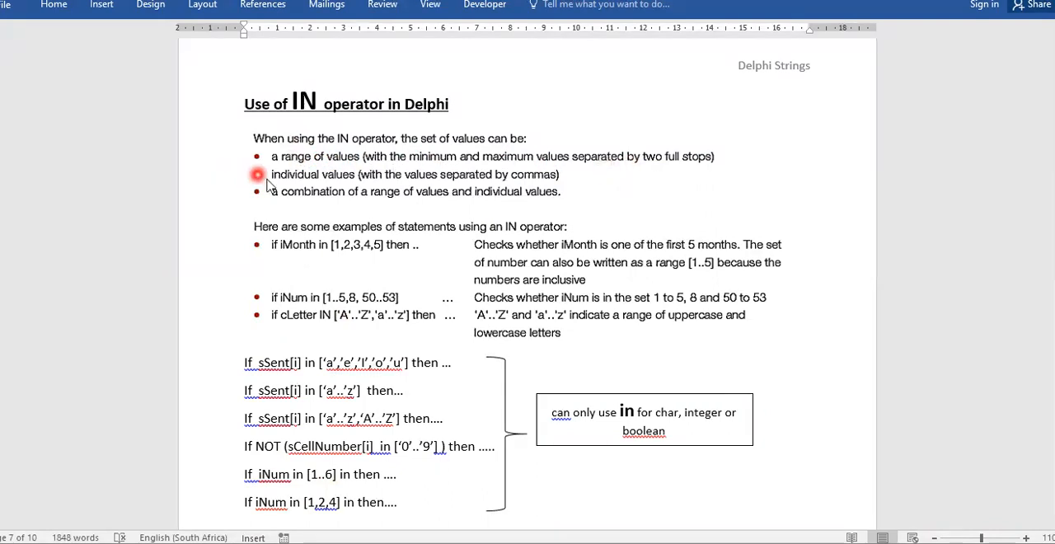
mouse_move(422, 180)
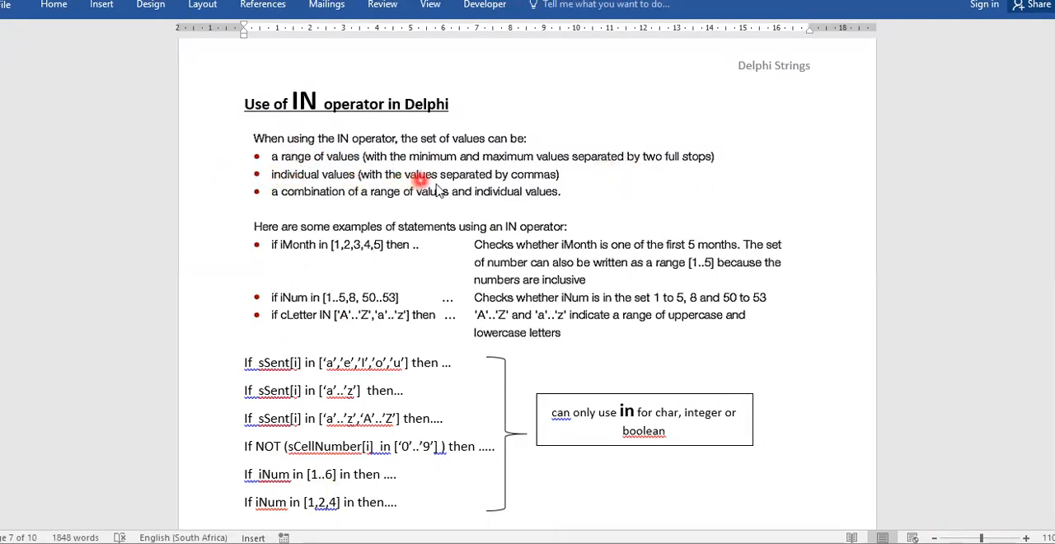
mouse_move(286, 272)
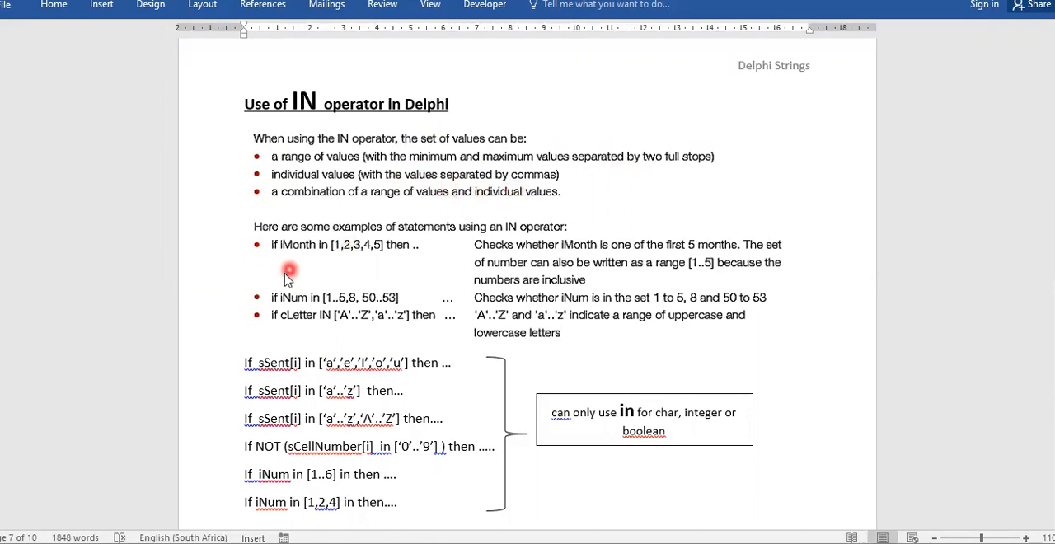
mouse_move(283, 270)
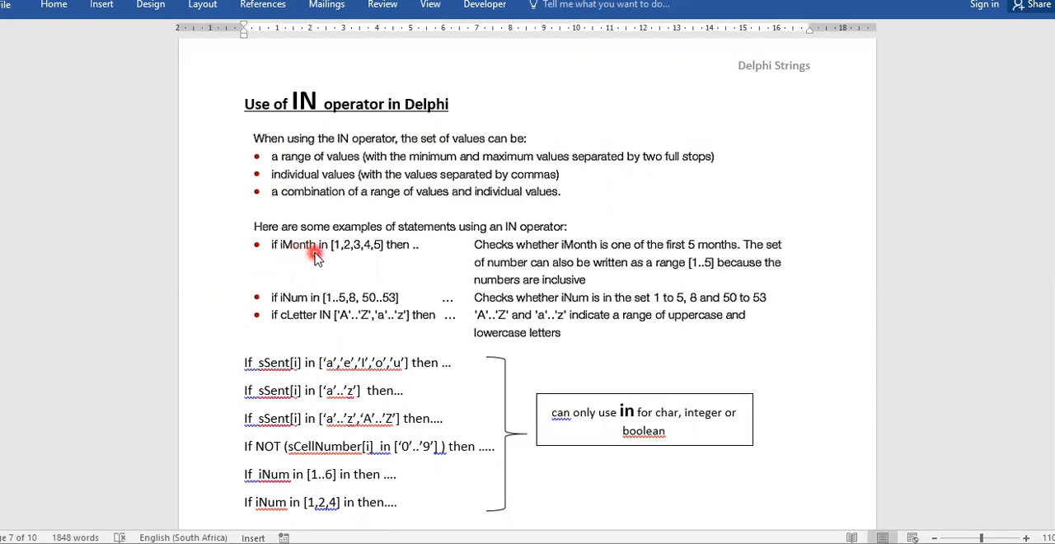
mouse_move(365, 262)
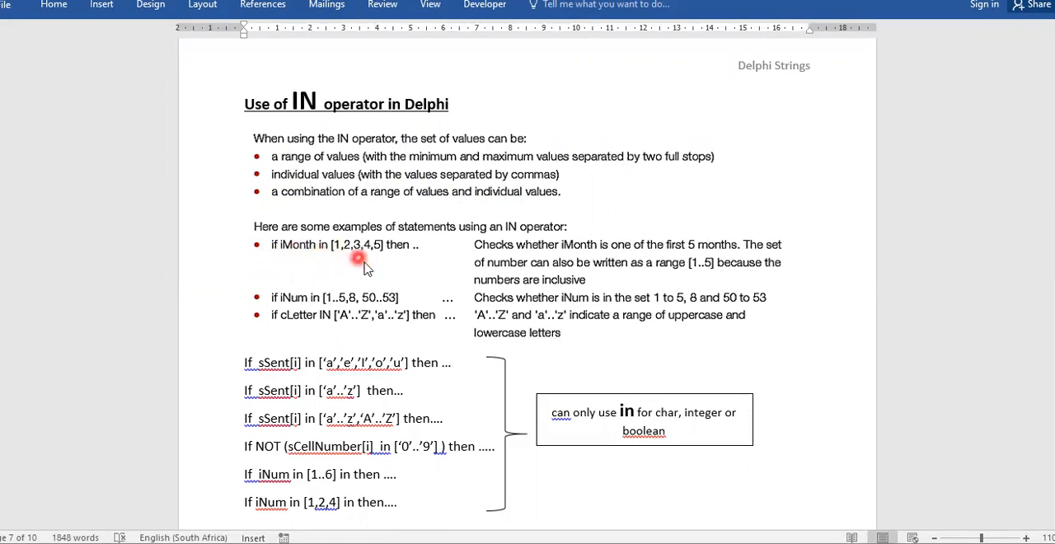
mouse_move(362, 264)
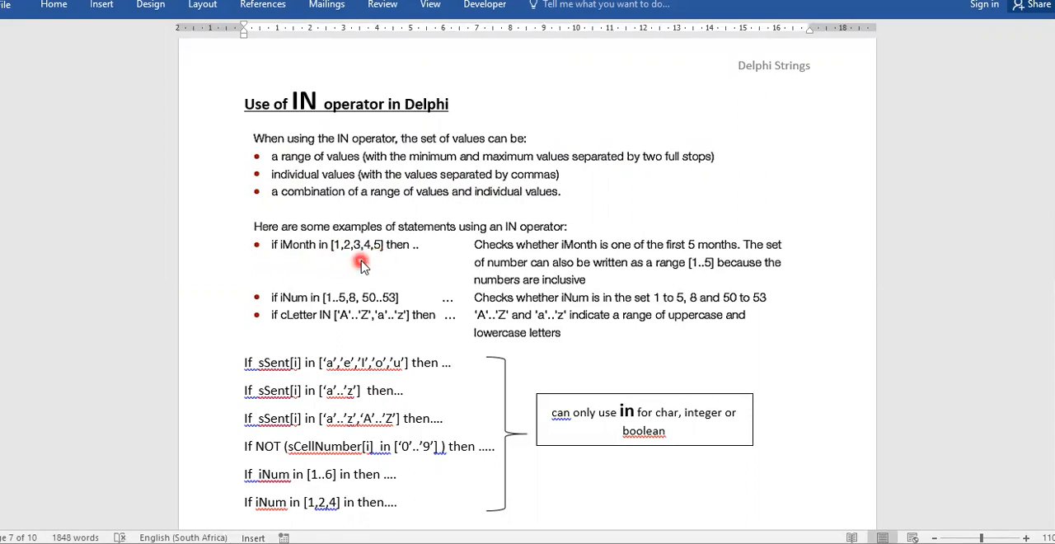
mouse_move(316, 514)
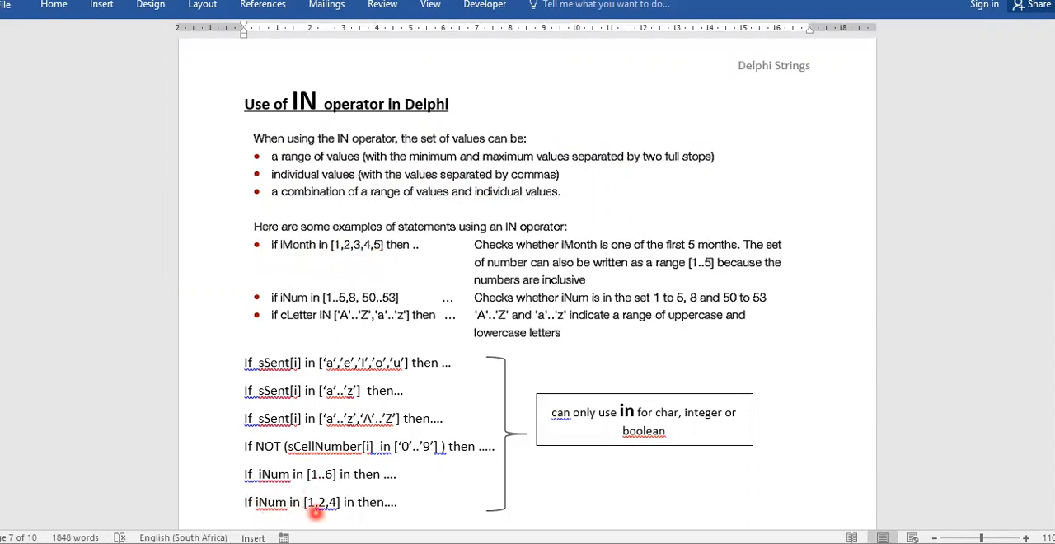
mouse_move(348, 512)
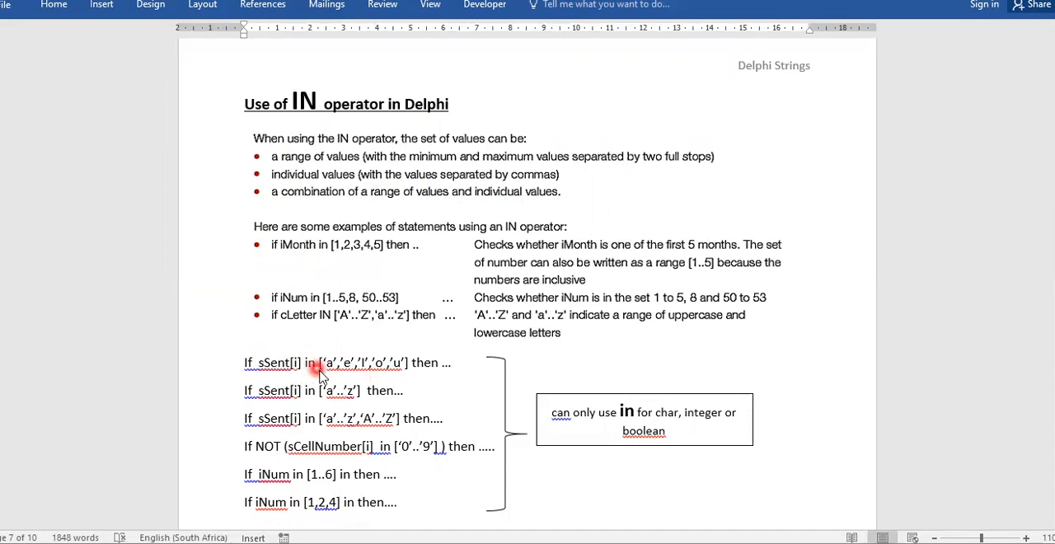
mouse_move(346, 381)
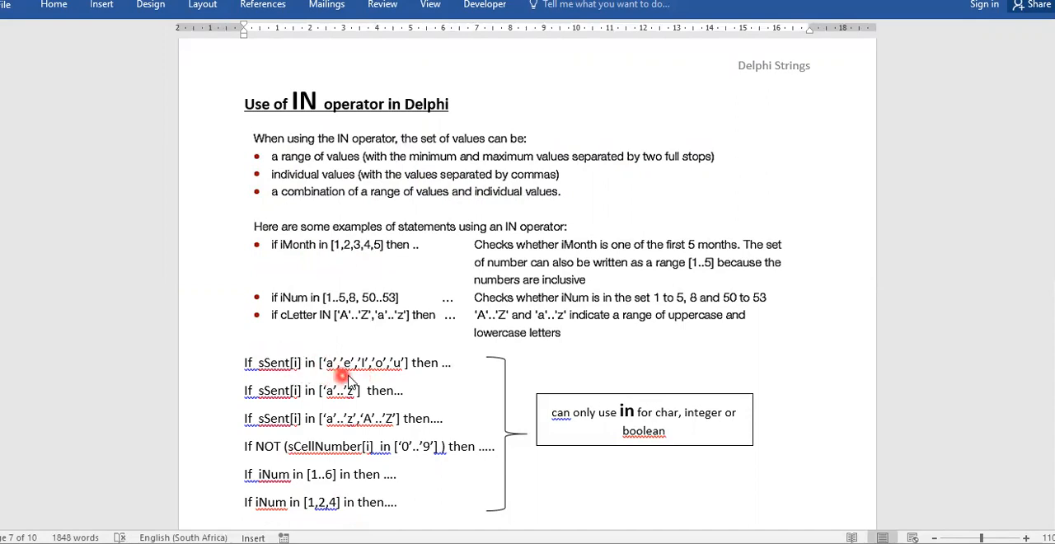
mouse_move(402, 377)
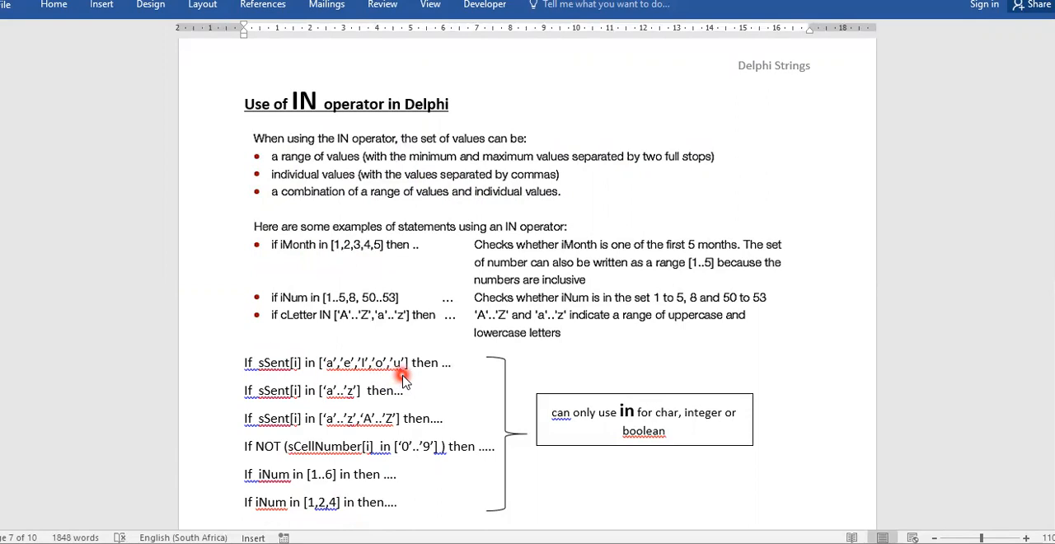
mouse_move(343, 157)
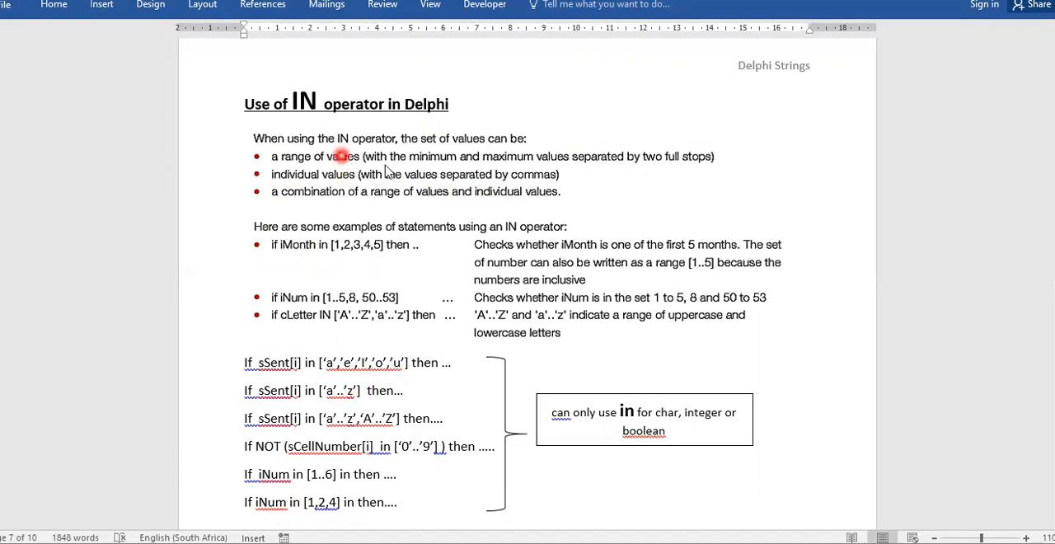
mouse_move(336, 404)
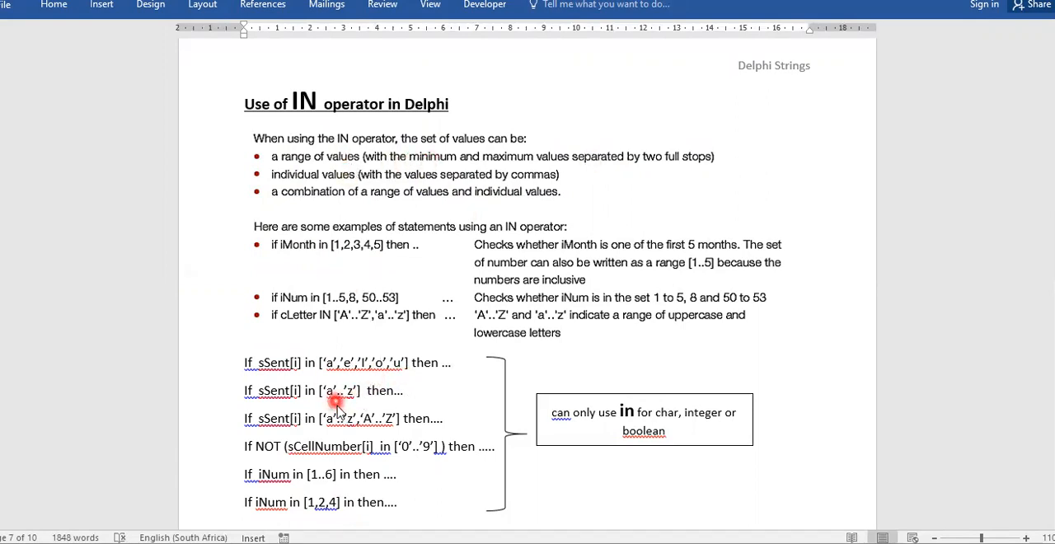
mouse_move(355, 402)
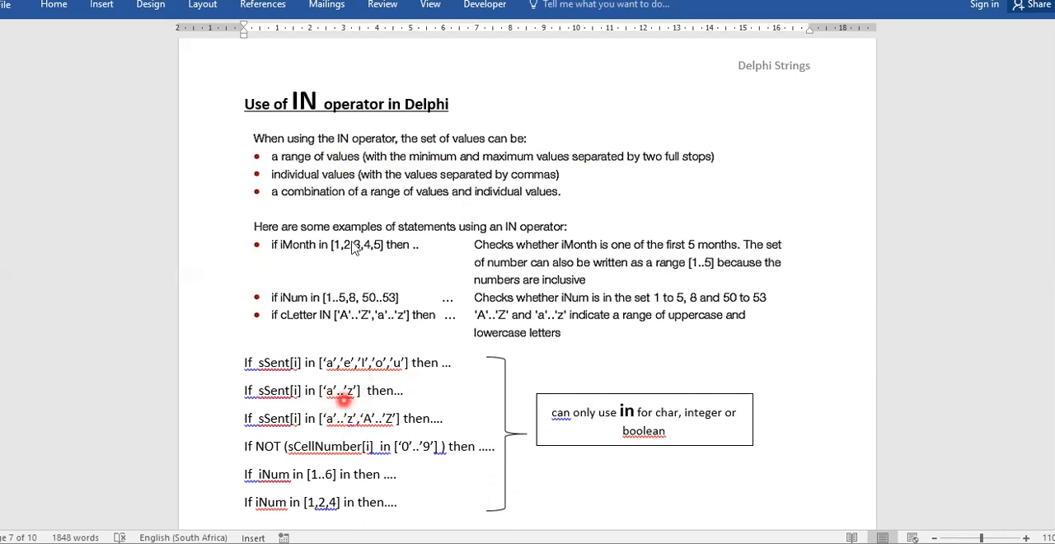
mouse_move(530, 213)
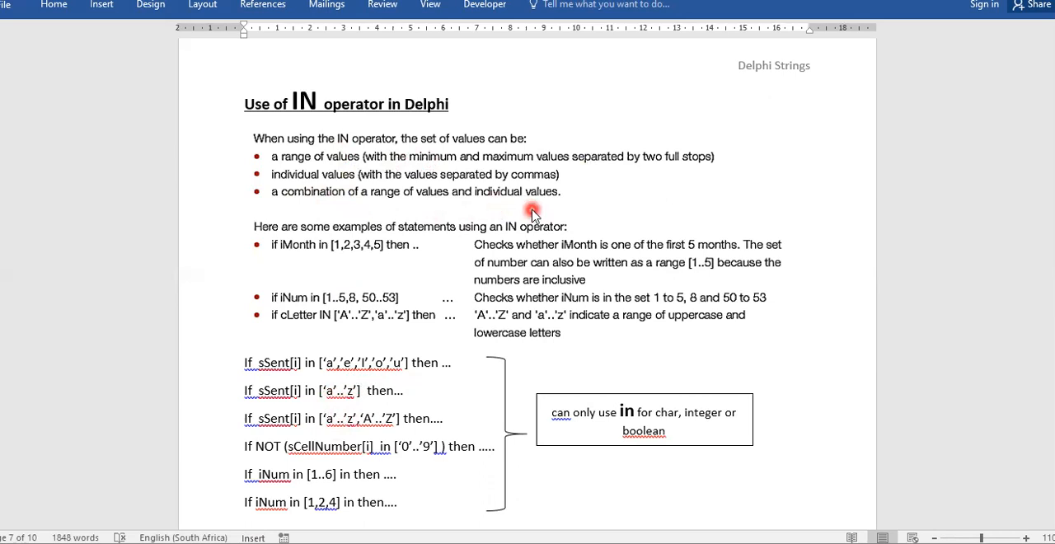
mouse_move(334, 432)
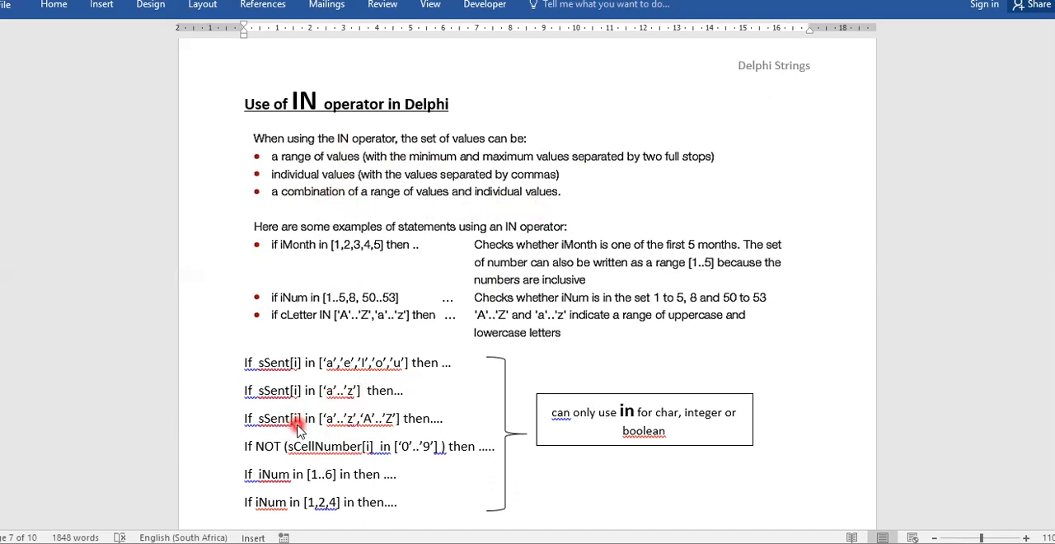
mouse_move(298, 415)
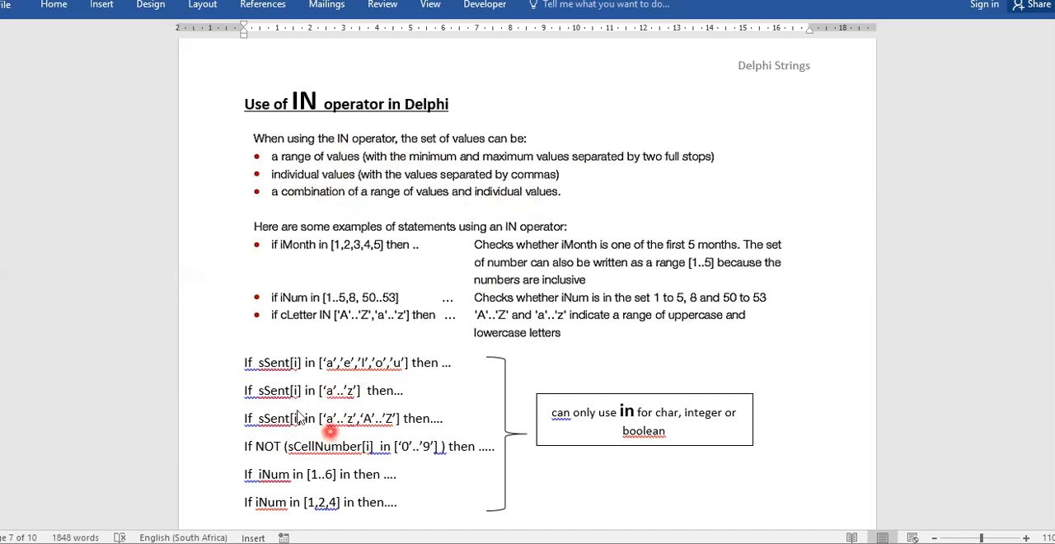
mouse_move(322, 432)
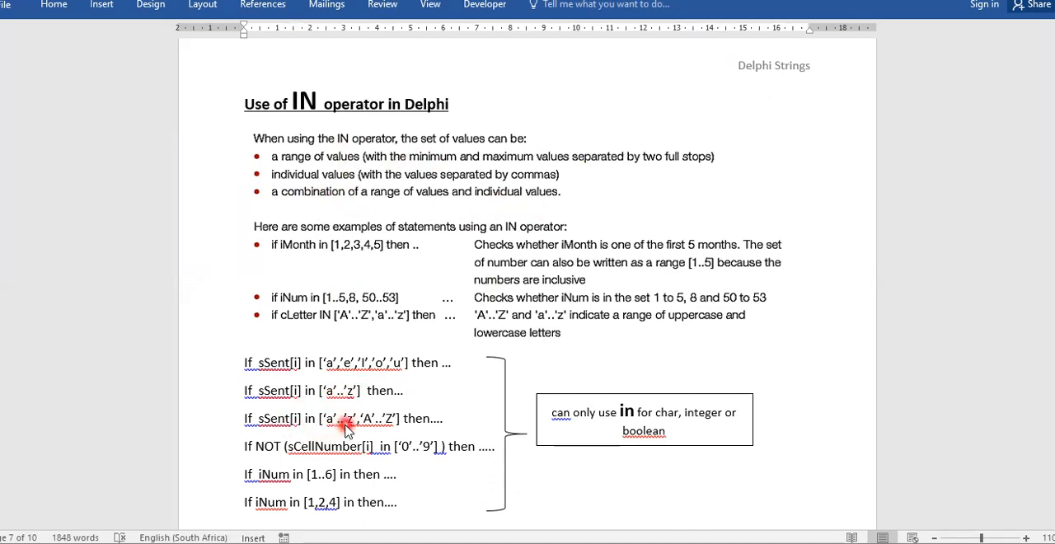
mouse_move(381, 432)
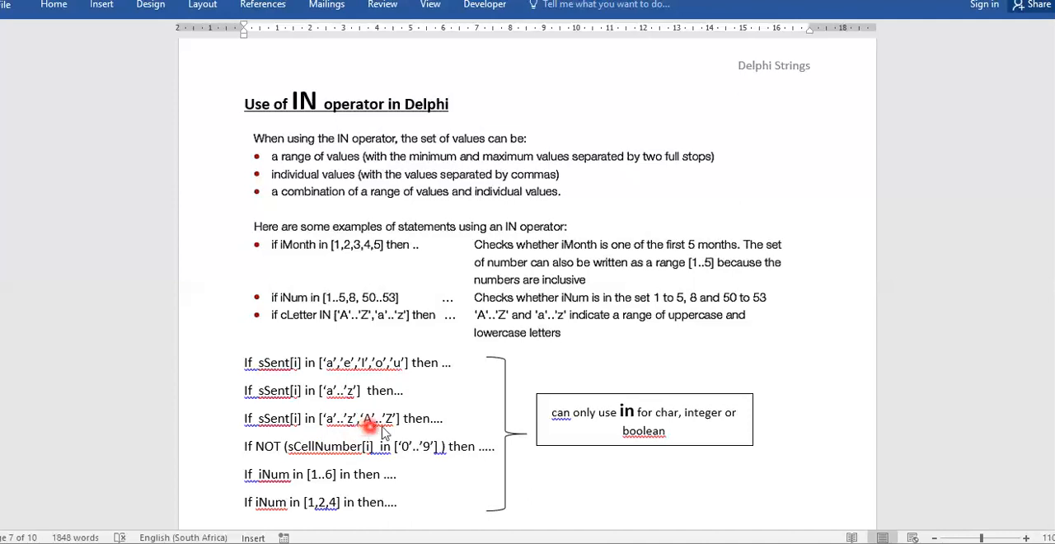
mouse_move(369, 402)
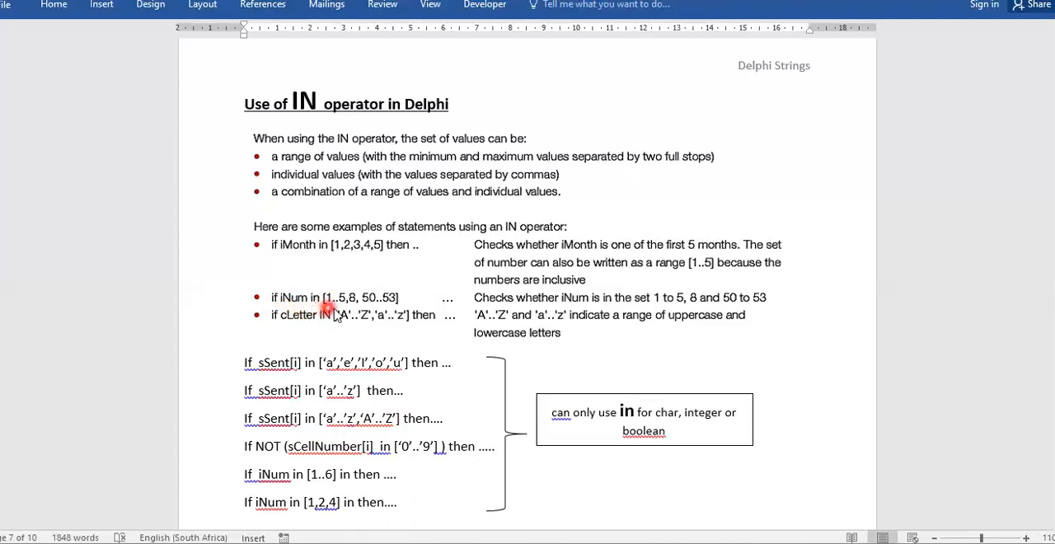
mouse_move(349, 310)
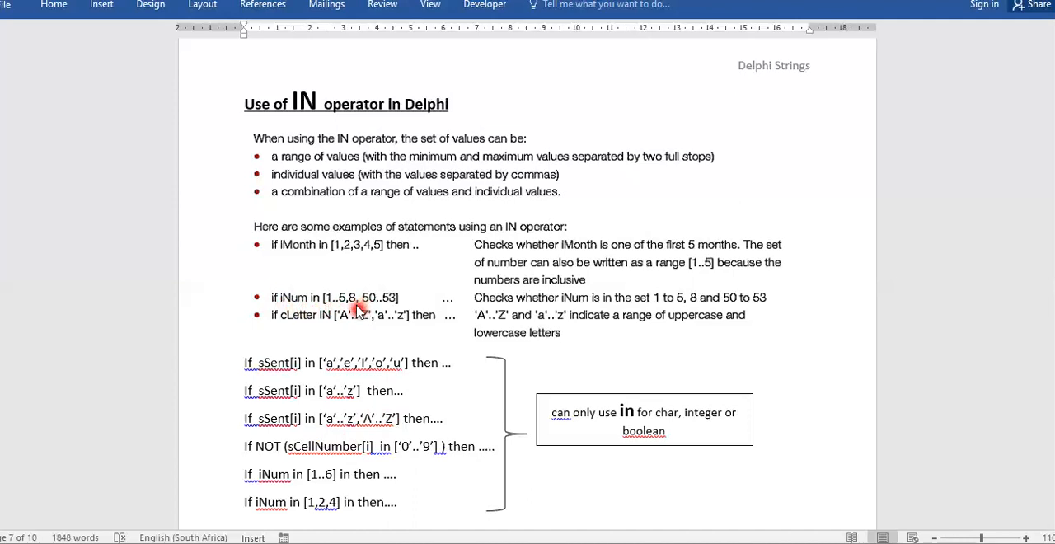
mouse_move(376, 310)
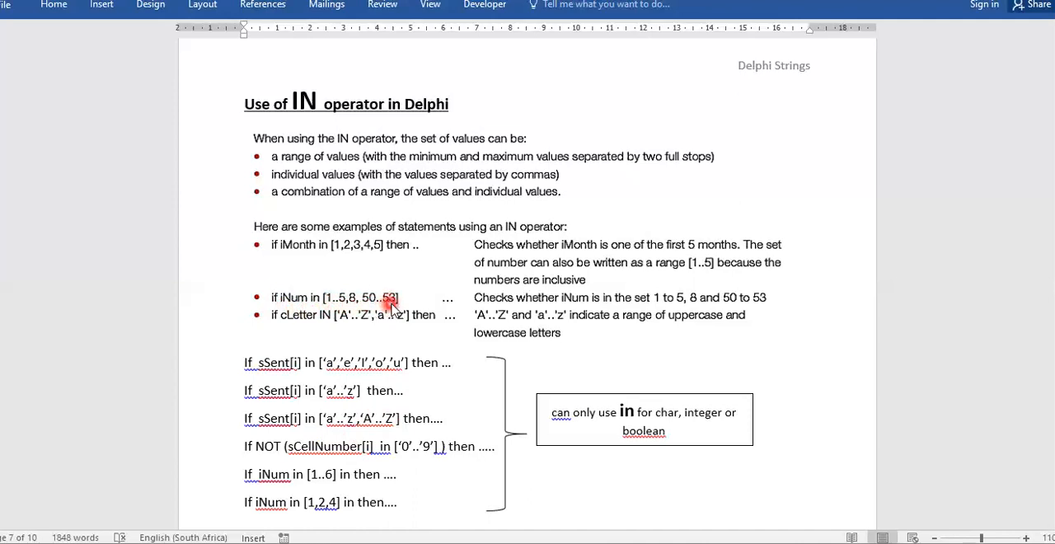
mouse_move(295, 329)
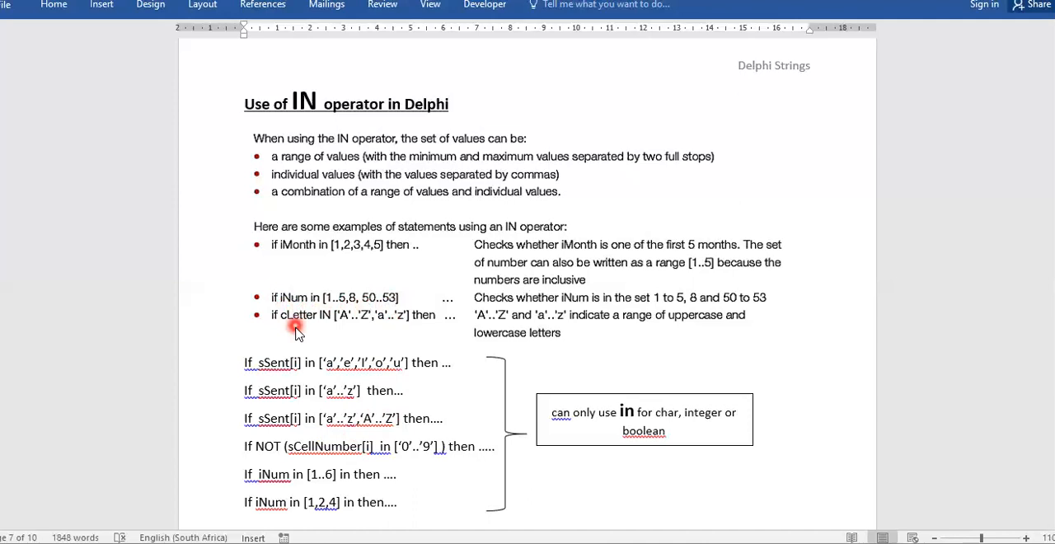
mouse_move(345, 323)
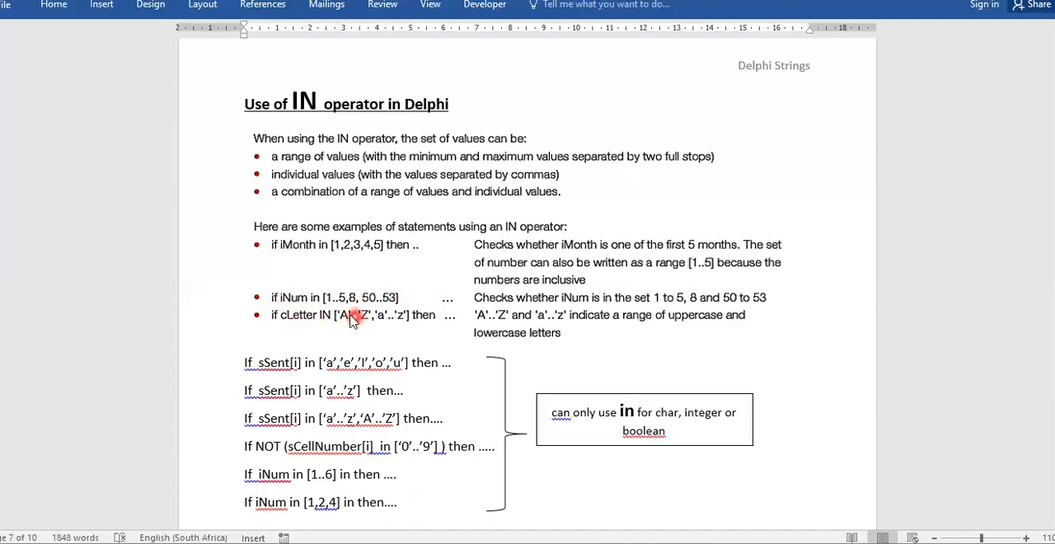
mouse_move(376, 330)
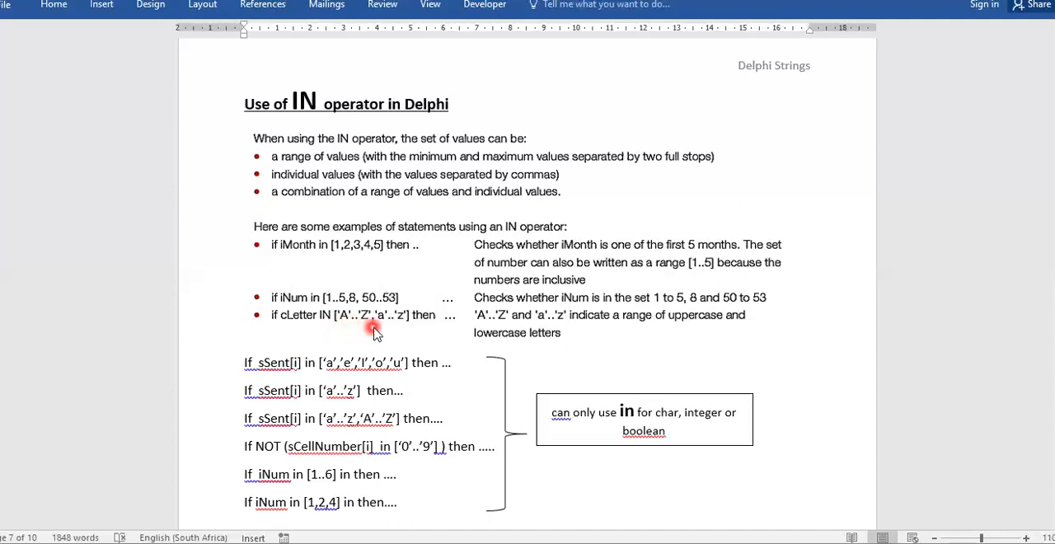
mouse_move(399, 332)
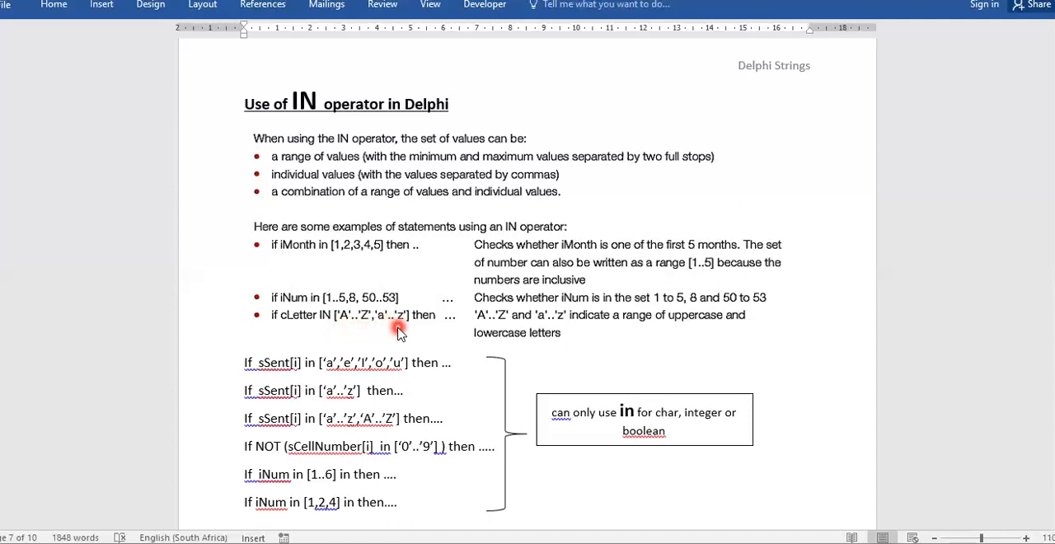
mouse_move(355, 379)
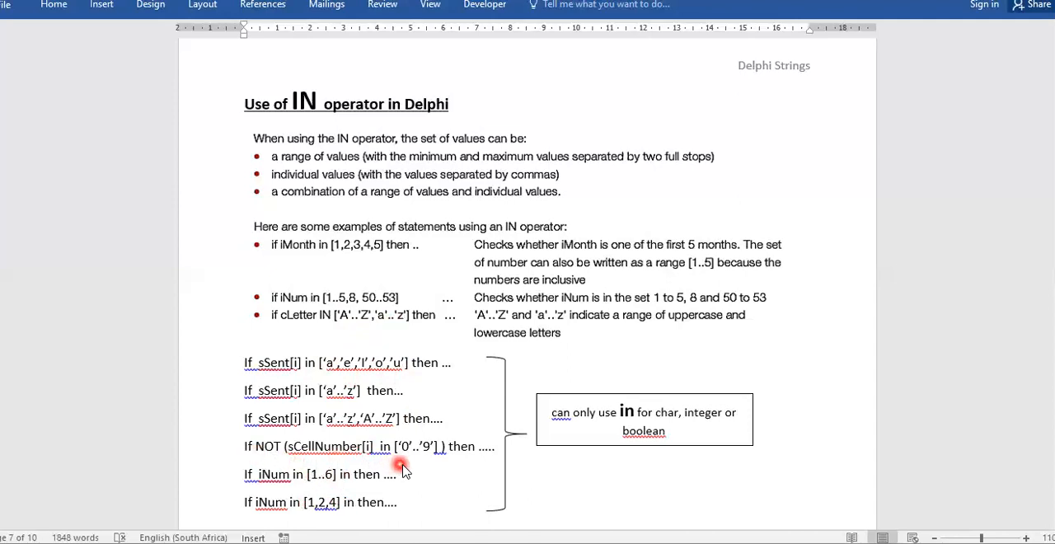
mouse_move(261, 474)
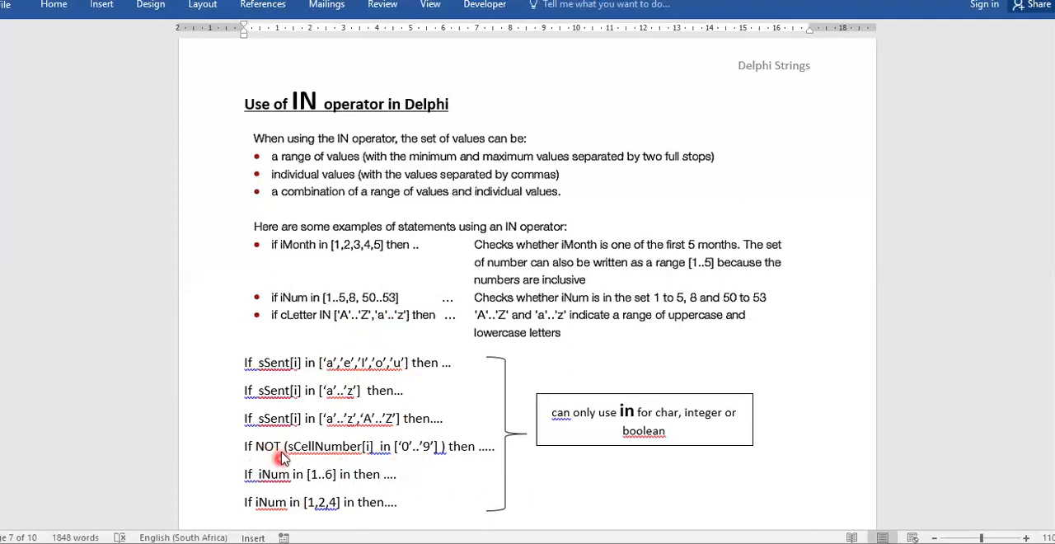
mouse_move(369, 458)
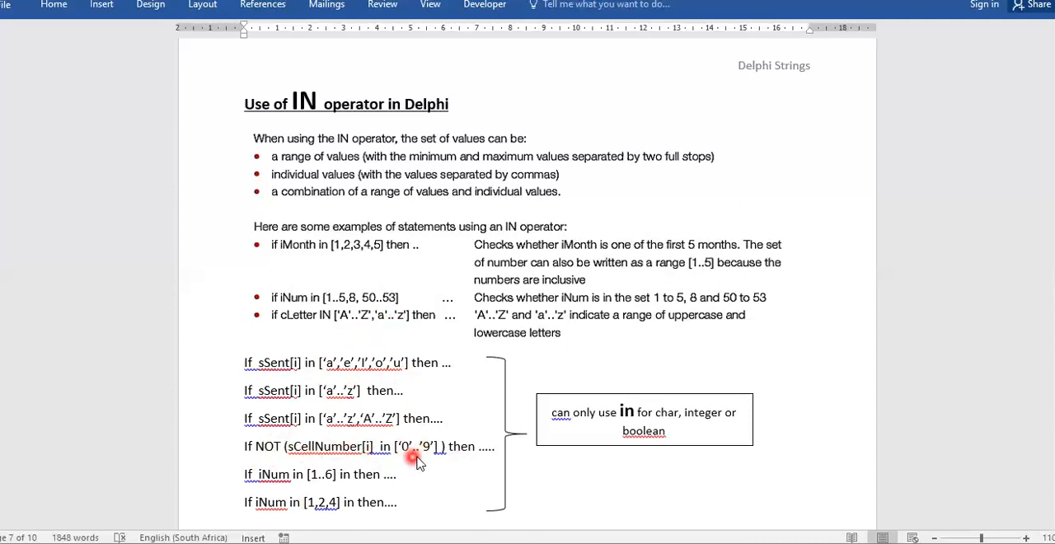
mouse_move(395, 458)
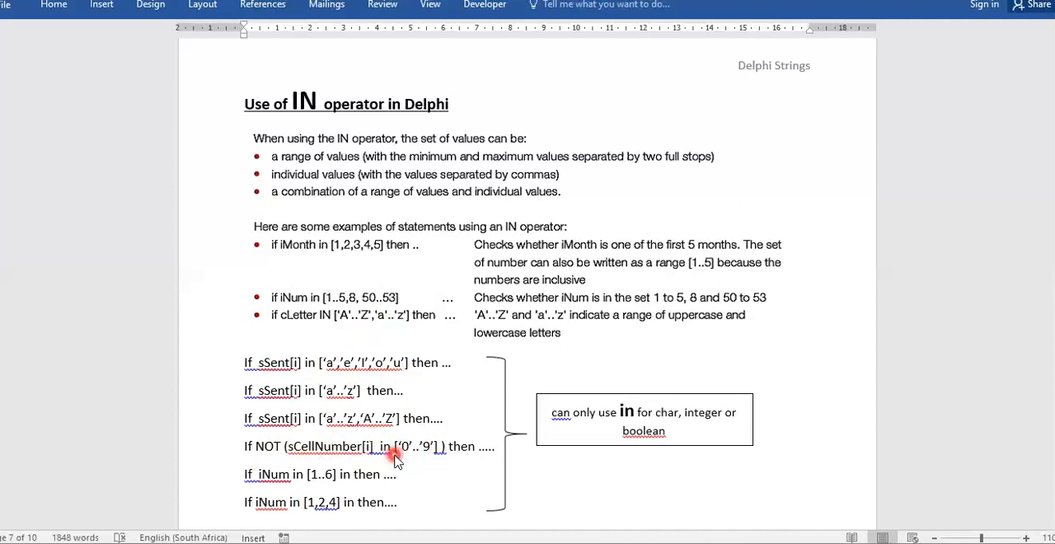
mouse_move(274, 458)
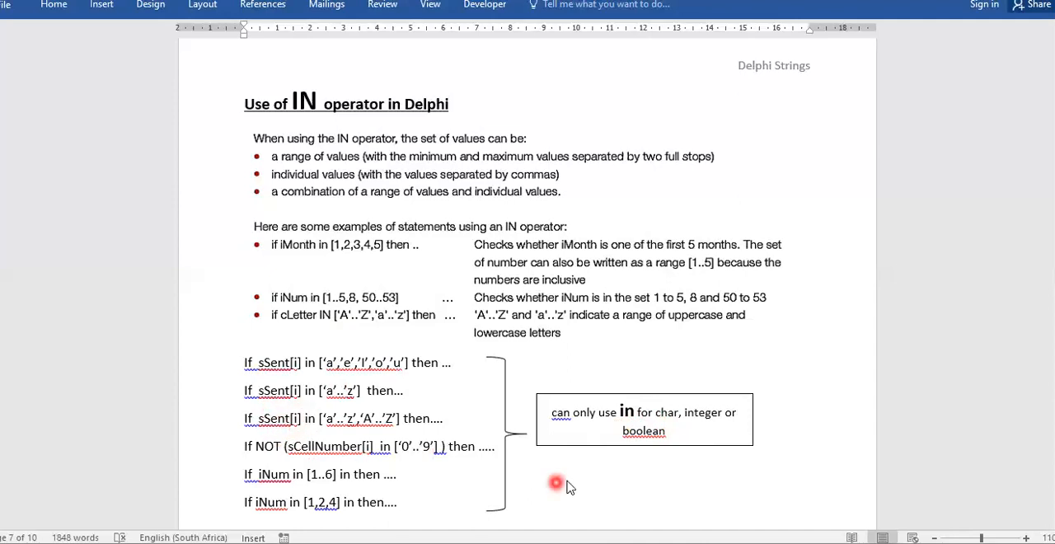
mouse_move(700, 430)
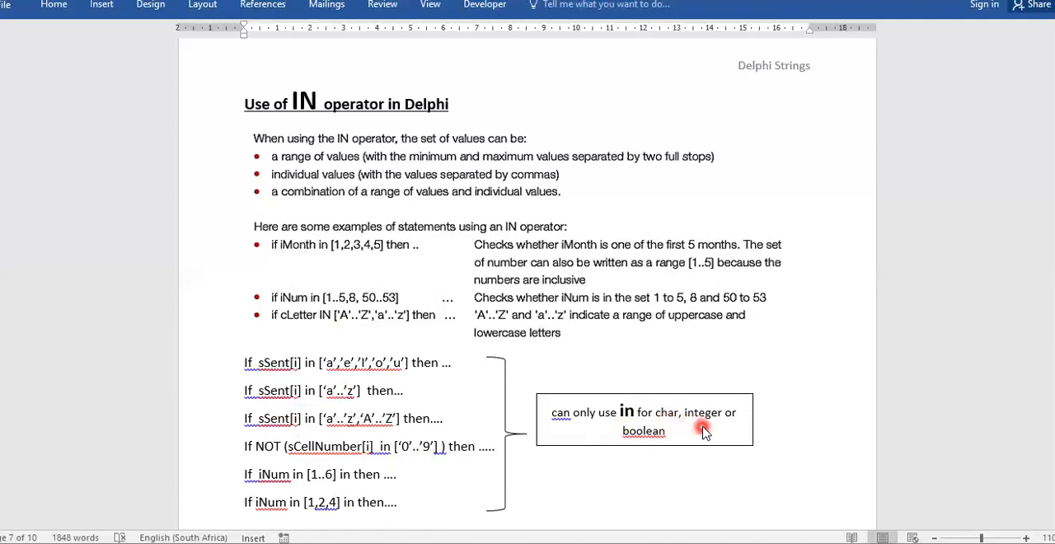
mouse_move(646, 455)
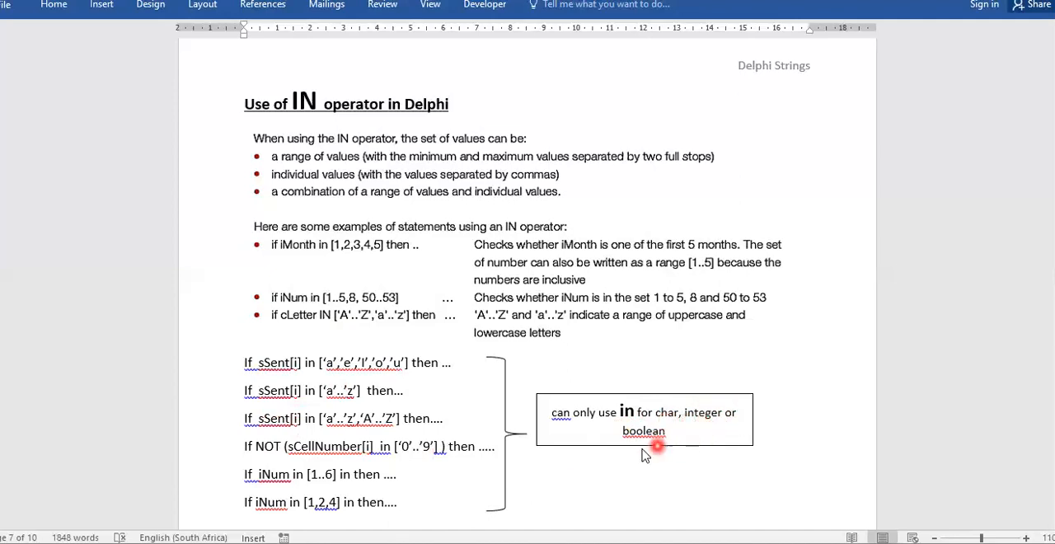
mouse_move(616, 453)
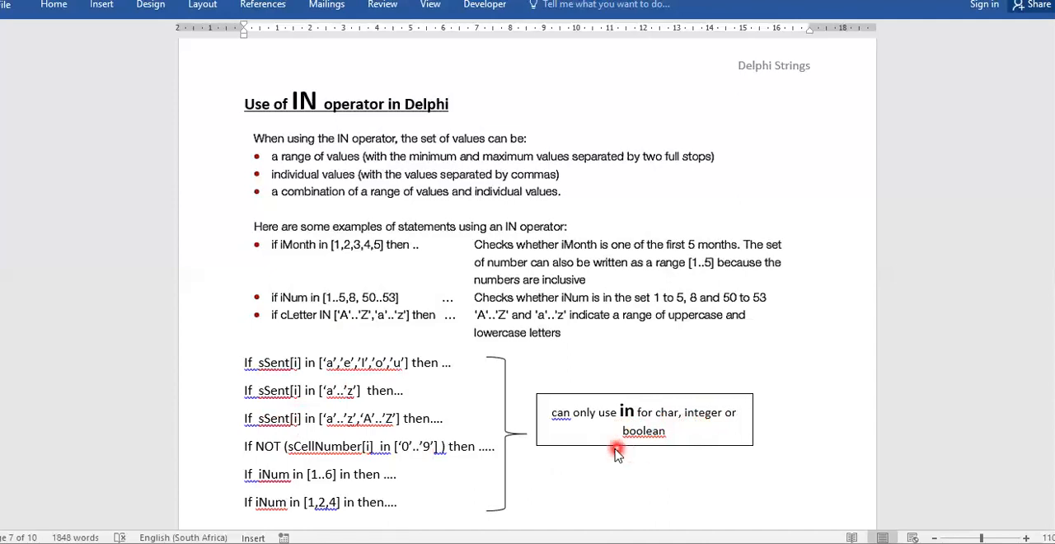
mouse_move(717, 459)
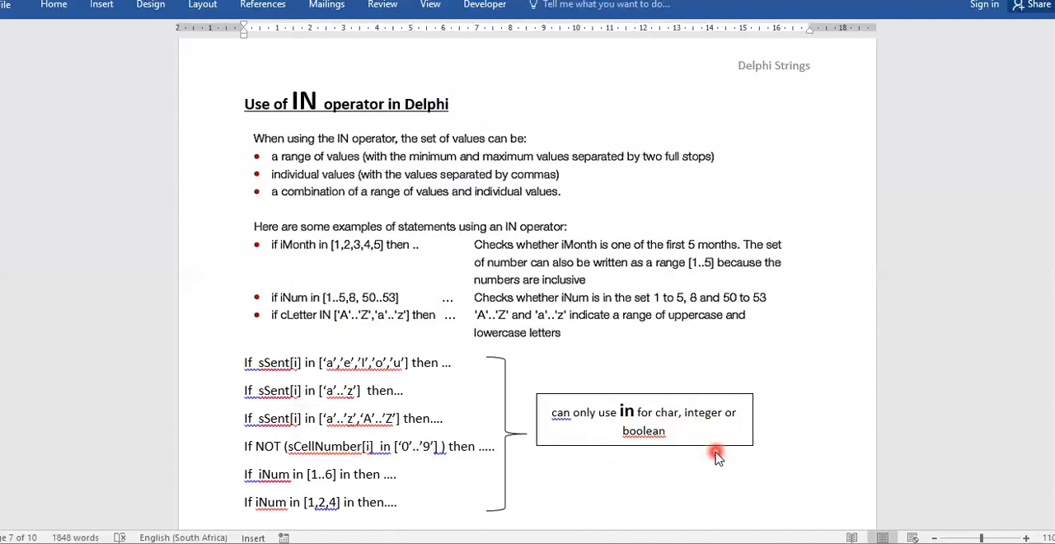
mouse_move(669, 471)
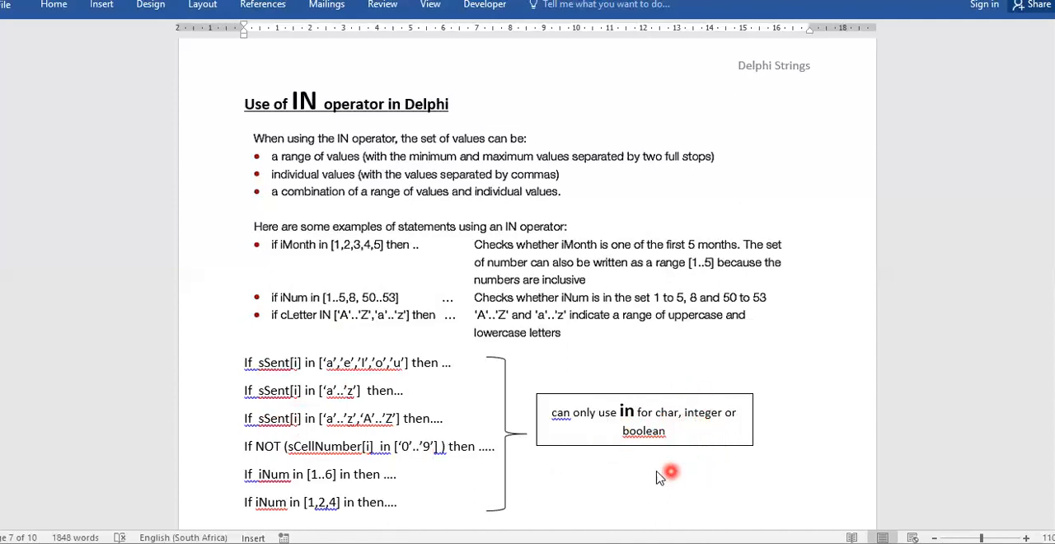
mouse_move(708, 474)
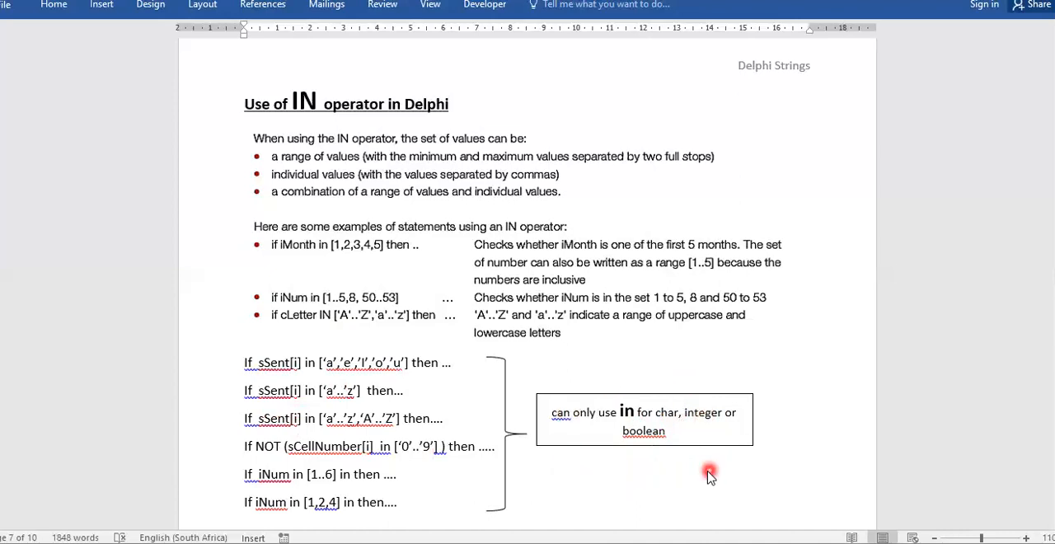
mouse_move(592, 458)
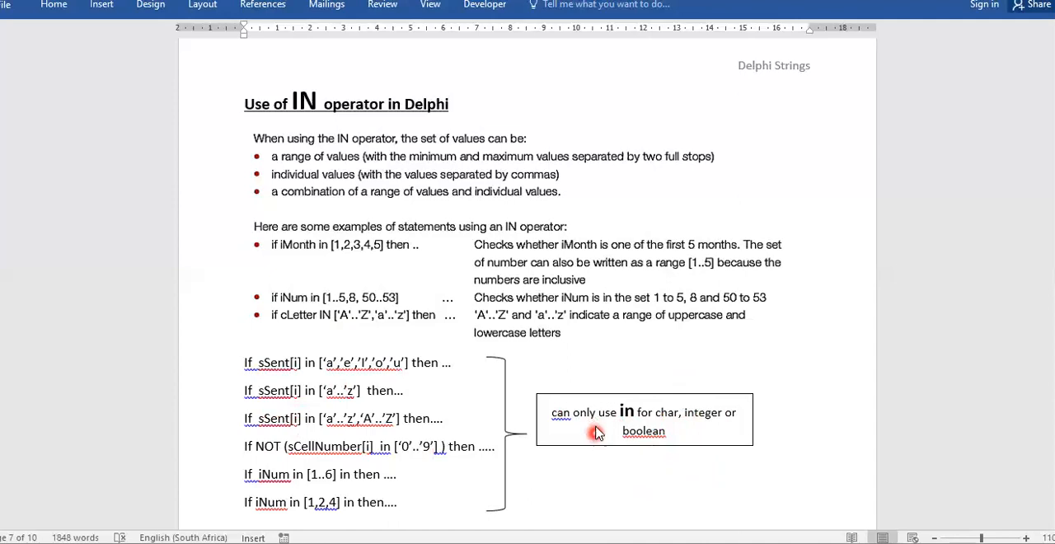
mouse_move(328, 373)
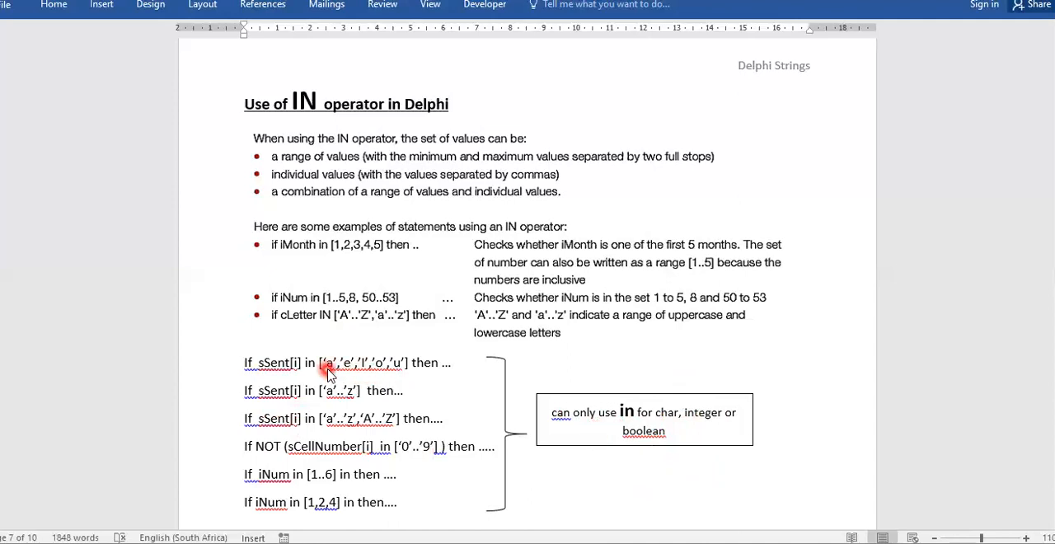
mouse_move(343, 382)
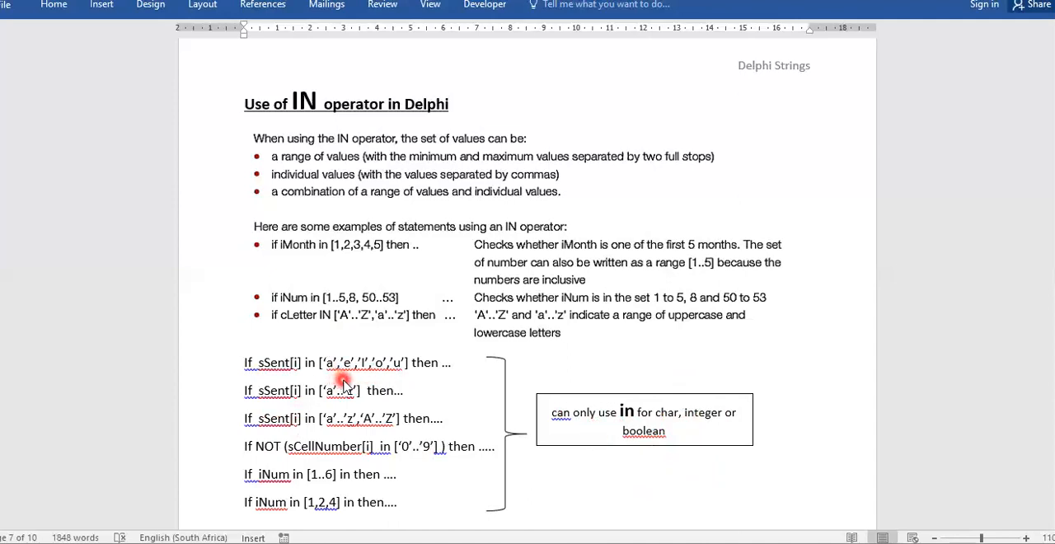
mouse_move(312, 491)
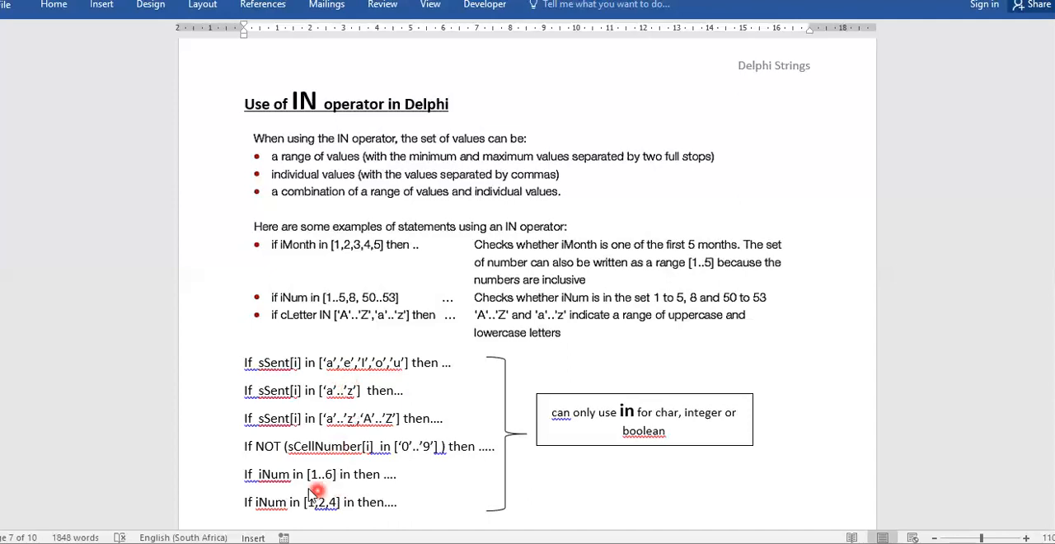
mouse_move(331, 488)
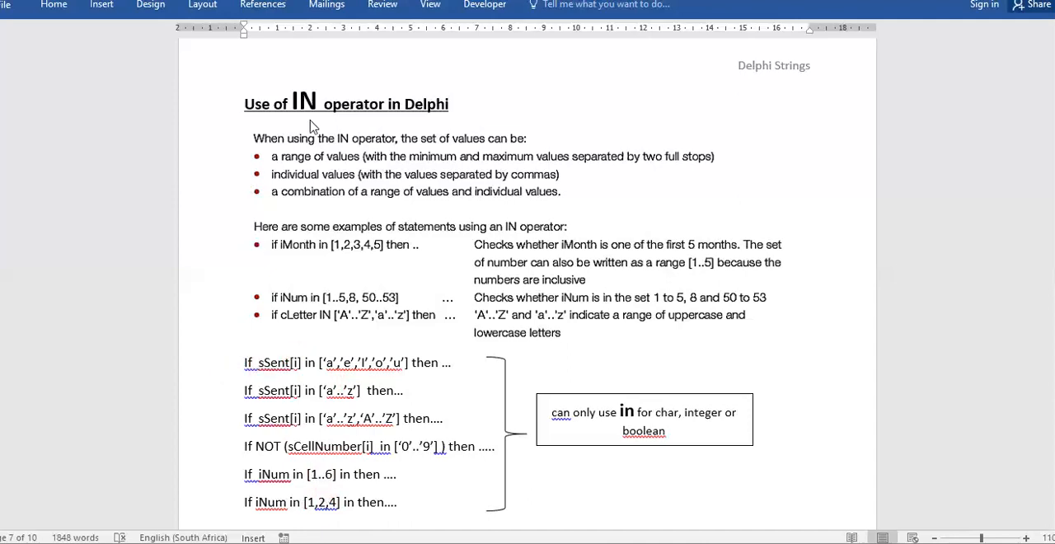
mouse_move(518, 260)
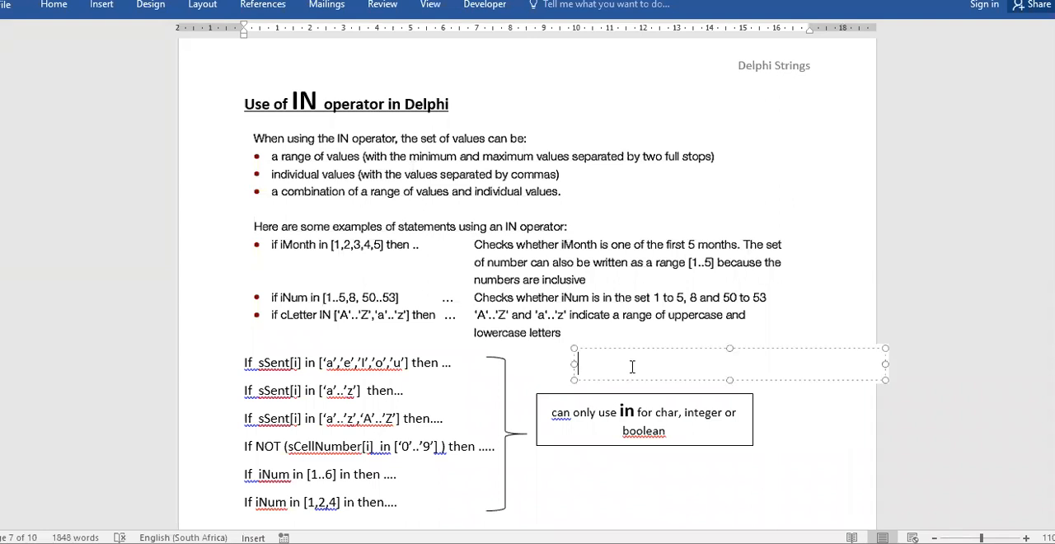
type("is")
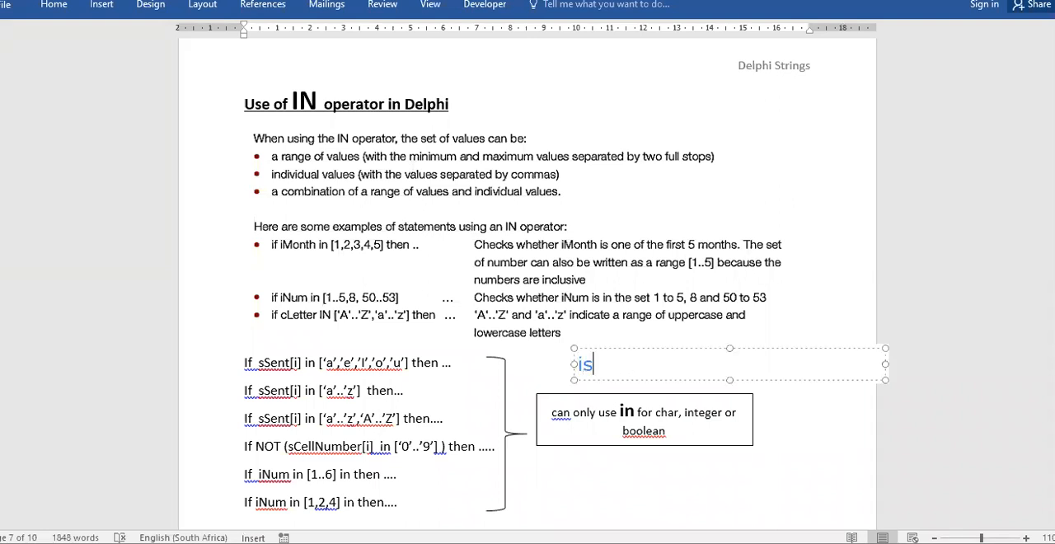
type("if wor")
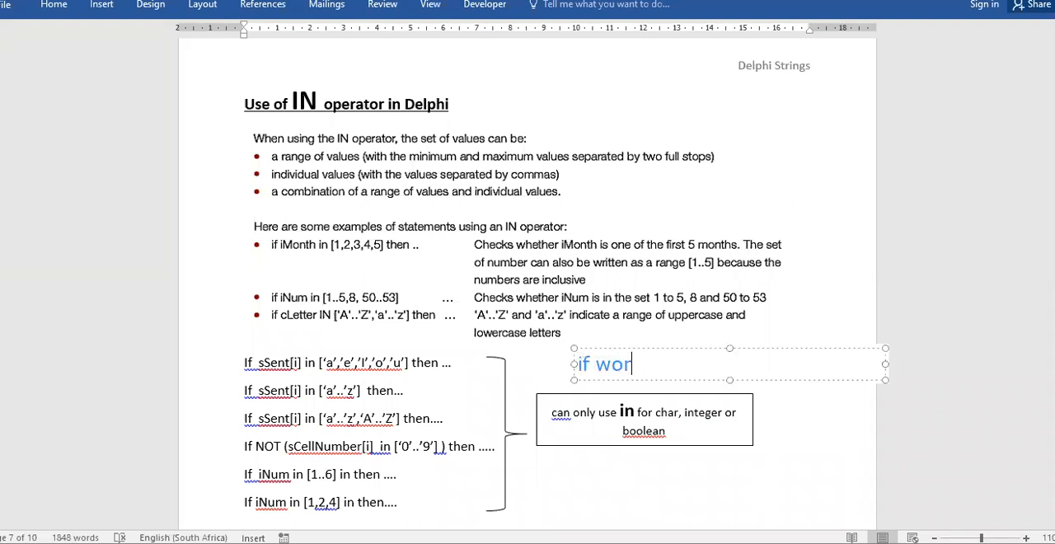
type("d in")
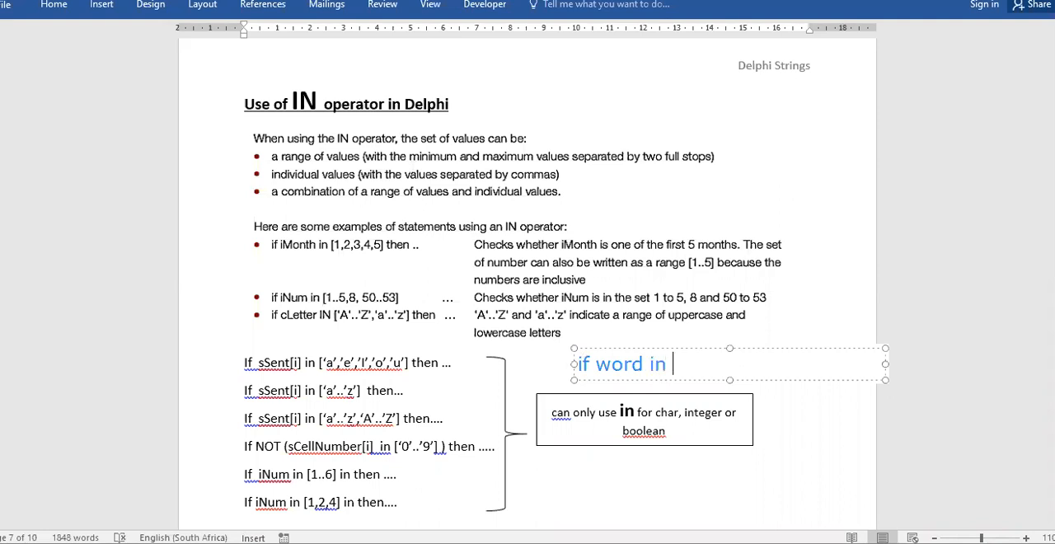
type("['")
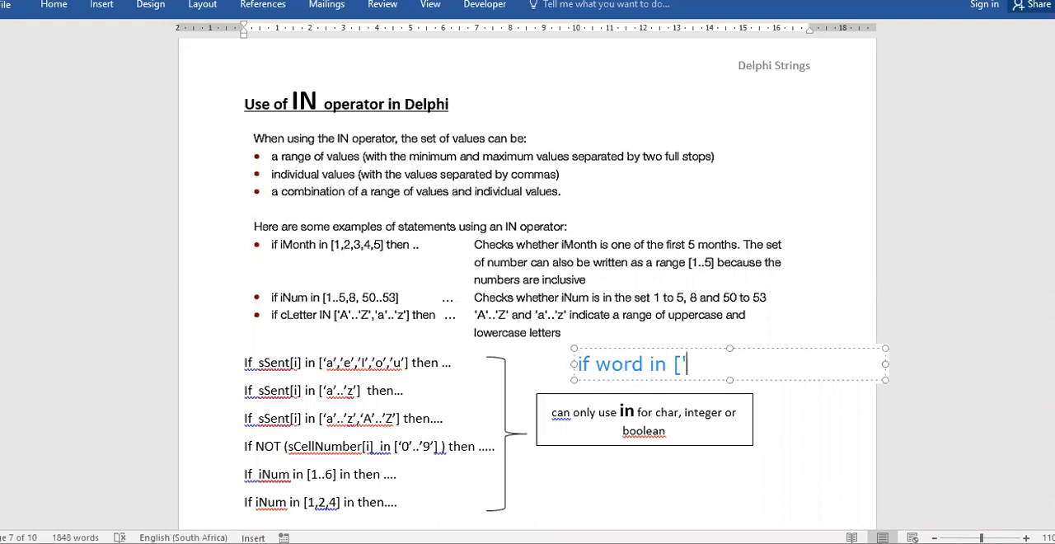
type("hello")
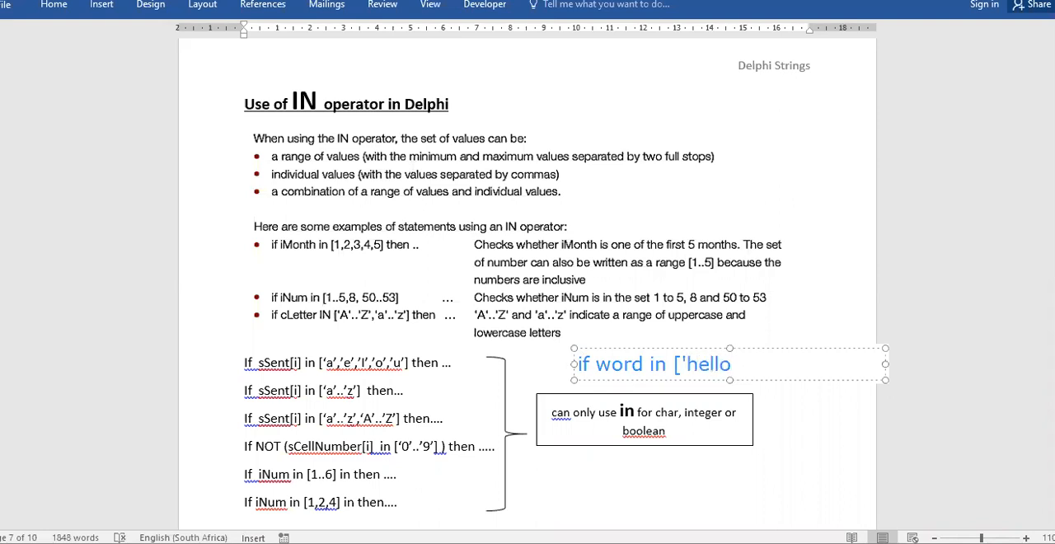
type("',")
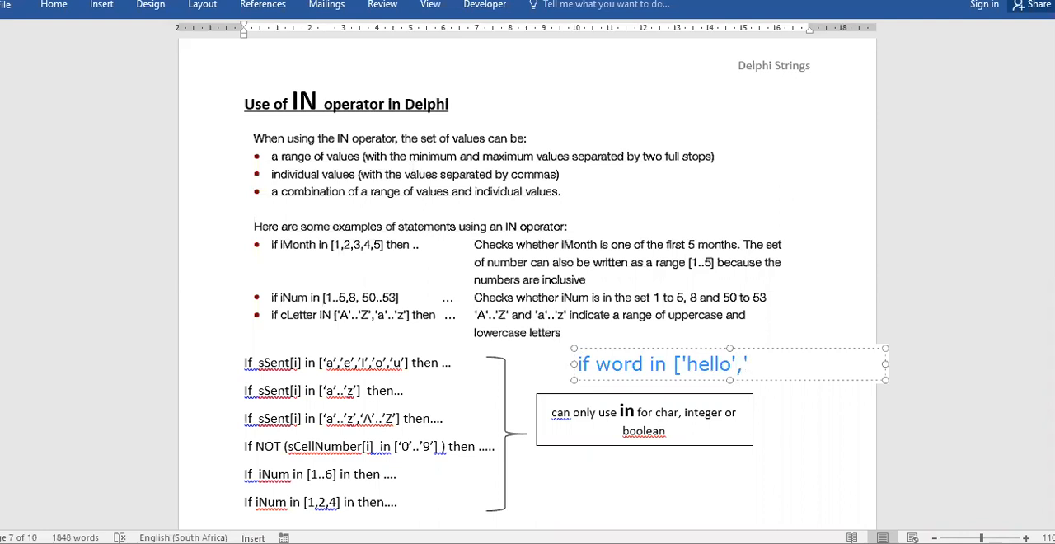
type("Hi'")
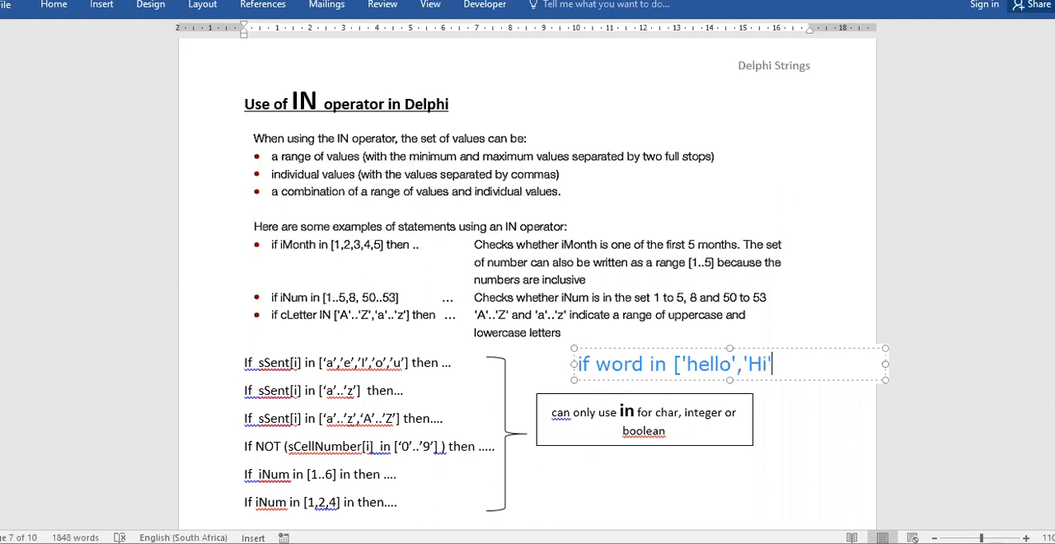
type("]")
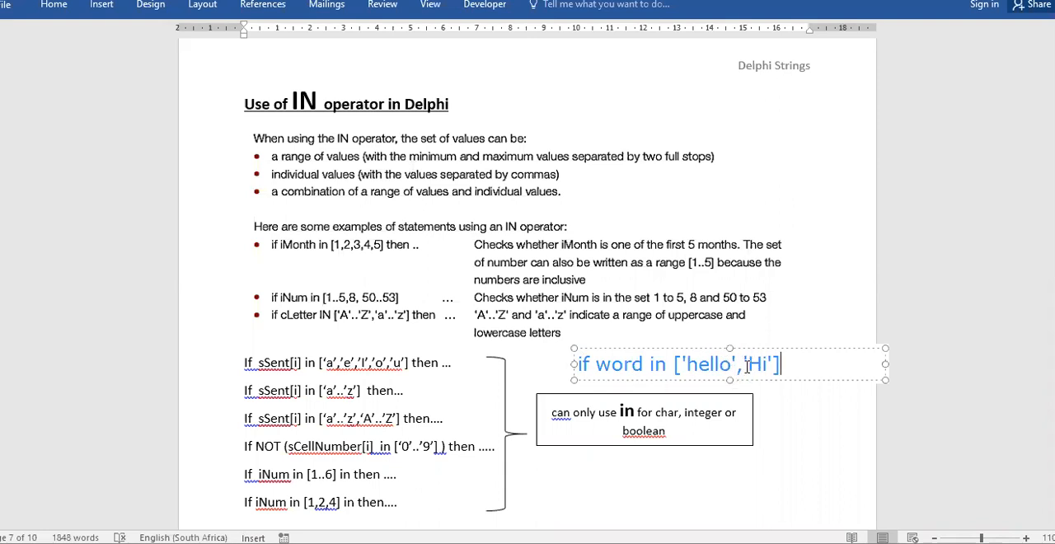
mouse_move(758, 346)
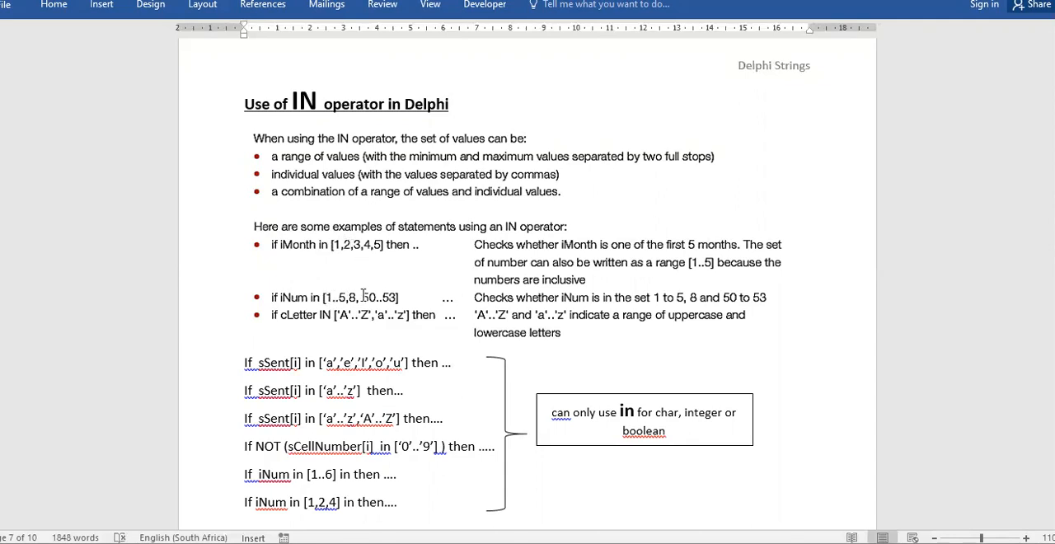
mouse_move(346, 320)
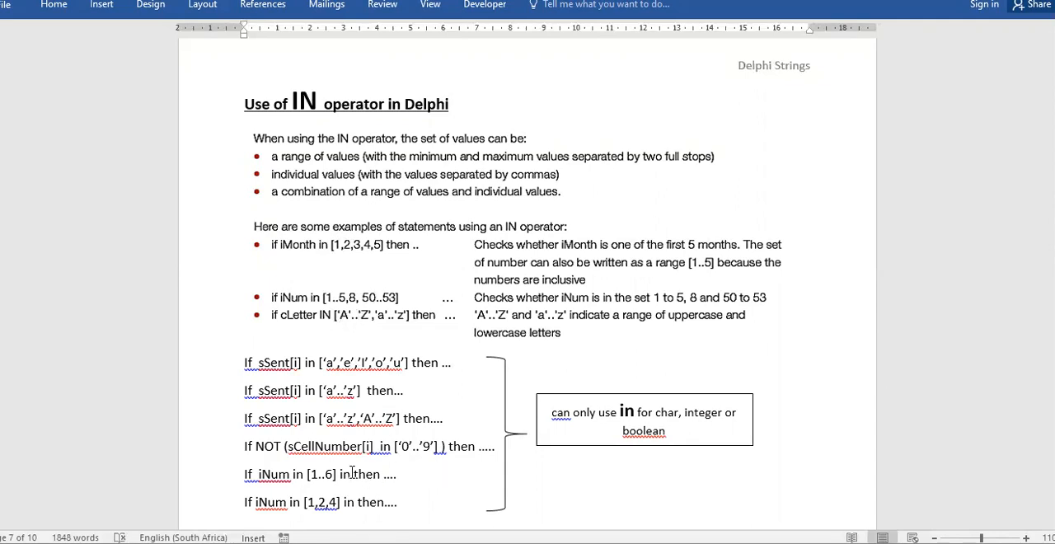
mouse_move(436, 483)
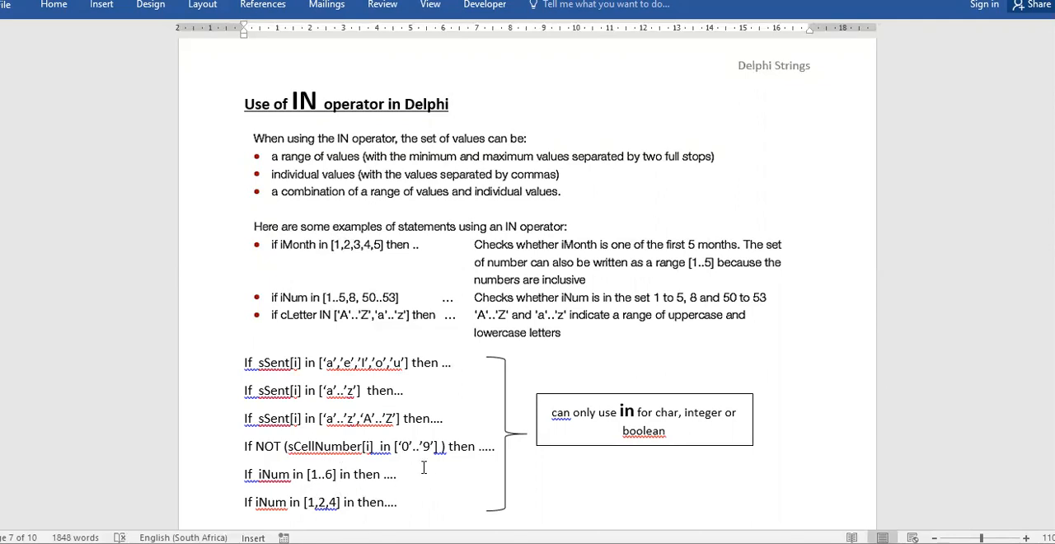
mouse_move(415, 458)
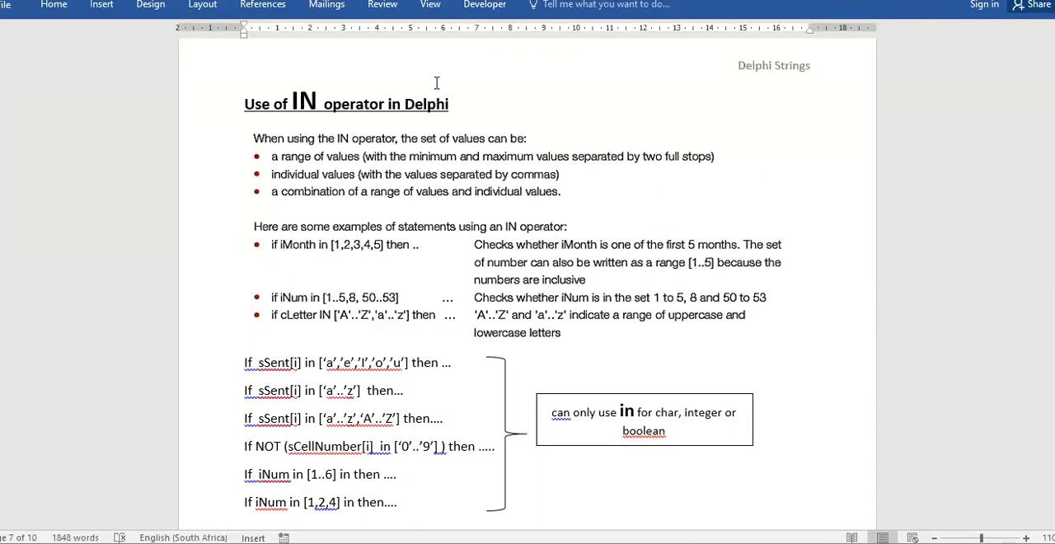
scroll("down", 3)
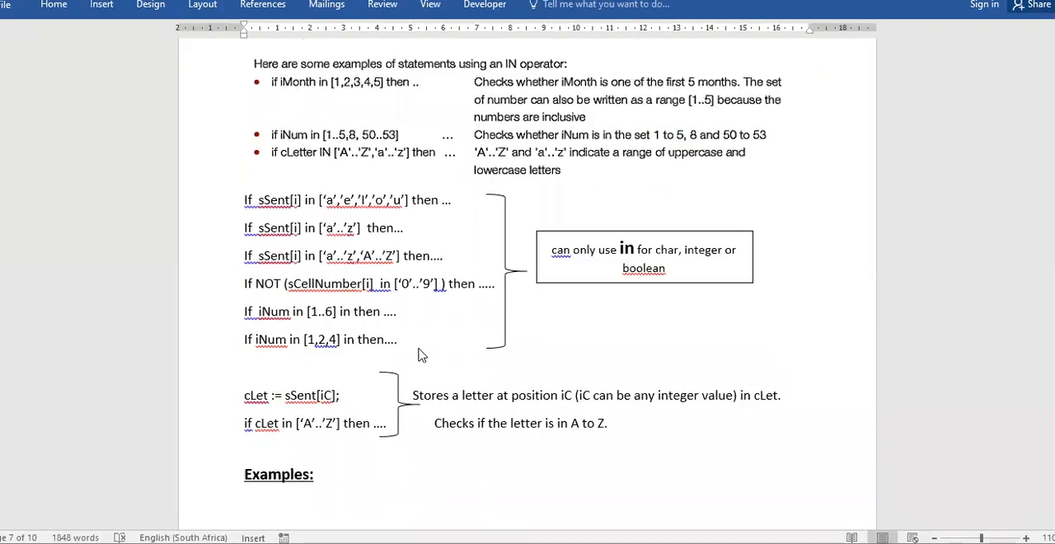
scroll("down", 3)
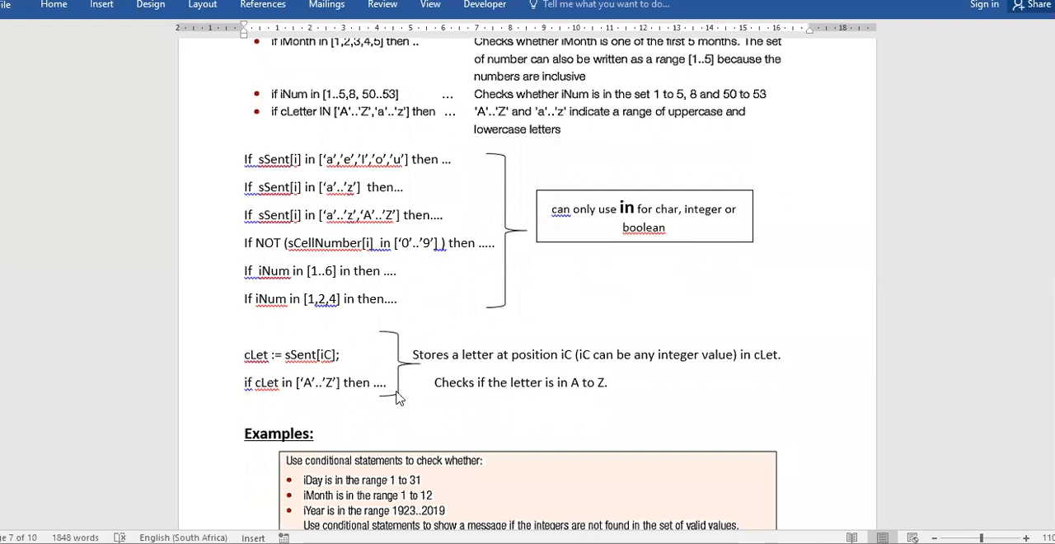
scroll("down", 3)
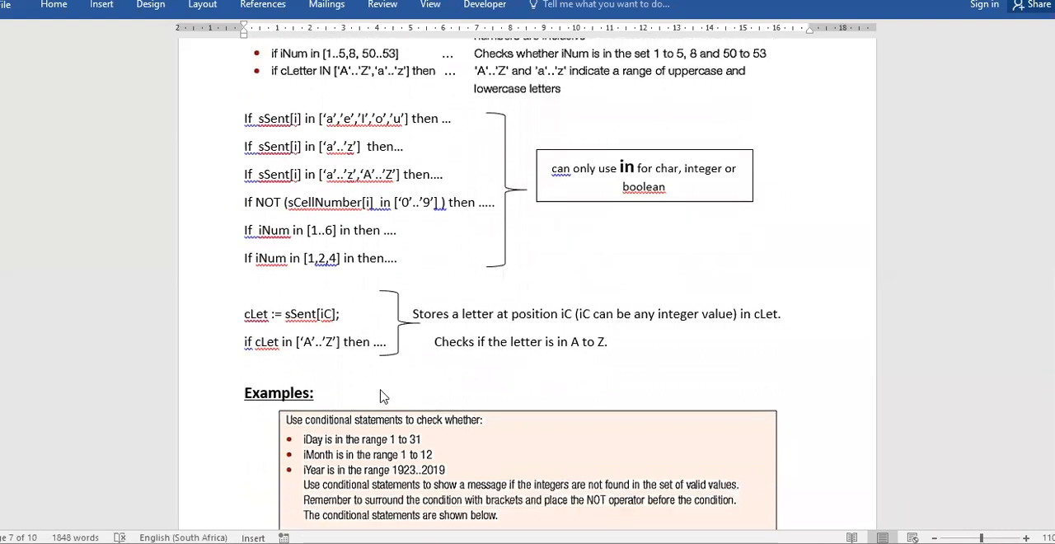
mouse_move(298, 326)
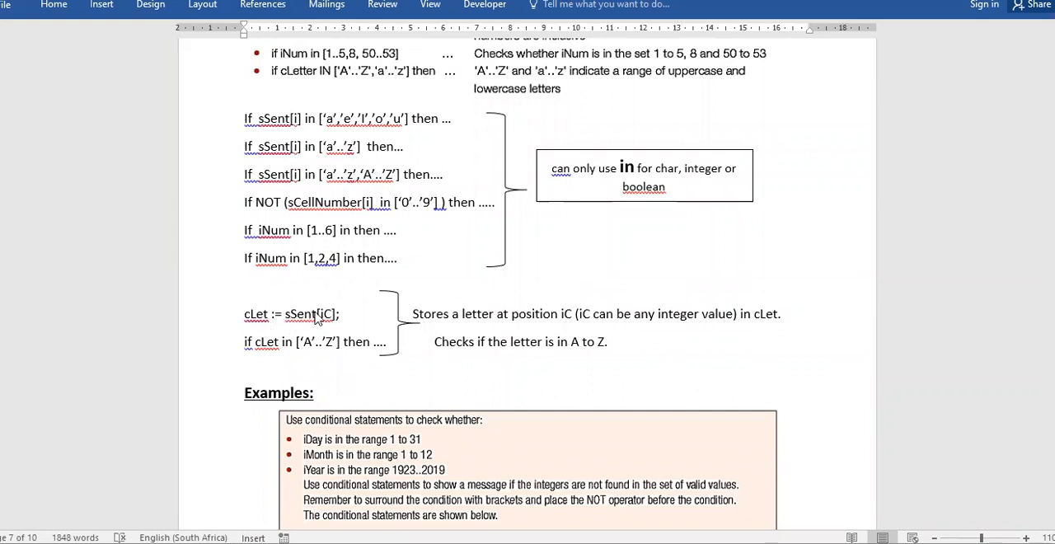
mouse_move(329, 333)
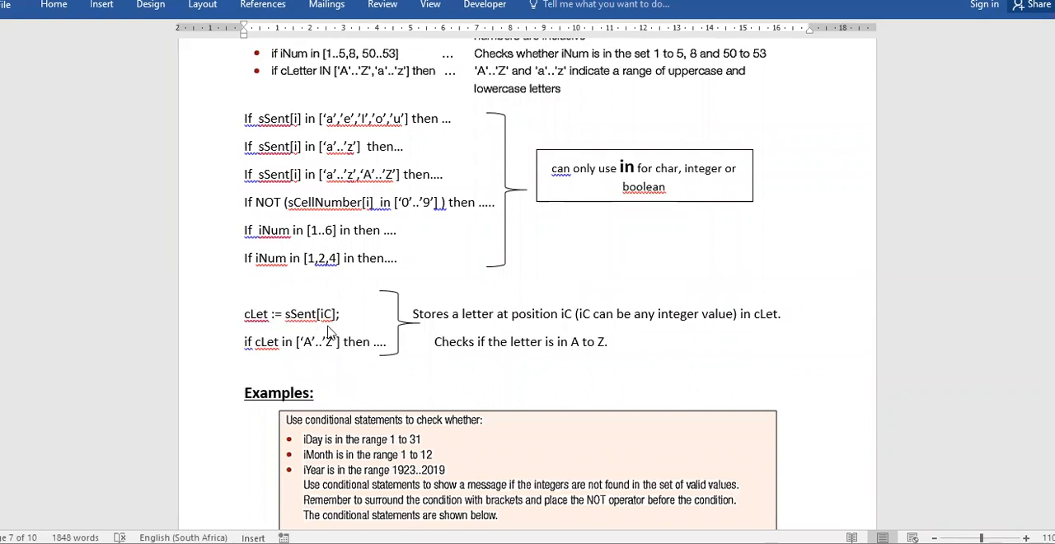
mouse_move(320, 321)
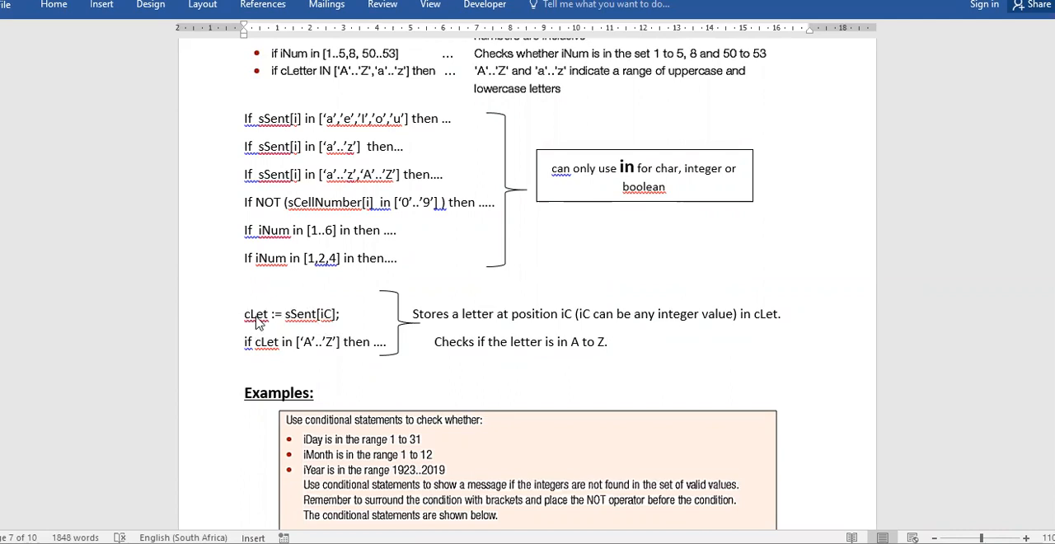
mouse_move(293, 320)
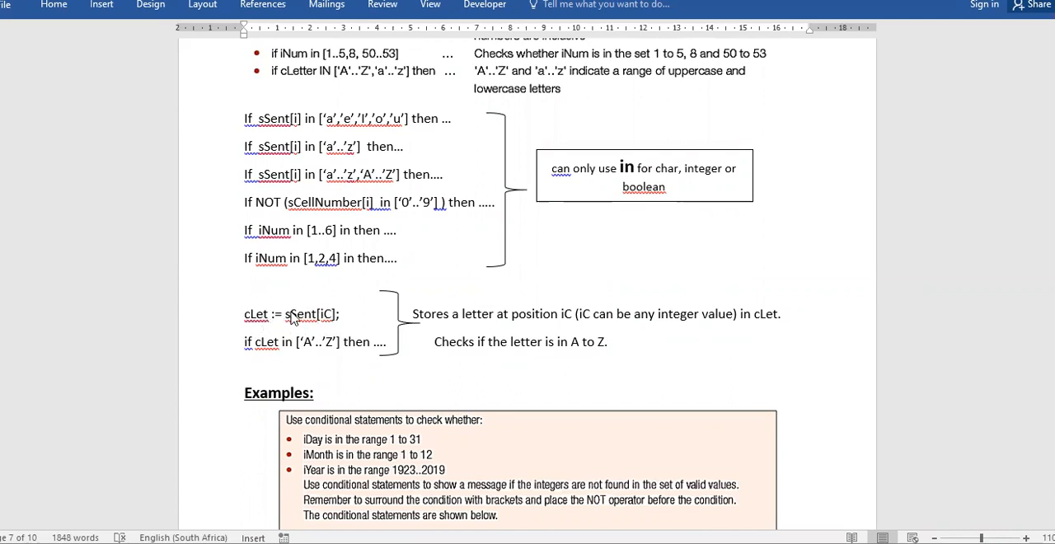
mouse_move(250, 323)
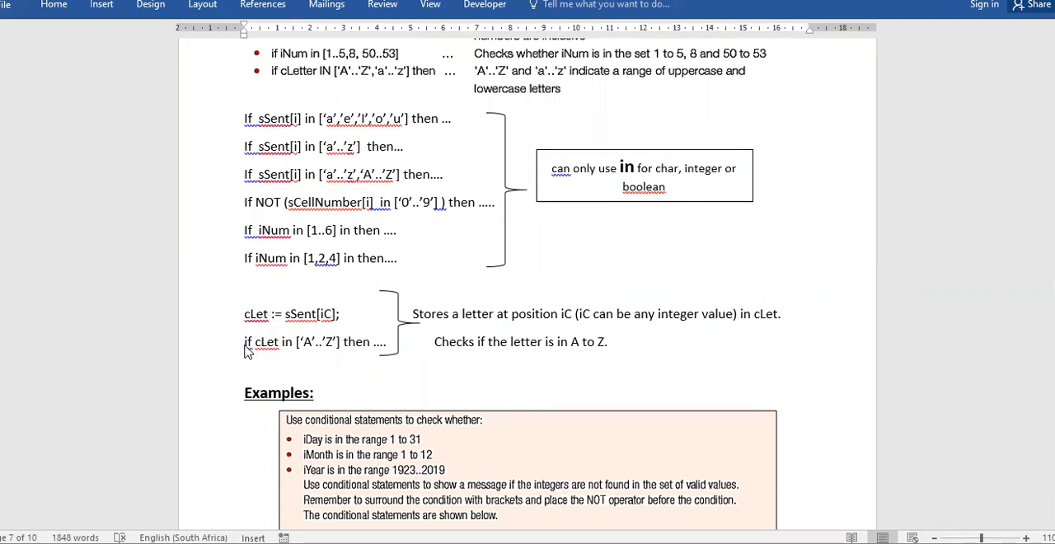
mouse_move(278, 350)
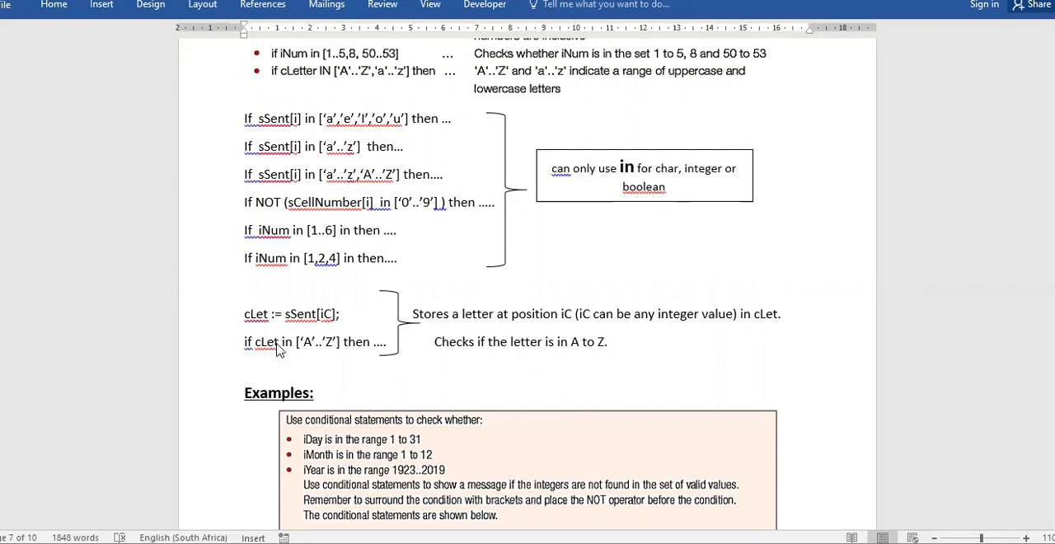
mouse_move(452, 299)
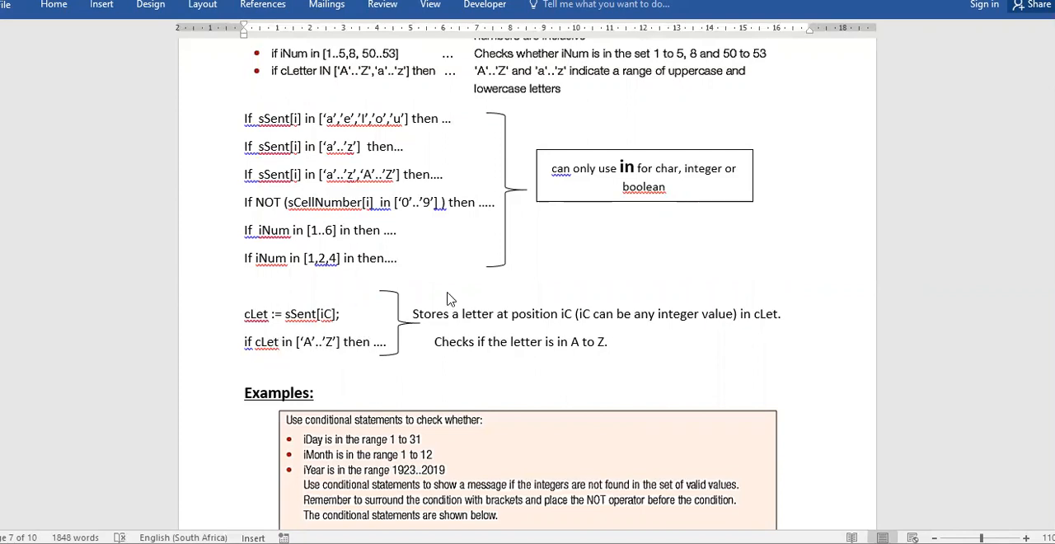
mouse_move(702, 165)
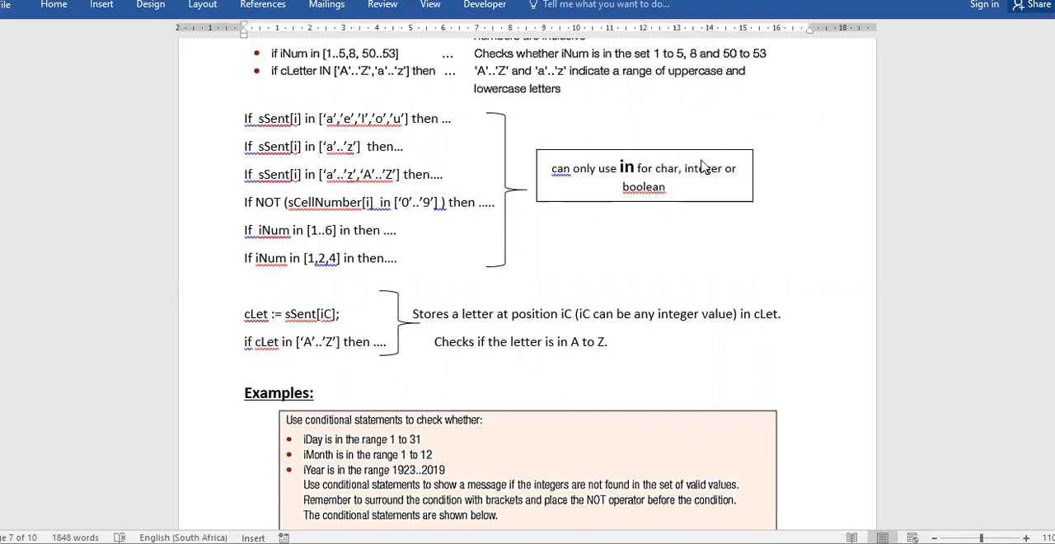
mouse_move(622, 211)
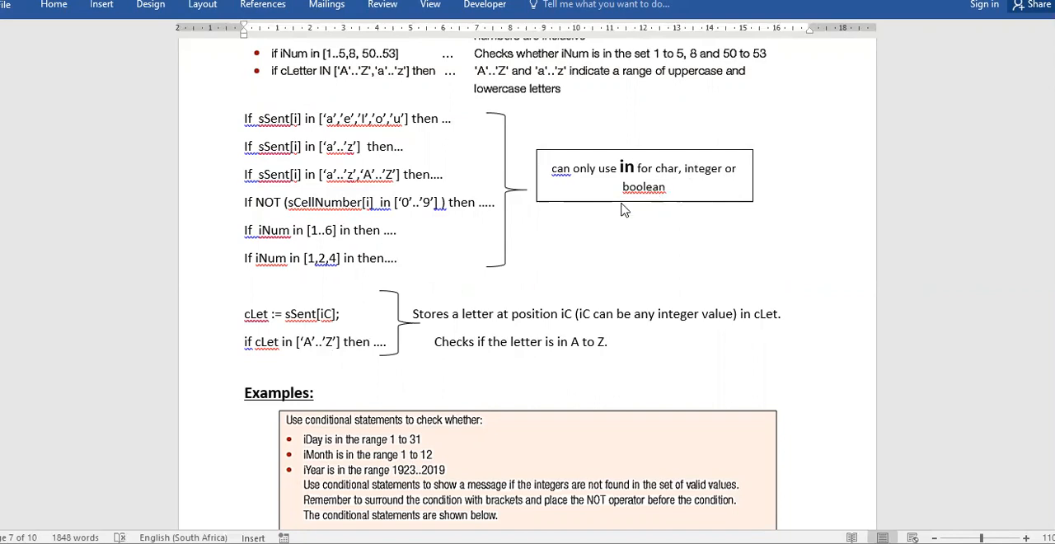
mouse_move(293, 329)
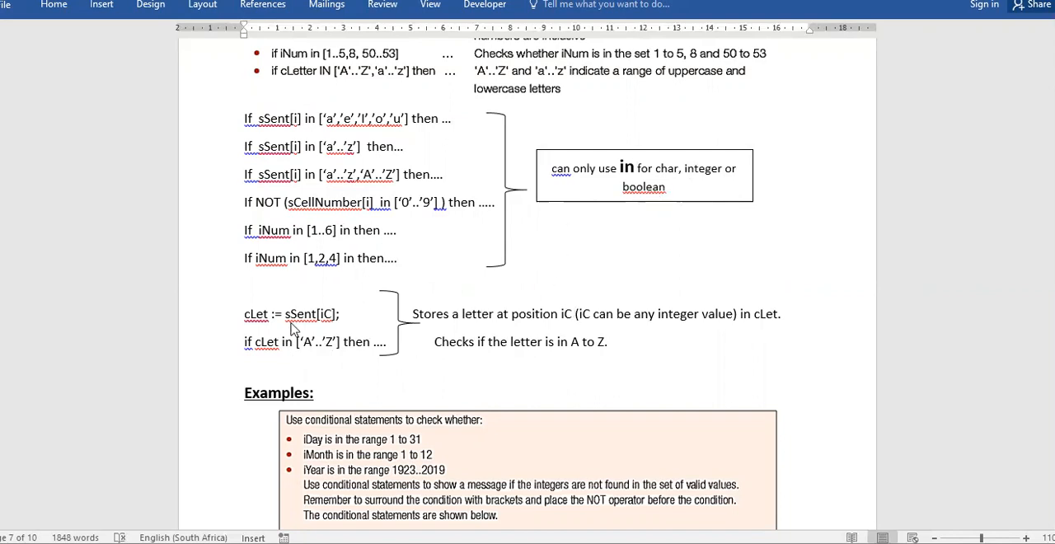
mouse_move(323, 321)
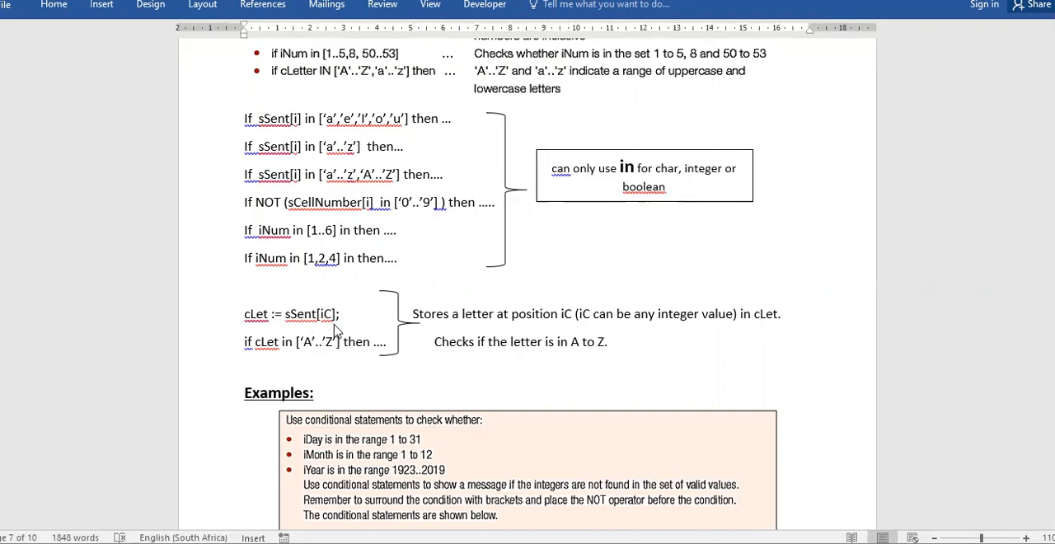
Scroll down to the Examples box with the iDay, iMonth and iYear range checks.
scroll("down", 3)
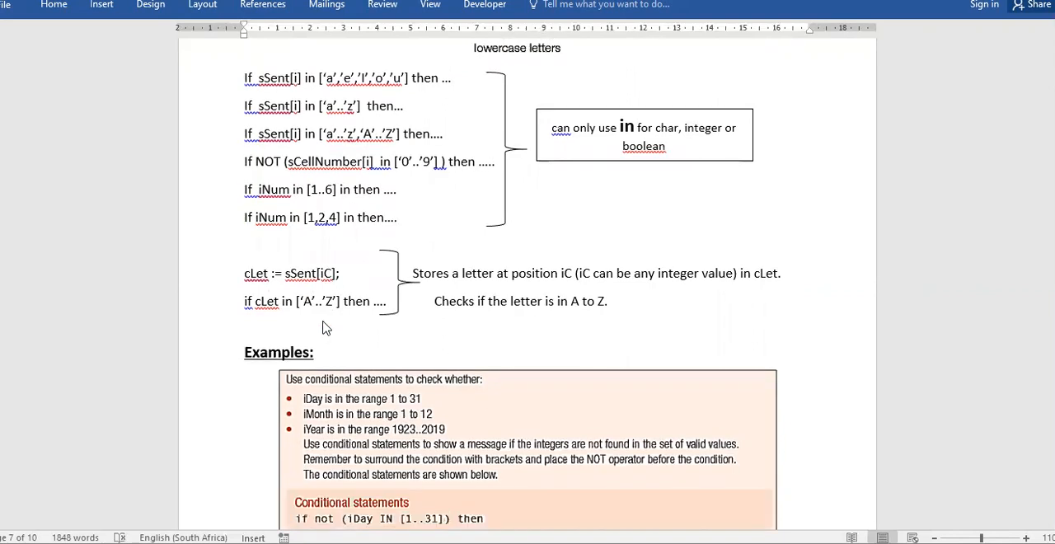
scroll("down", 3)
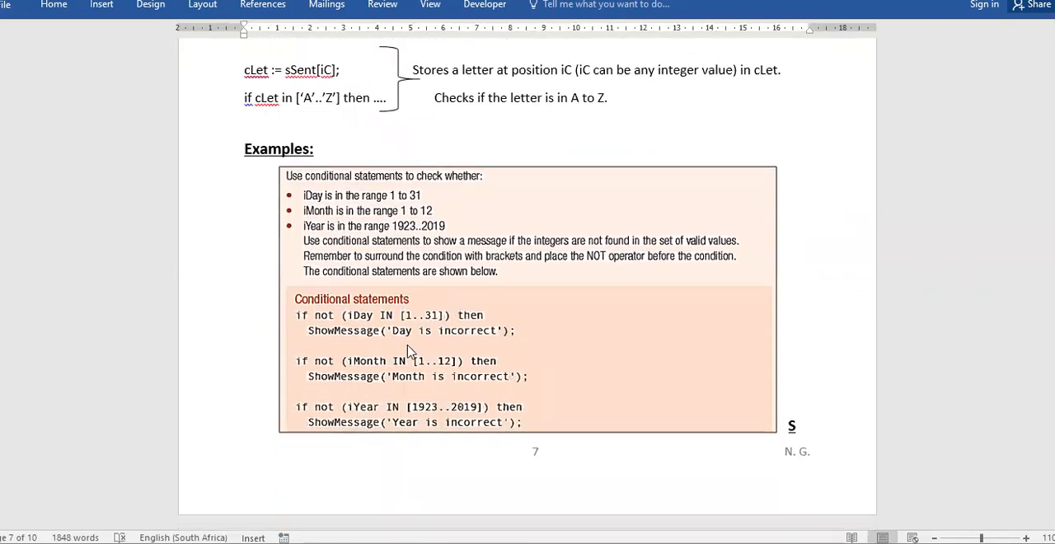
scroll("down", 3)
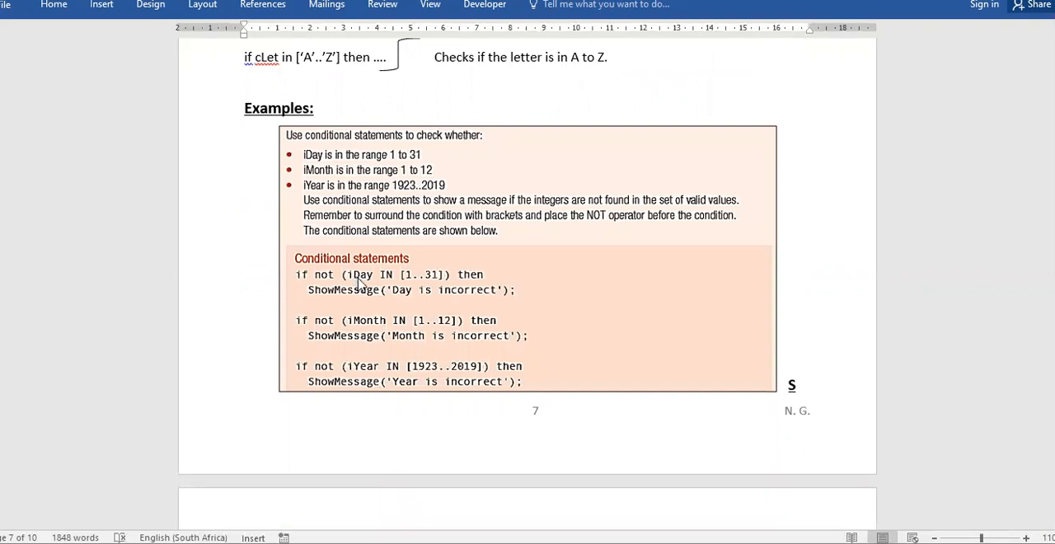
mouse_move(404, 284)
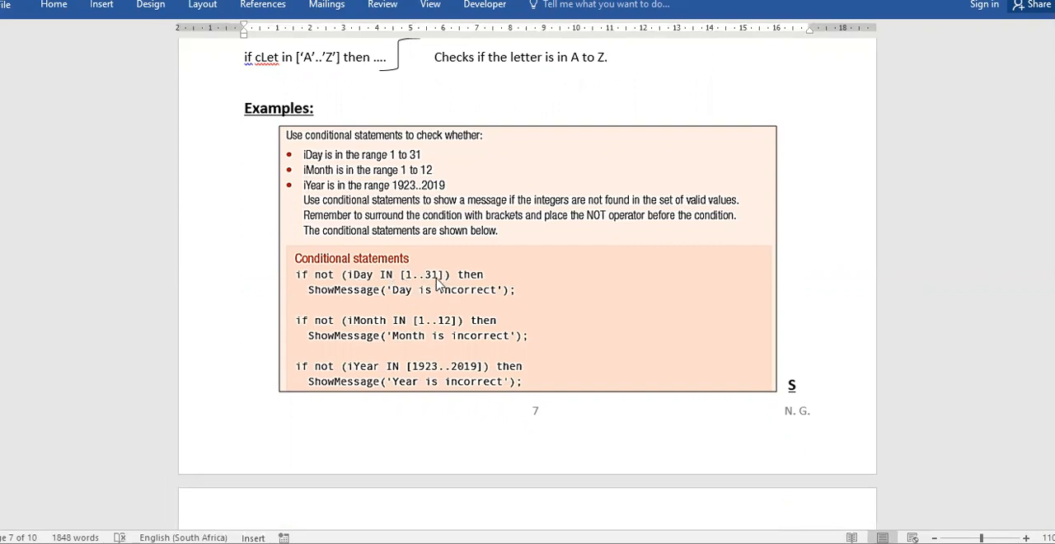
mouse_move(448, 290)
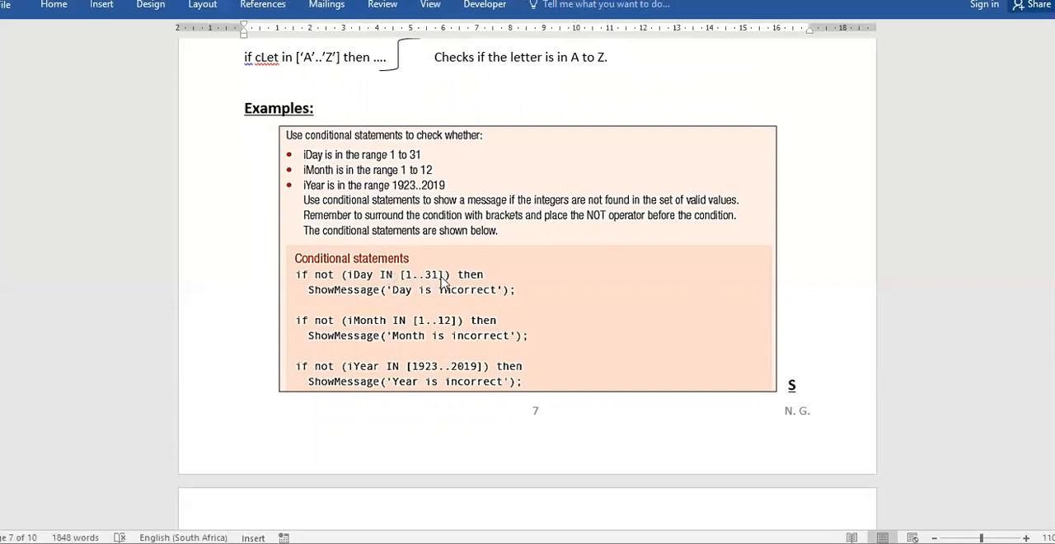
mouse_move(443, 284)
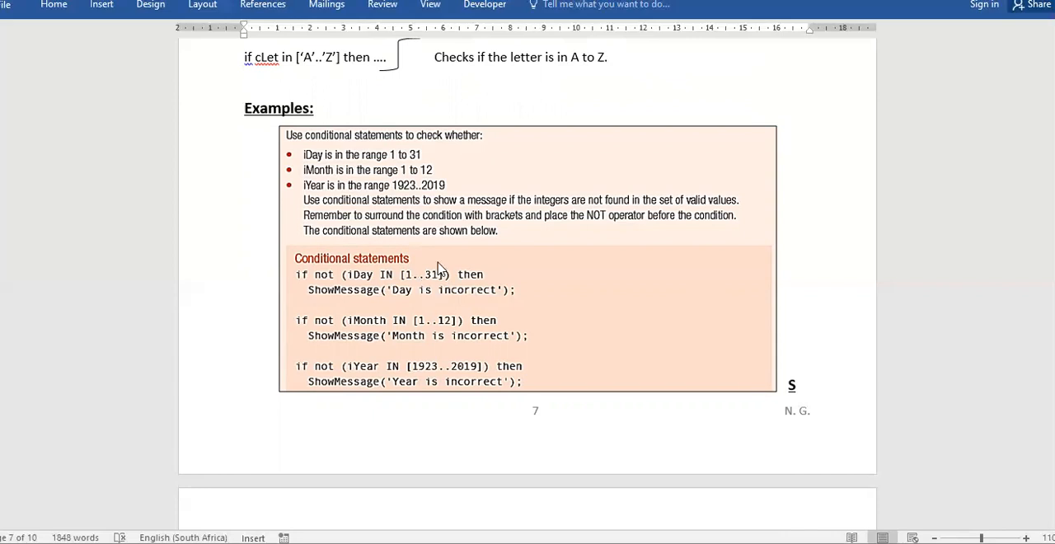
mouse_move(377, 340)
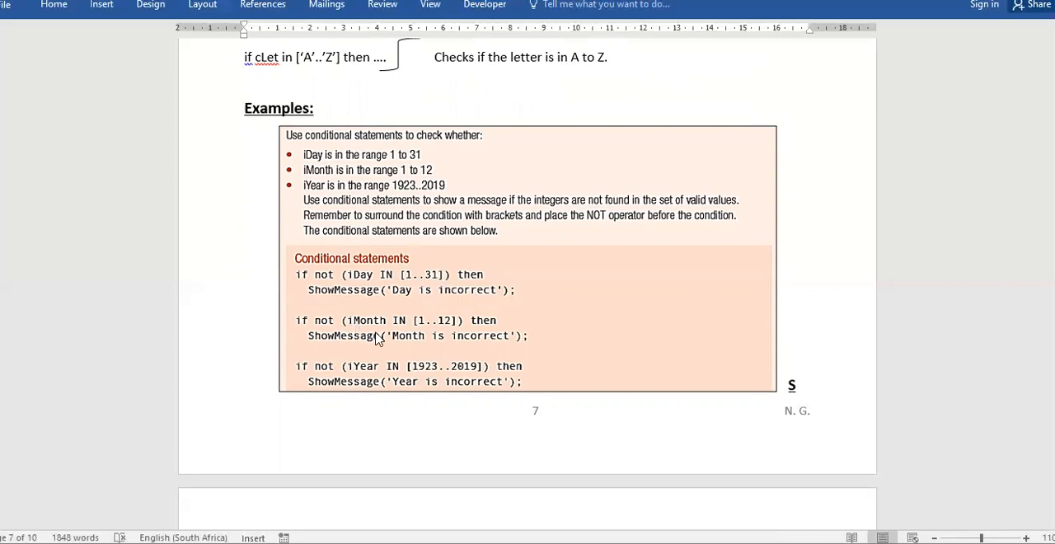
mouse_move(438, 330)
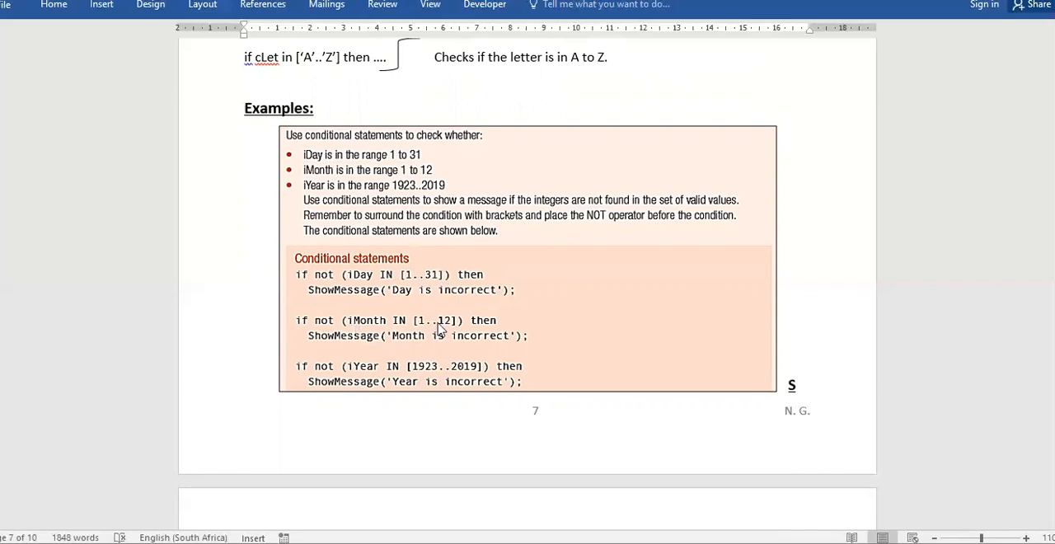
mouse_move(366, 319)
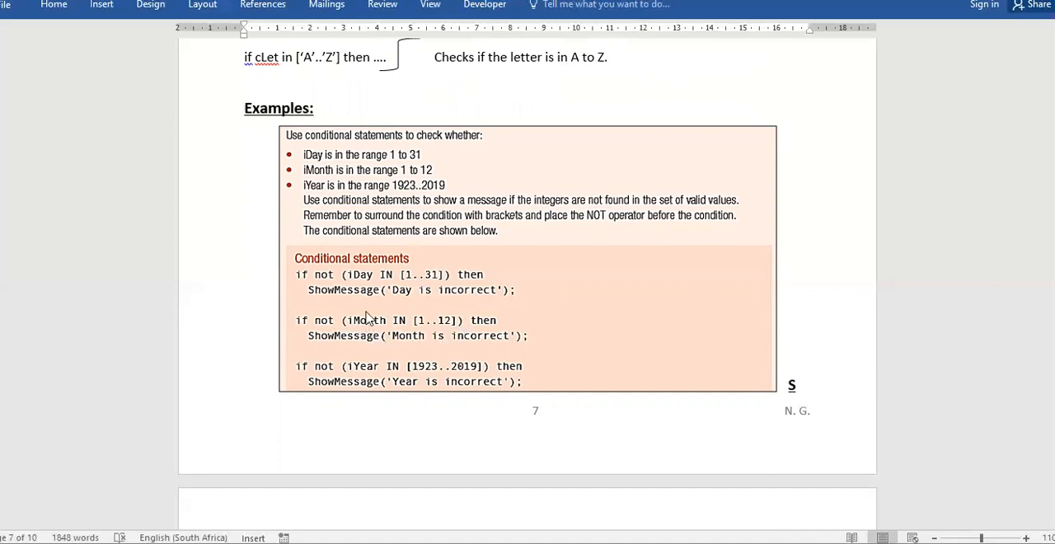
mouse_move(445, 330)
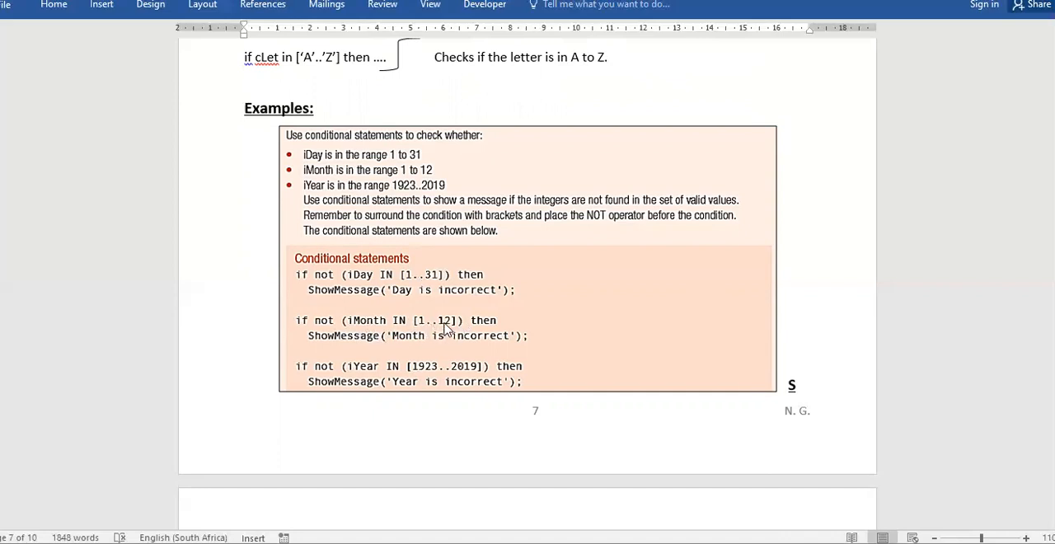
mouse_move(395, 155)
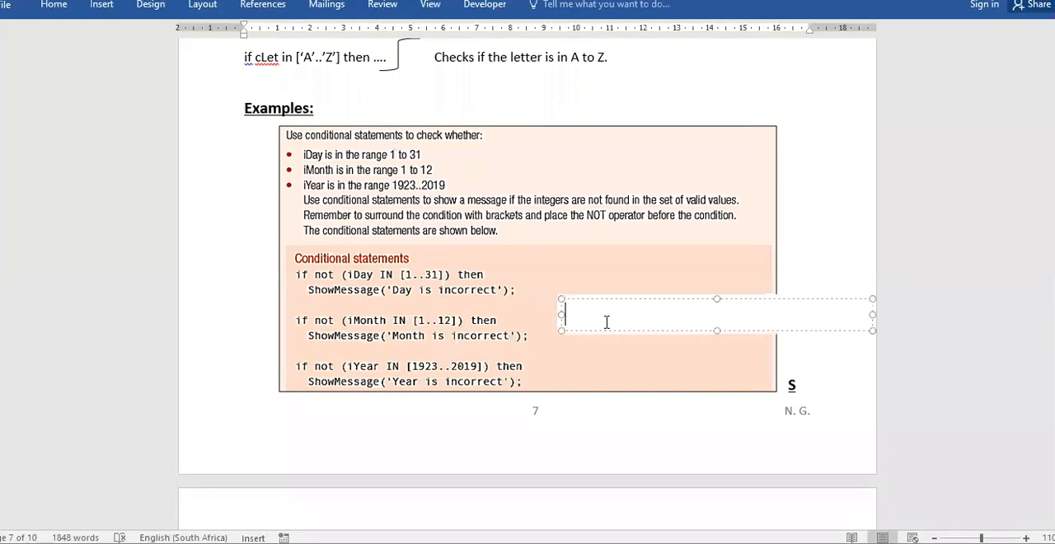
Write the alternative range check if iMonth>=1 and iMonth<=12 beside the month condition.
type("if")
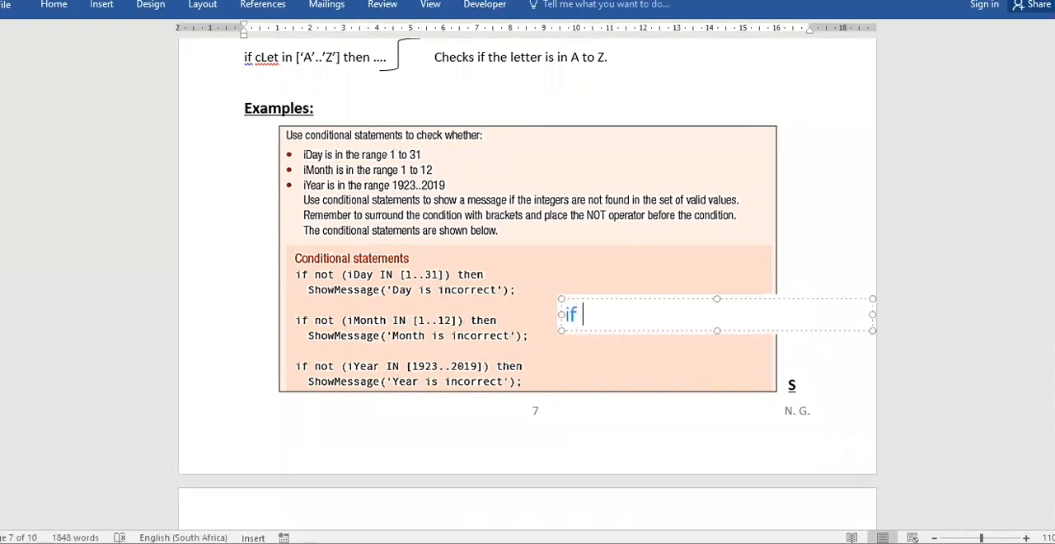
type("iMonth")
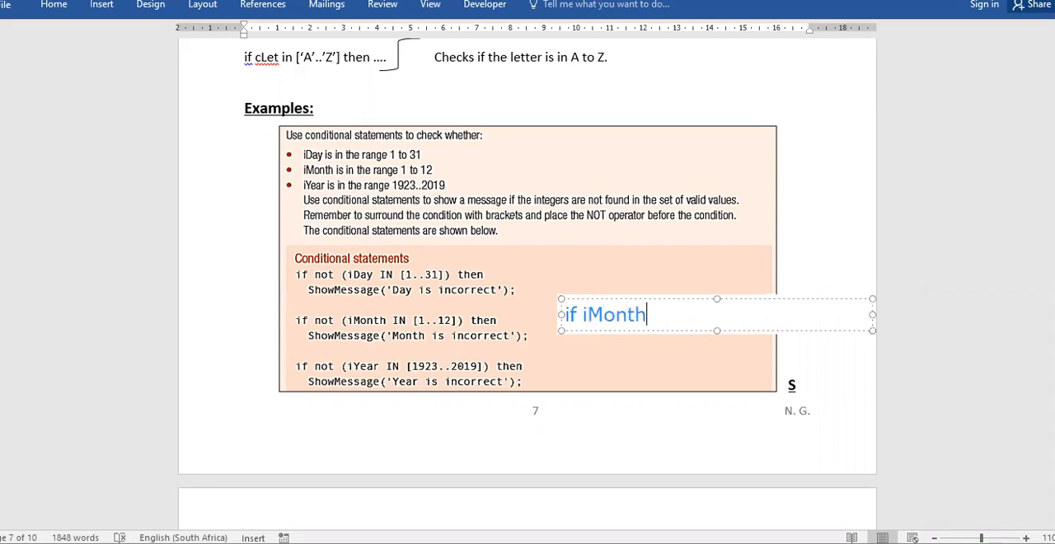
type(">")
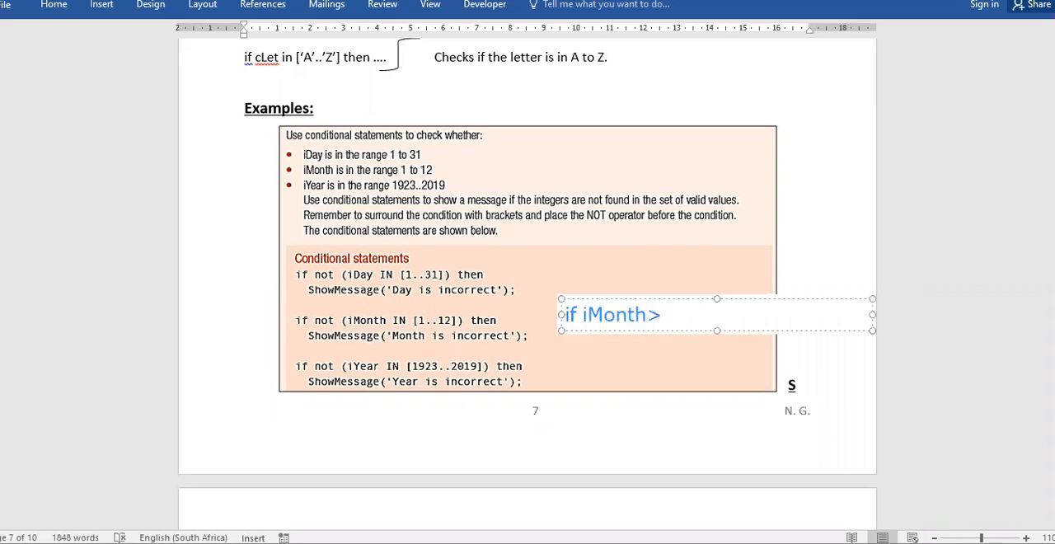
type("=1")
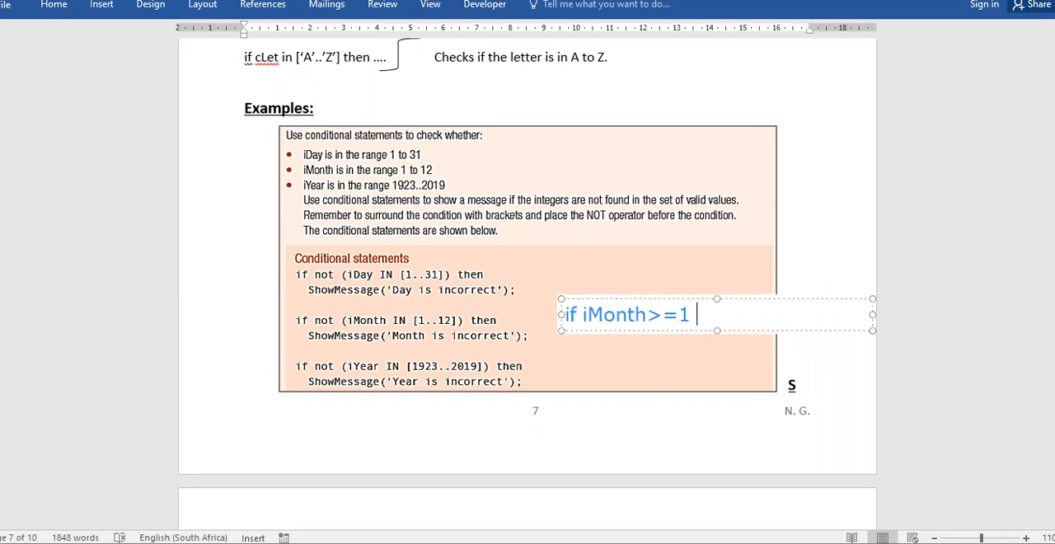
type("and i")
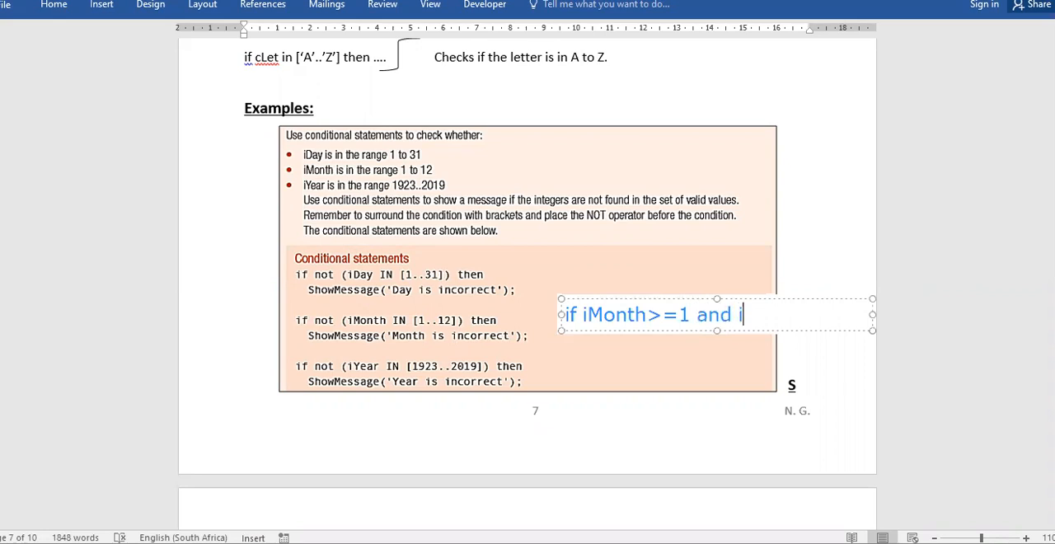
type("onth")
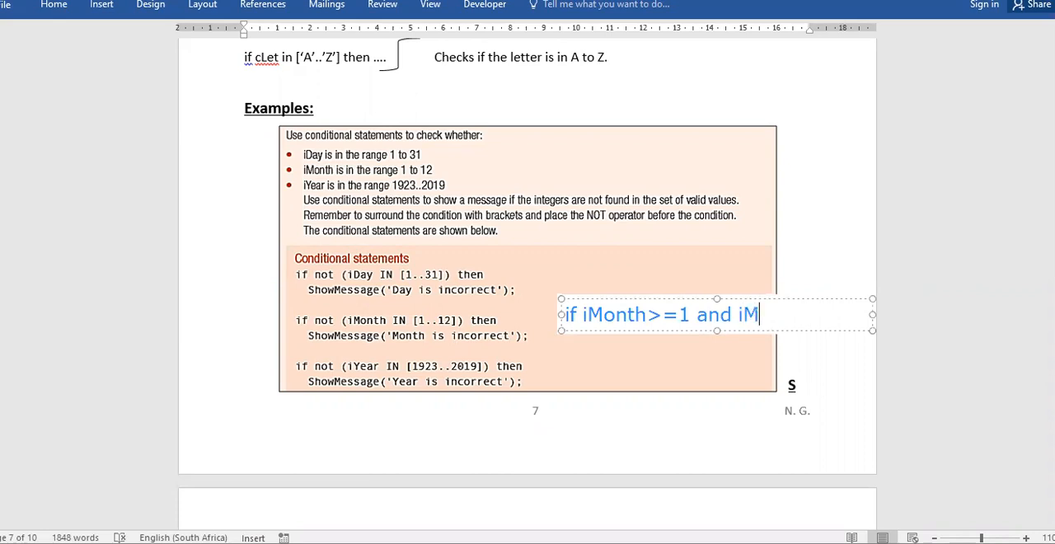
type("onth")
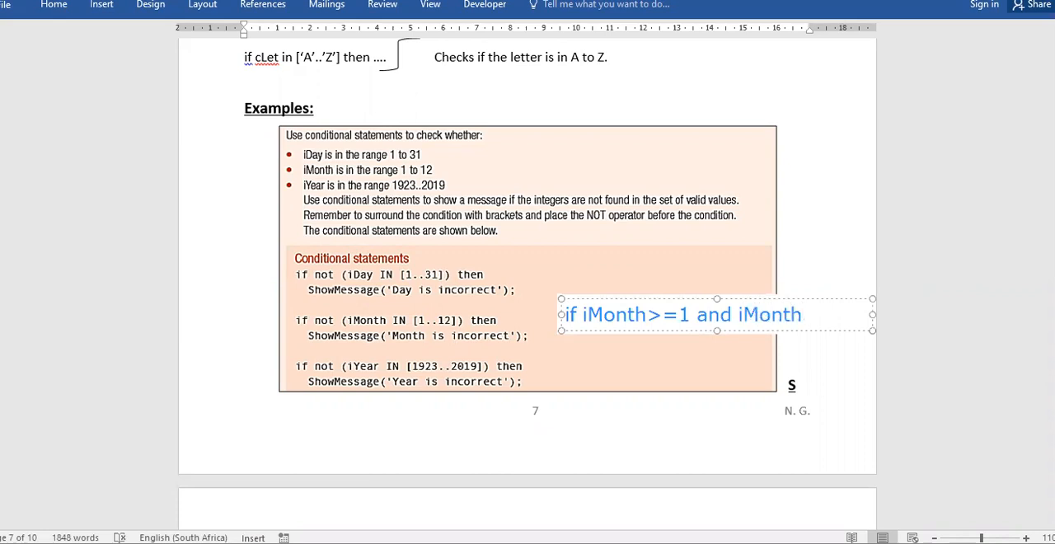
type("<=")
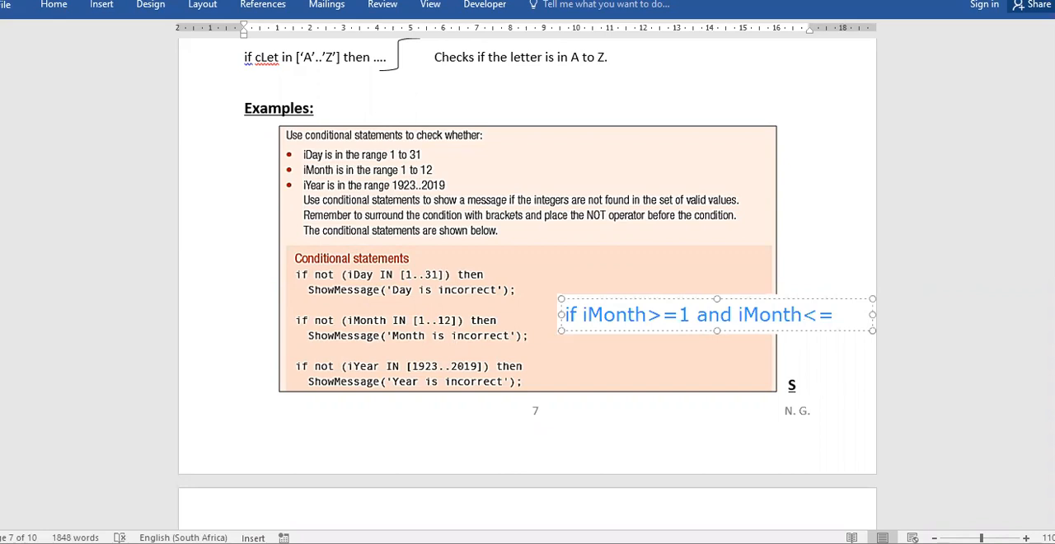
type("12")
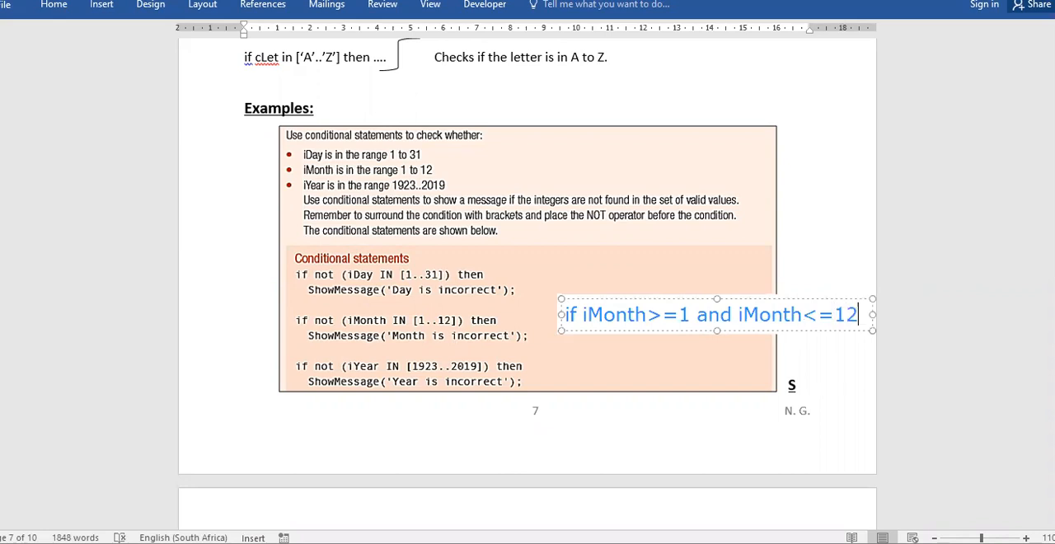
mouse_move(389, 328)
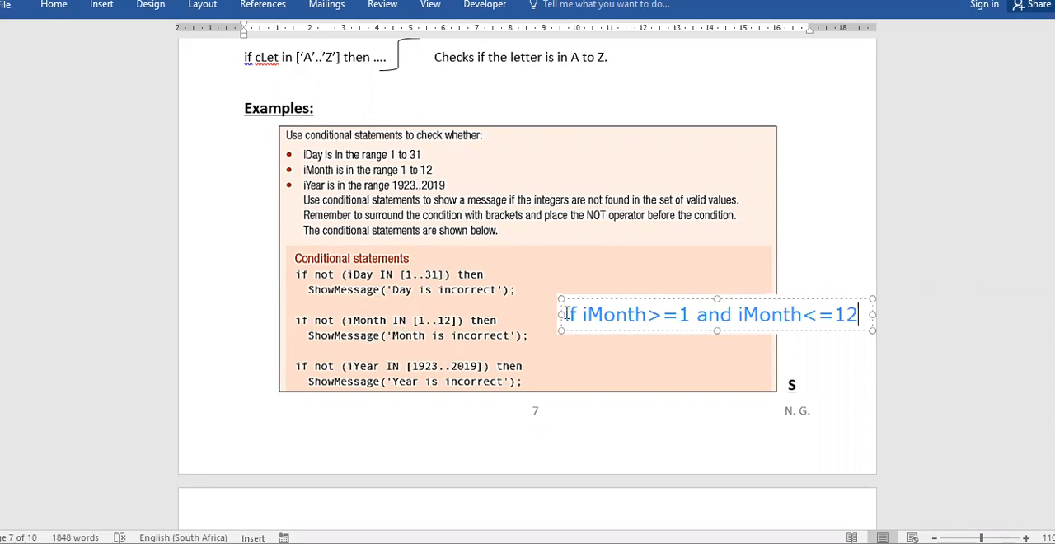
mouse_move(738, 89)
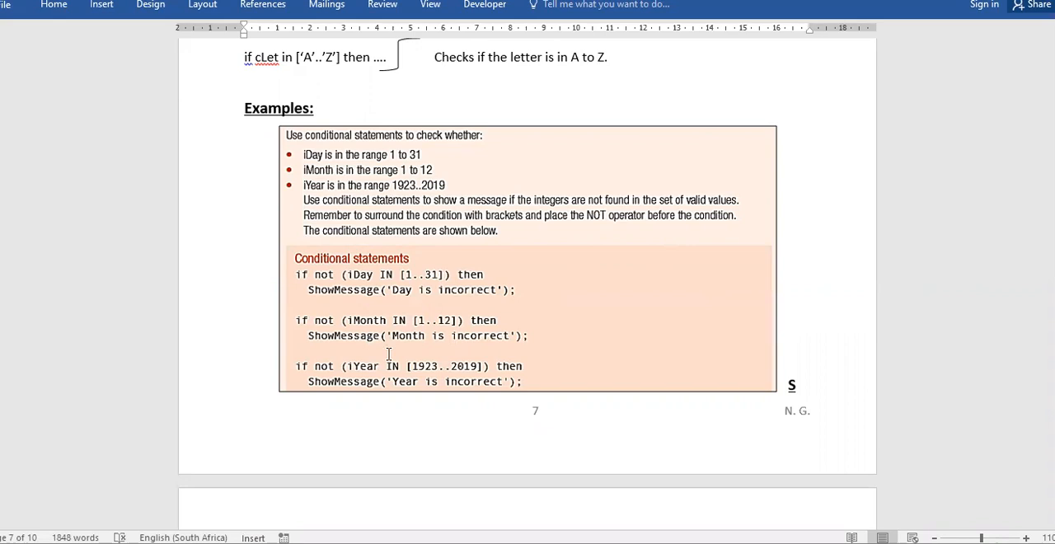
mouse_move(982, 283)
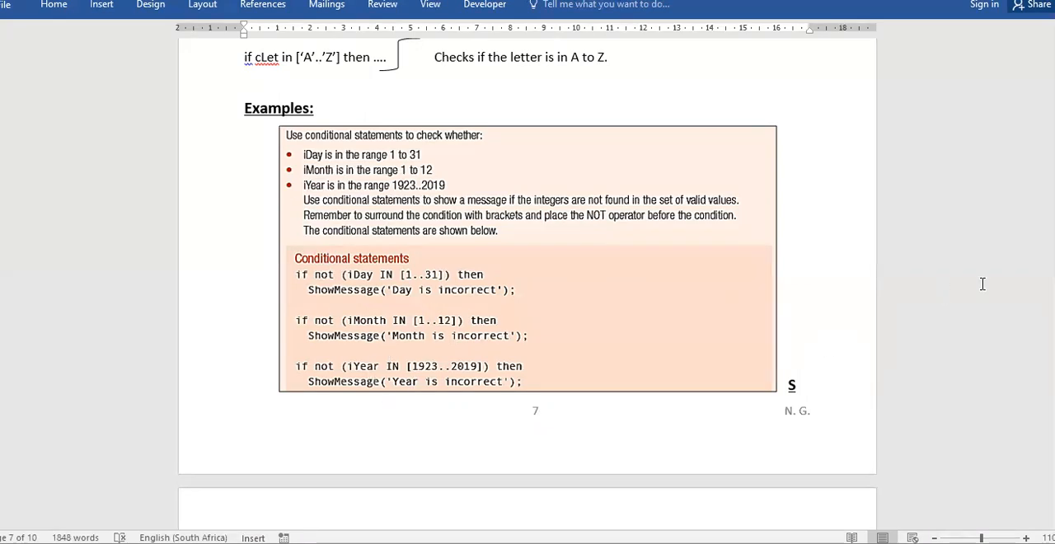
mouse_move(600, 84)
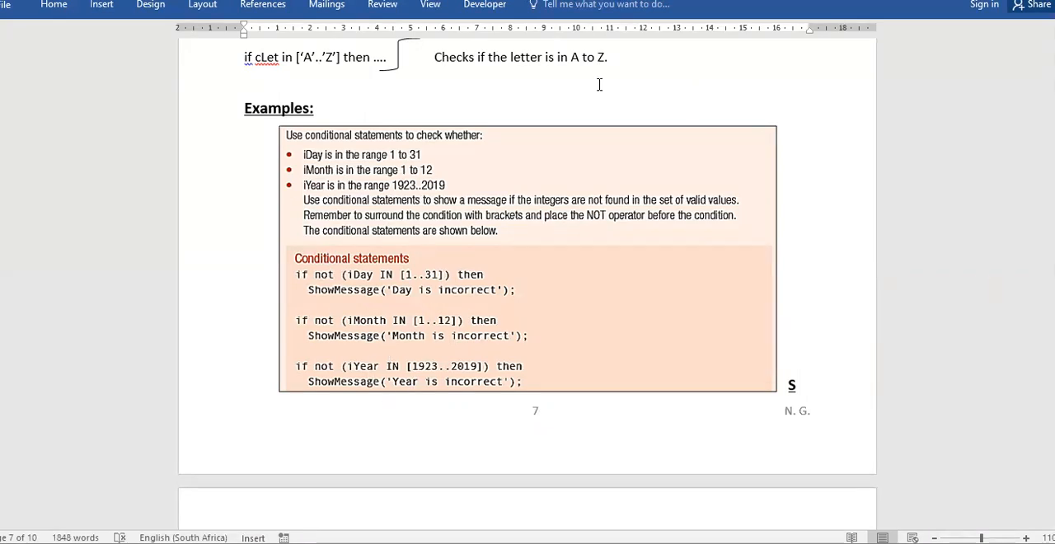
mouse_move(260, 33)
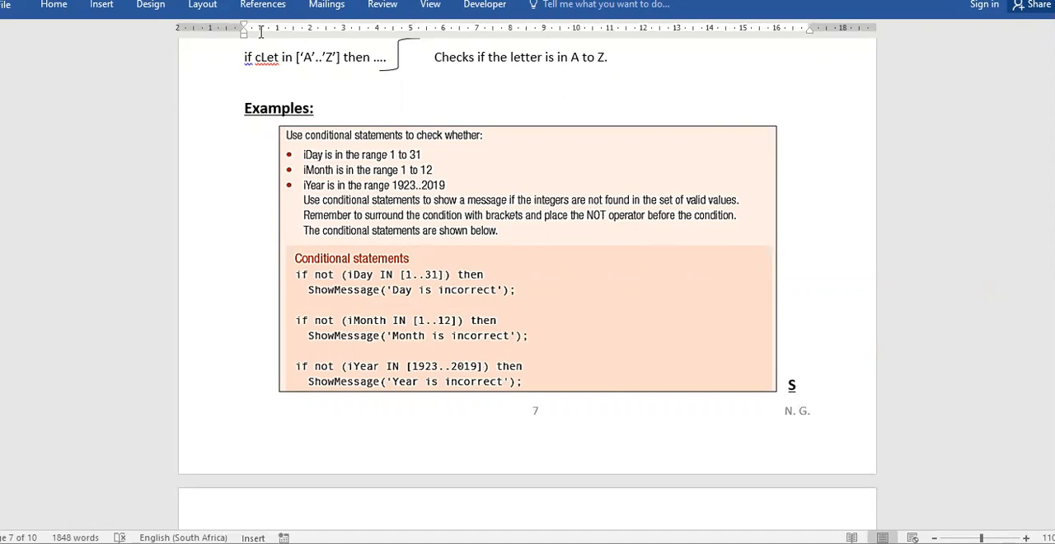
scroll("down", 3)
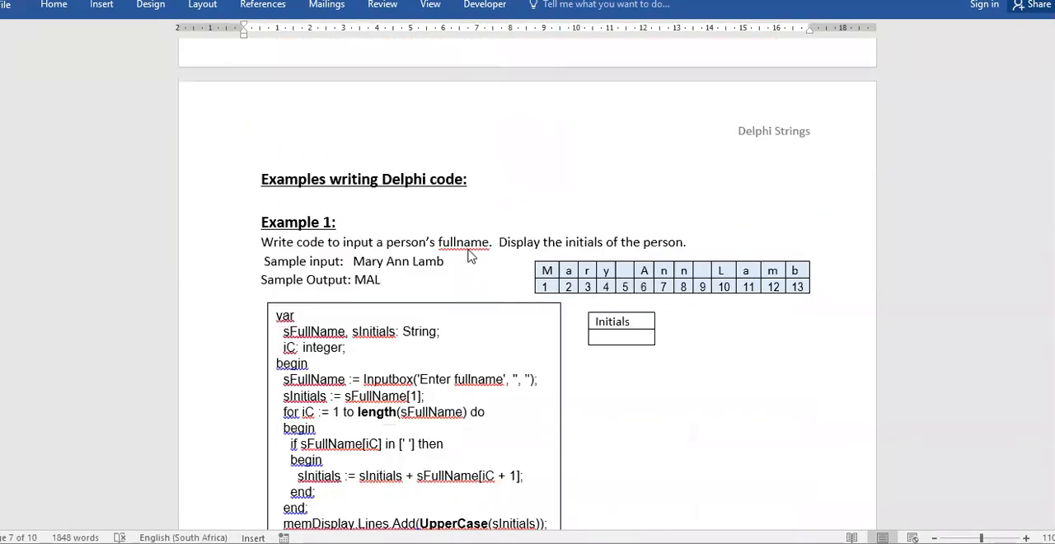
scroll("up", 3)
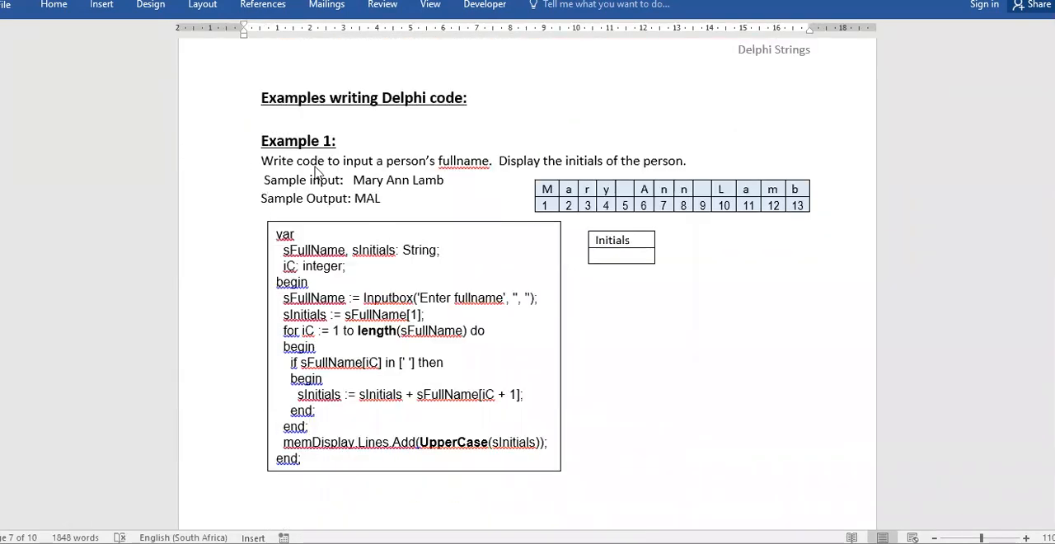
mouse_move(458, 168)
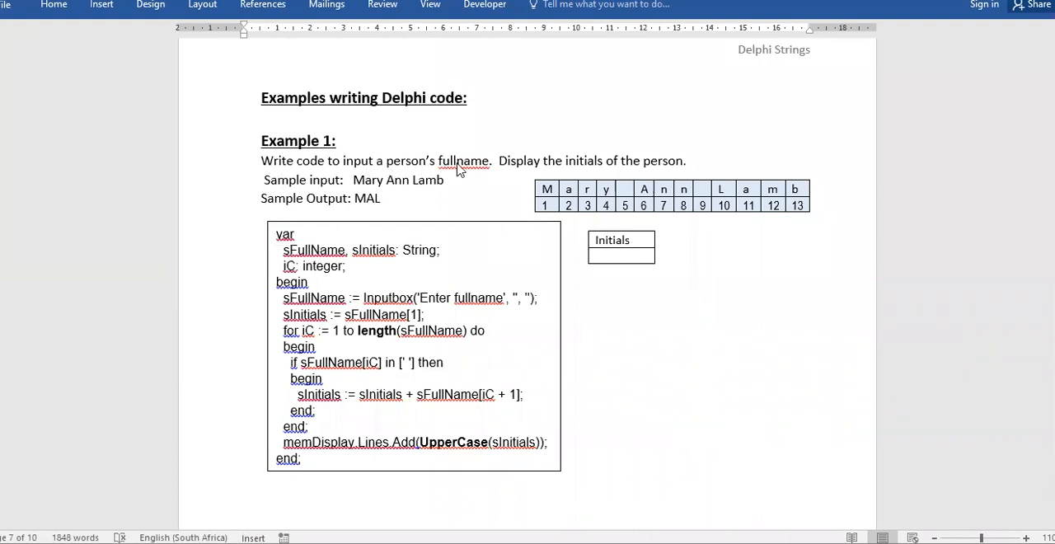
mouse_move(508, 85)
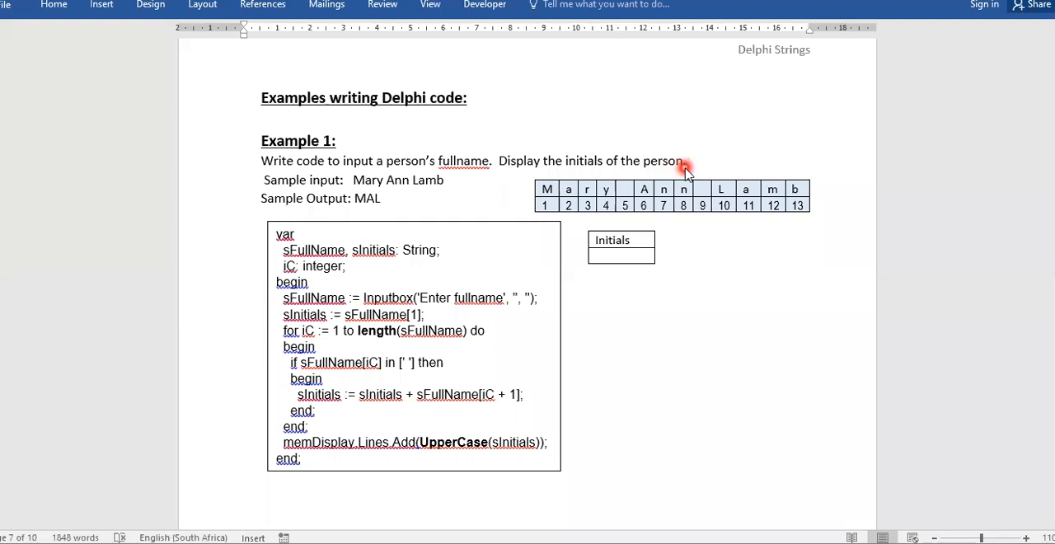
mouse_move(359, 189)
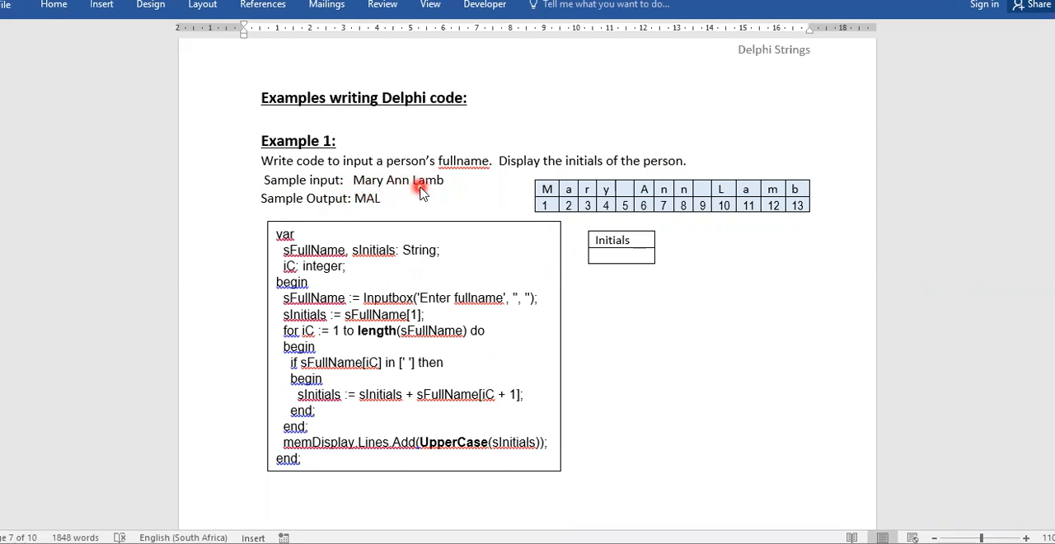
mouse_move(422, 197)
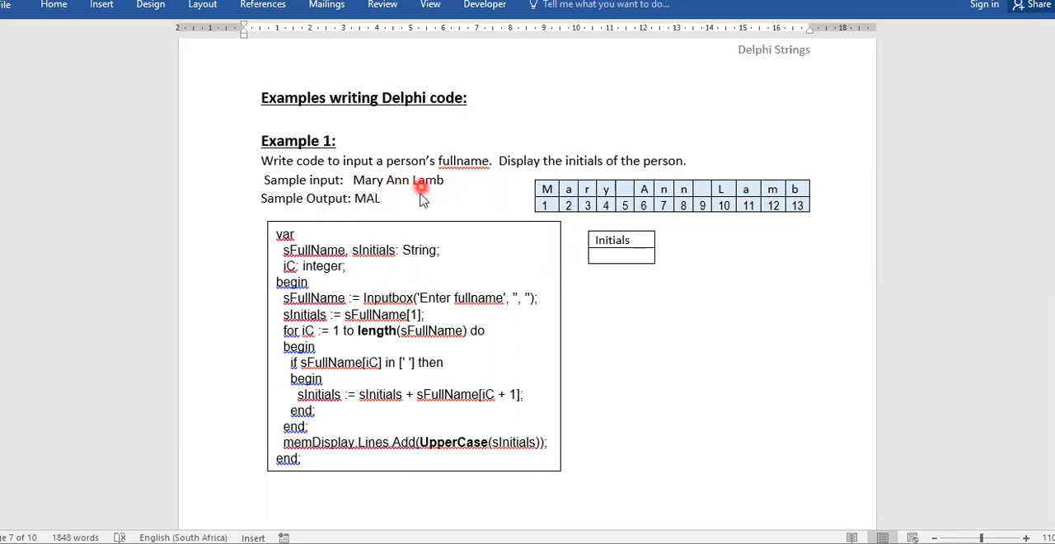
mouse_move(412, 206)
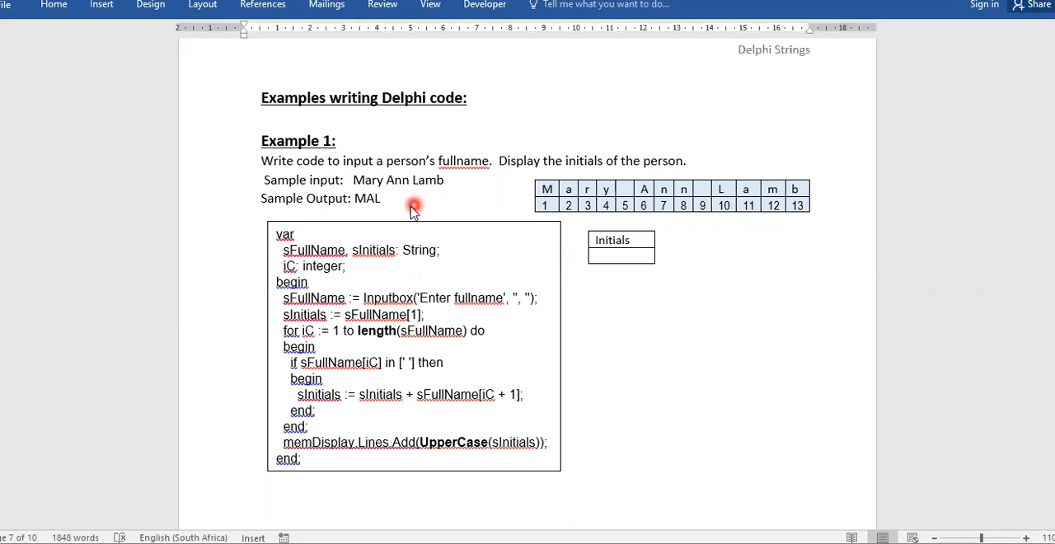
mouse_move(395, 183)
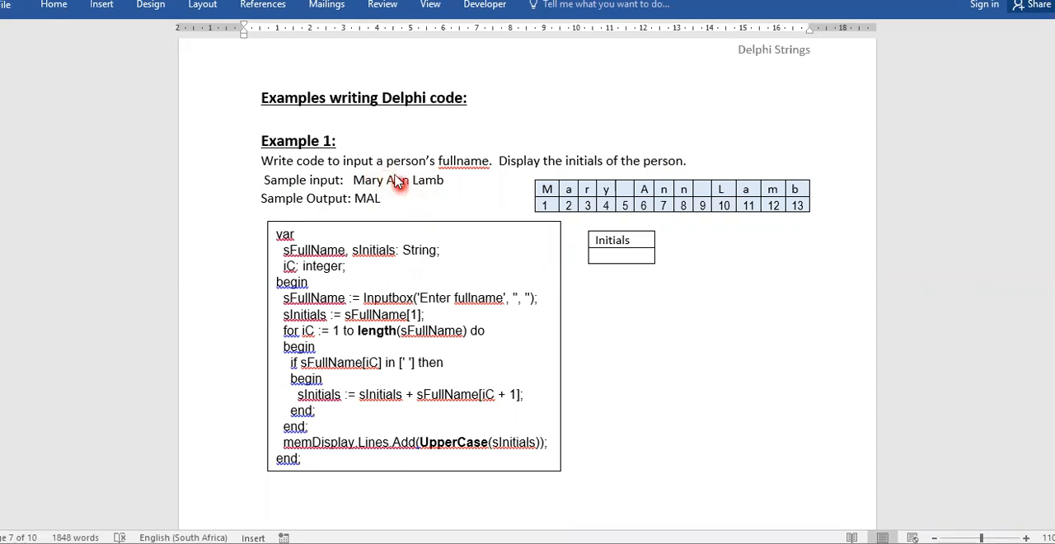
mouse_move(453, 181)
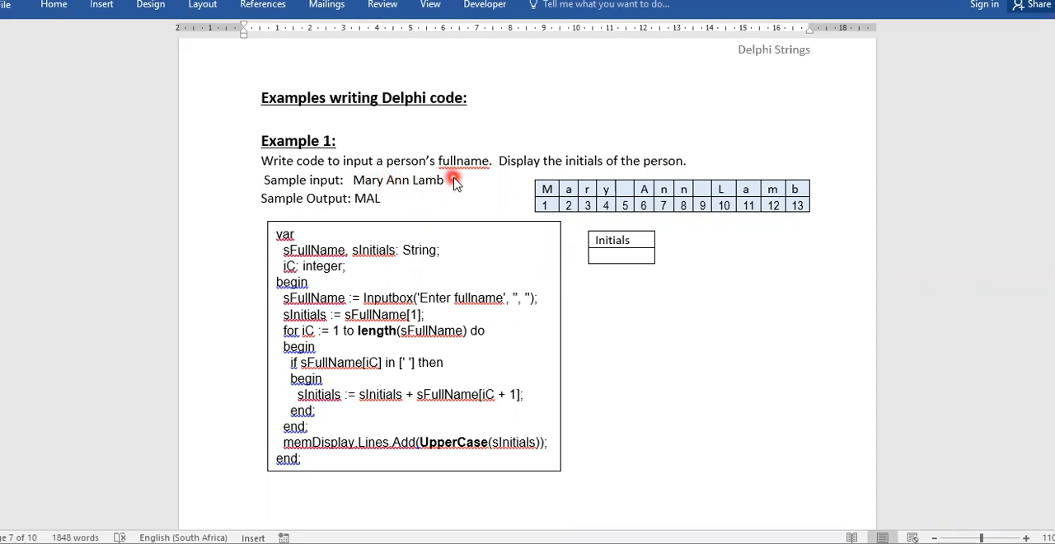
mouse_move(458, 204)
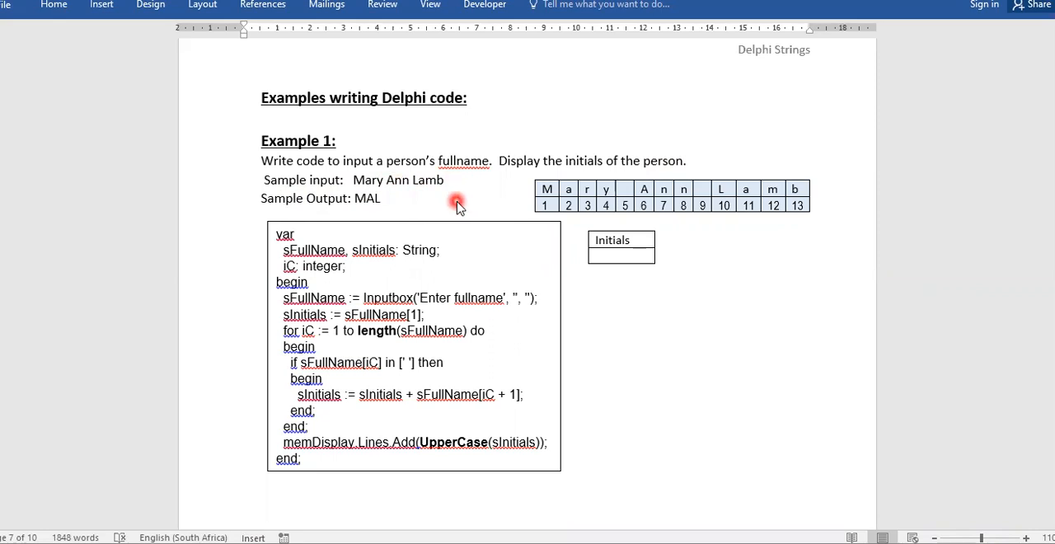
mouse_move(418, 205)
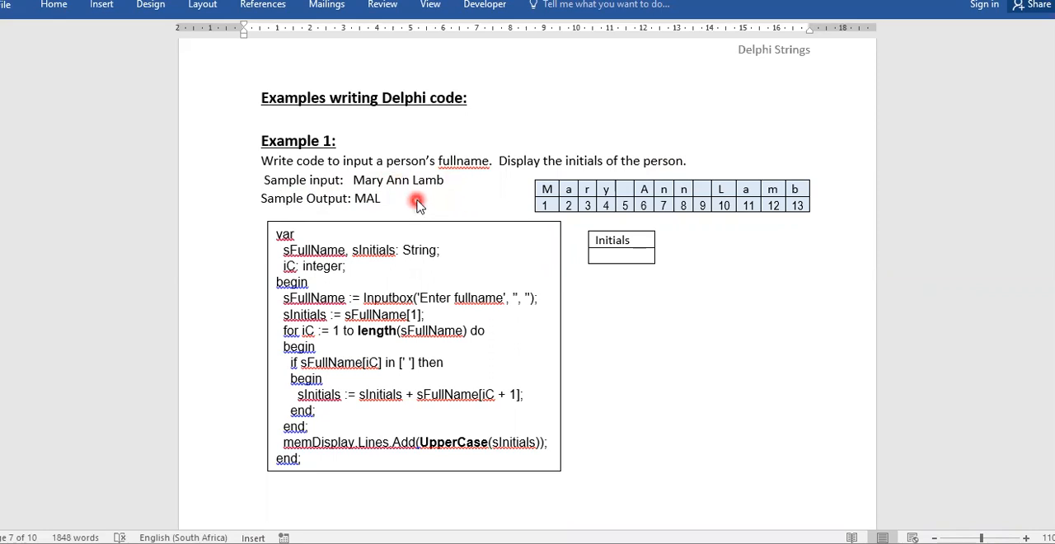
mouse_move(396, 201)
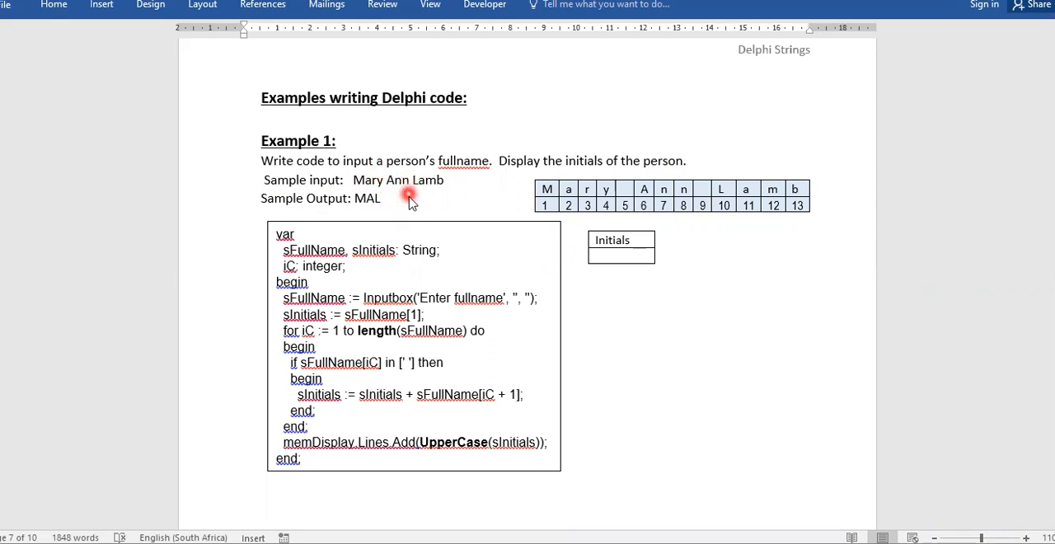
mouse_move(382, 184)
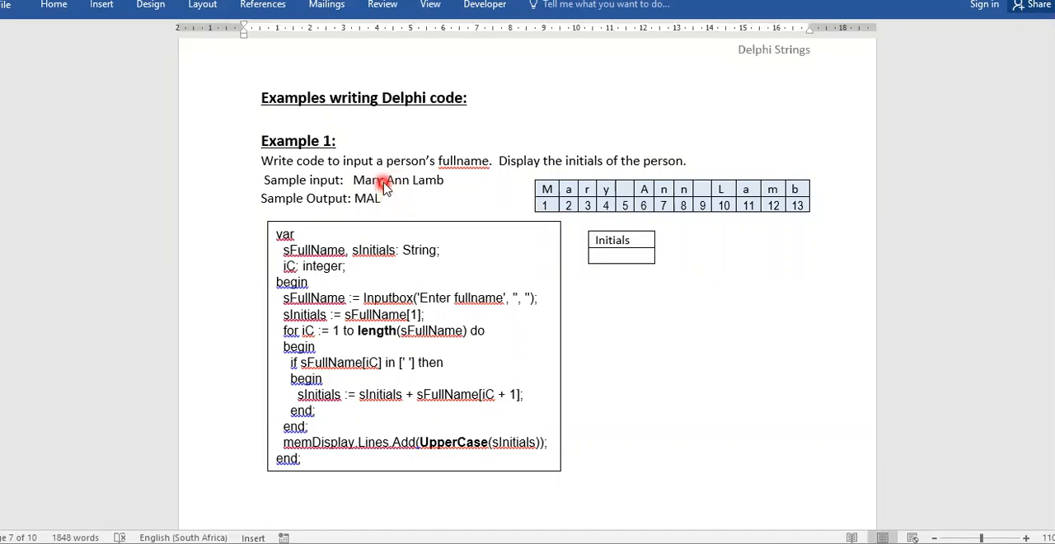
mouse_move(386, 183)
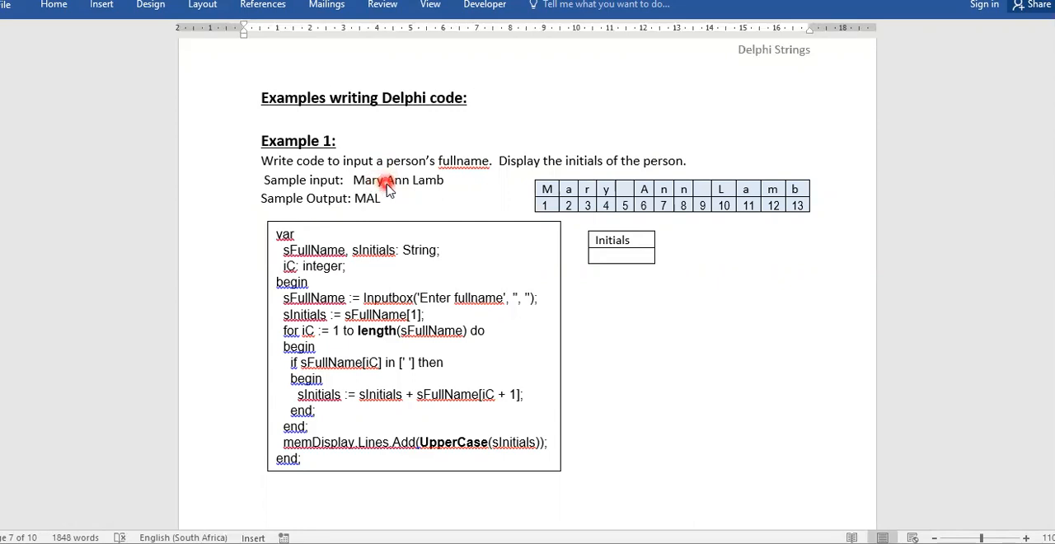
mouse_move(356, 198)
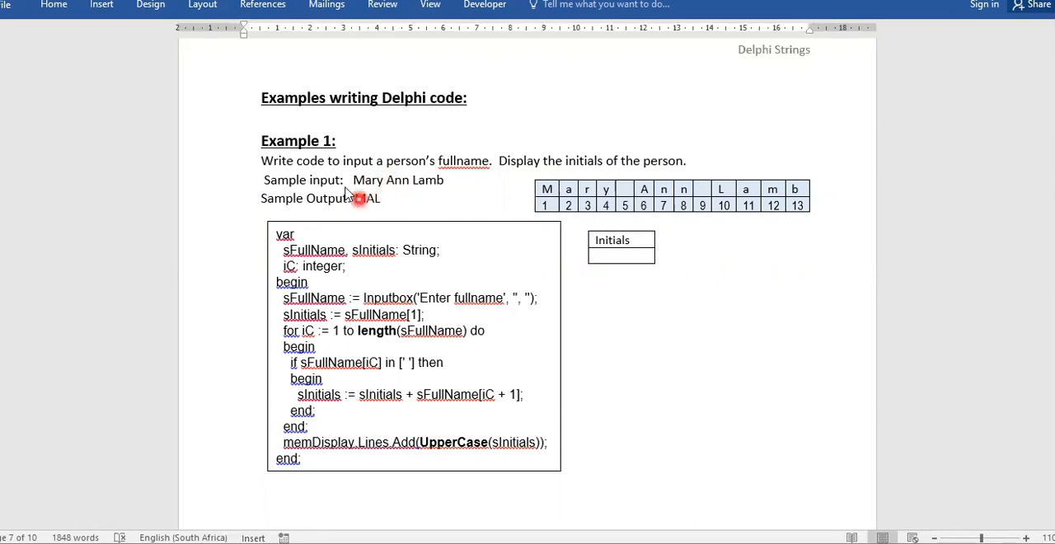
mouse_move(388, 179)
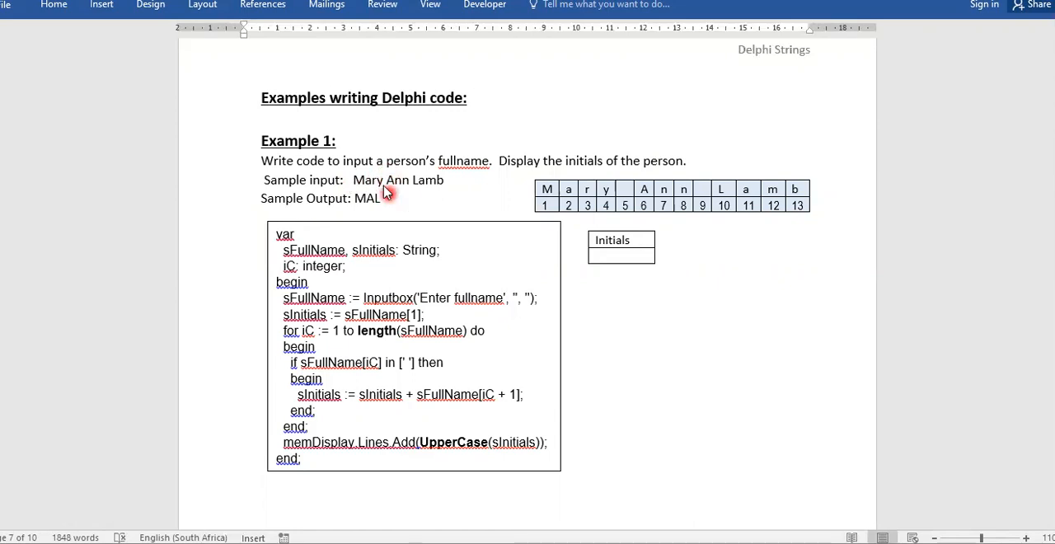
mouse_move(382, 194)
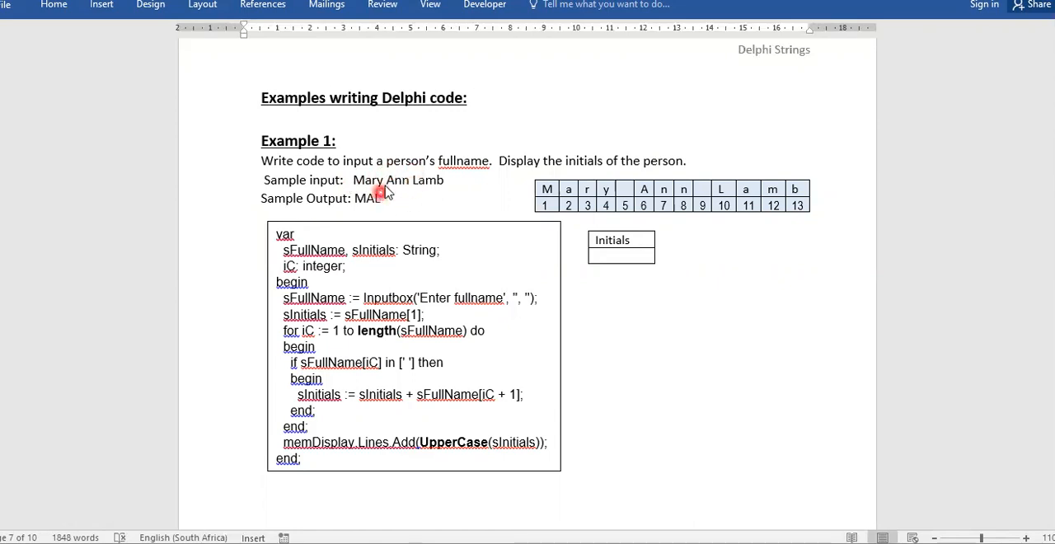
mouse_move(379, 183)
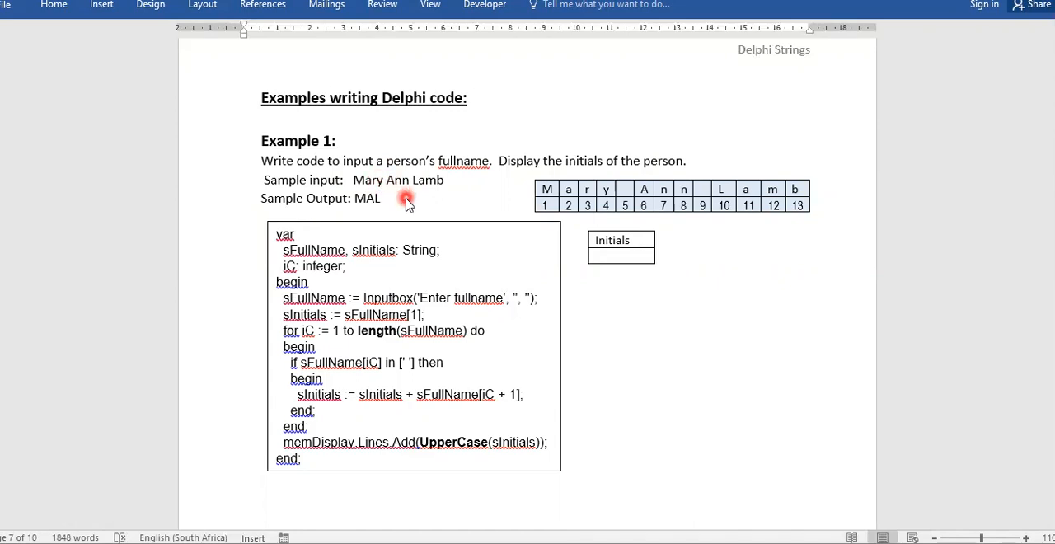
mouse_move(387, 201)
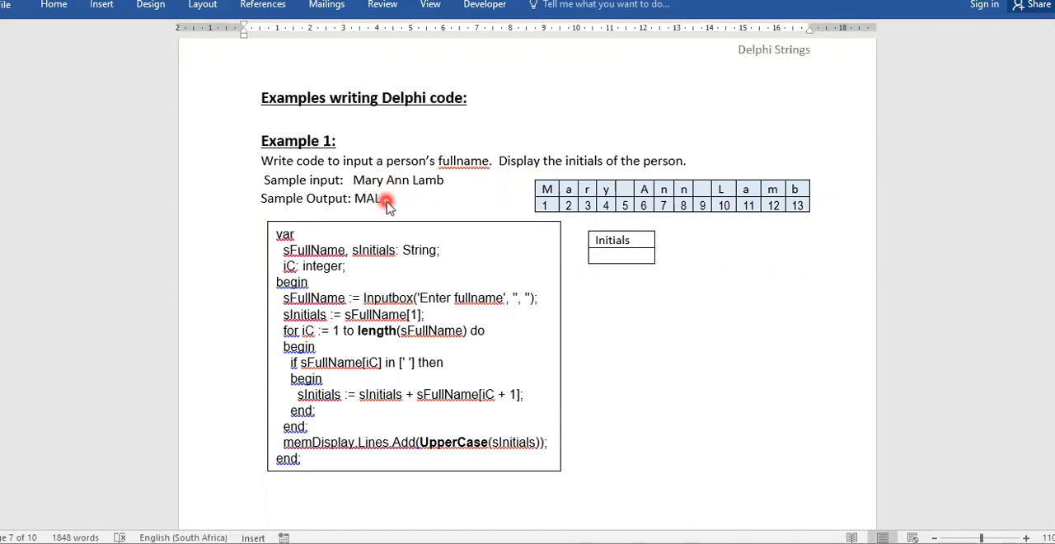
mouse_move(352, 185)
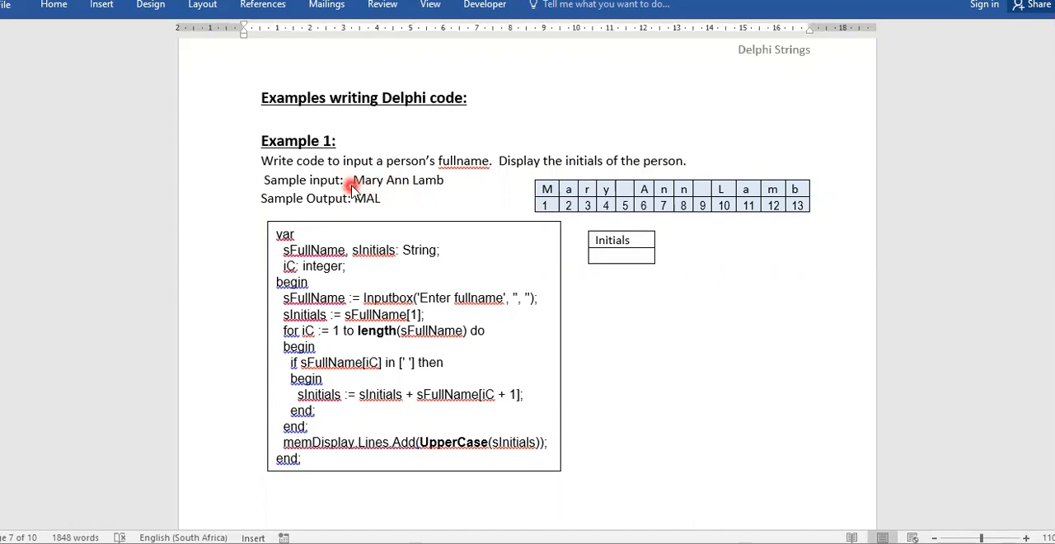
mouse_move(387, 189)
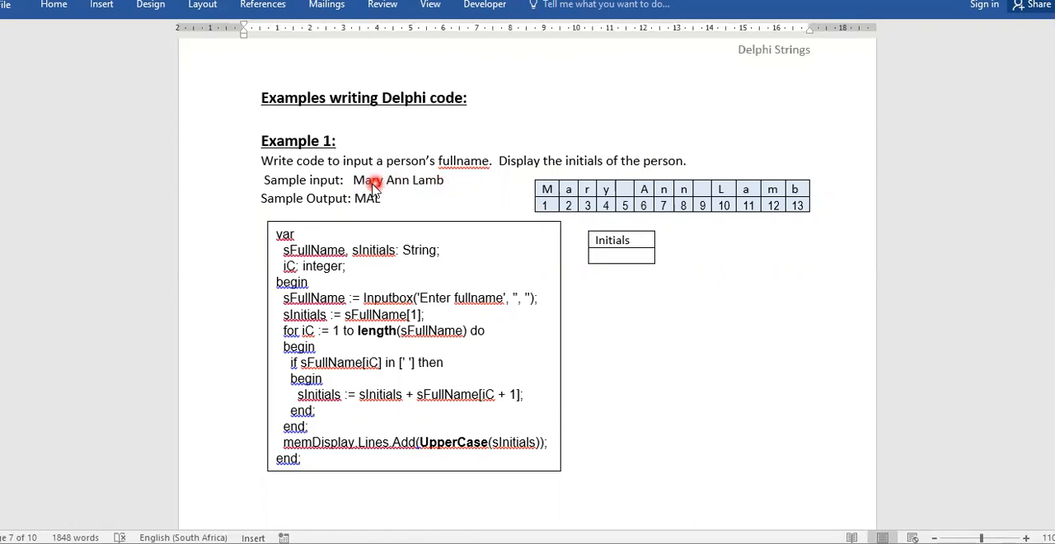
mouse_move(404, 191)
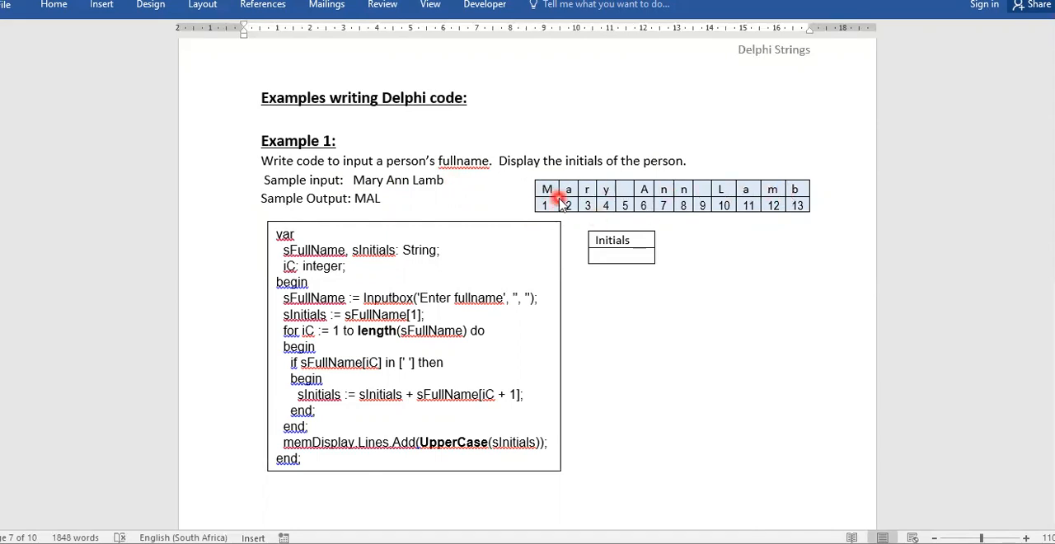
mouse_move(356, 180)
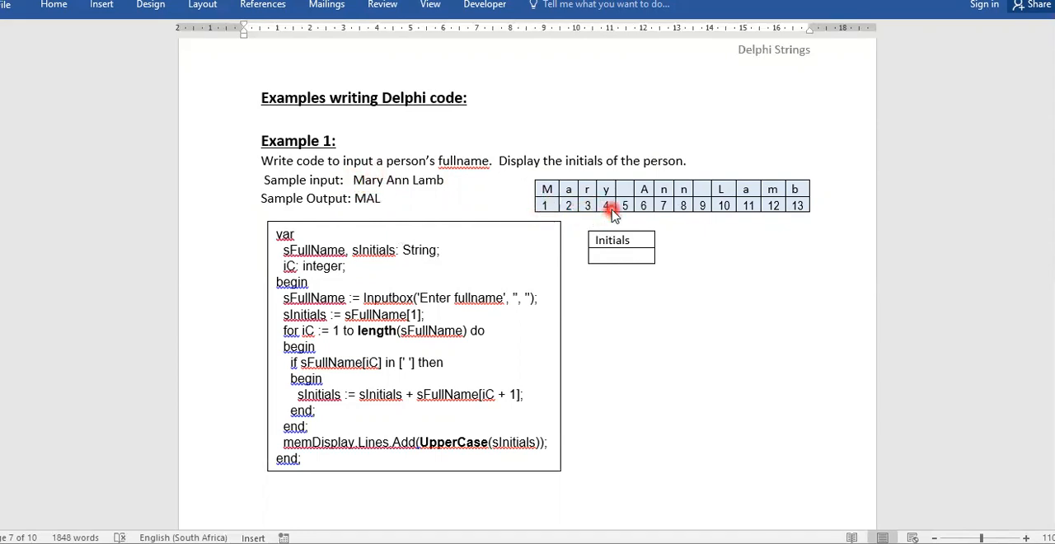
mouse_move(725, 205)
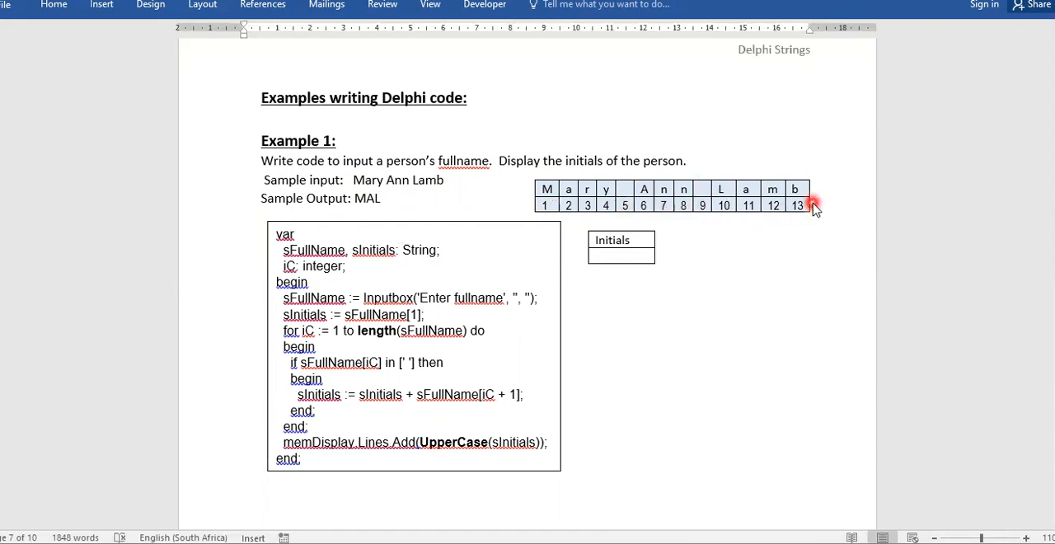
mouse_move(427, 287)
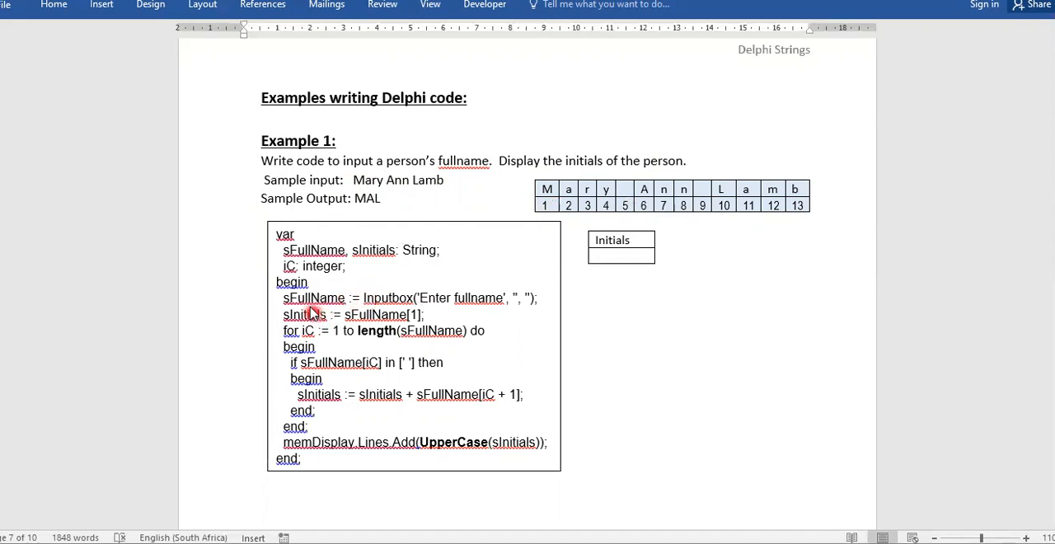
mouse_move(464, 299)
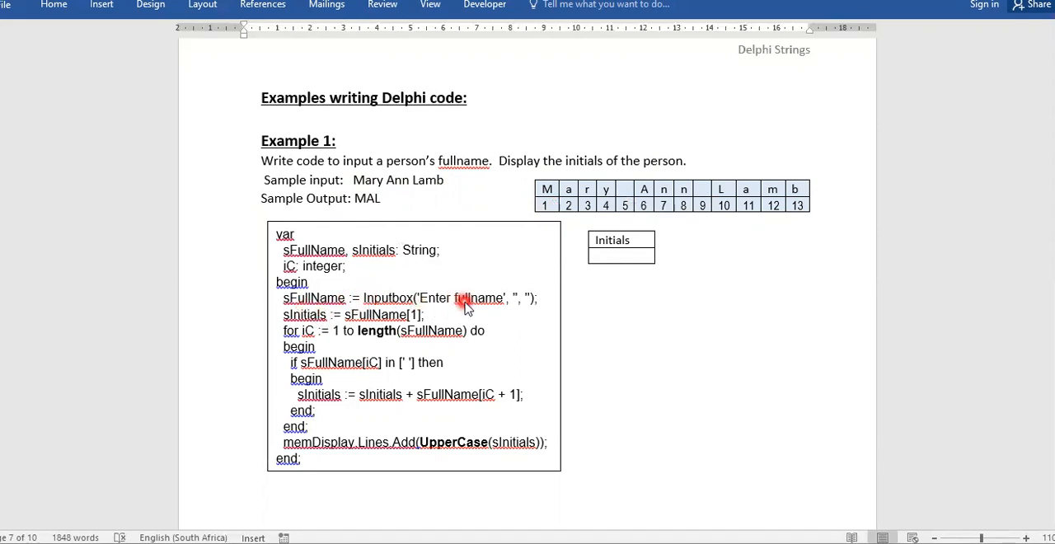
mouse_move(363, 323)
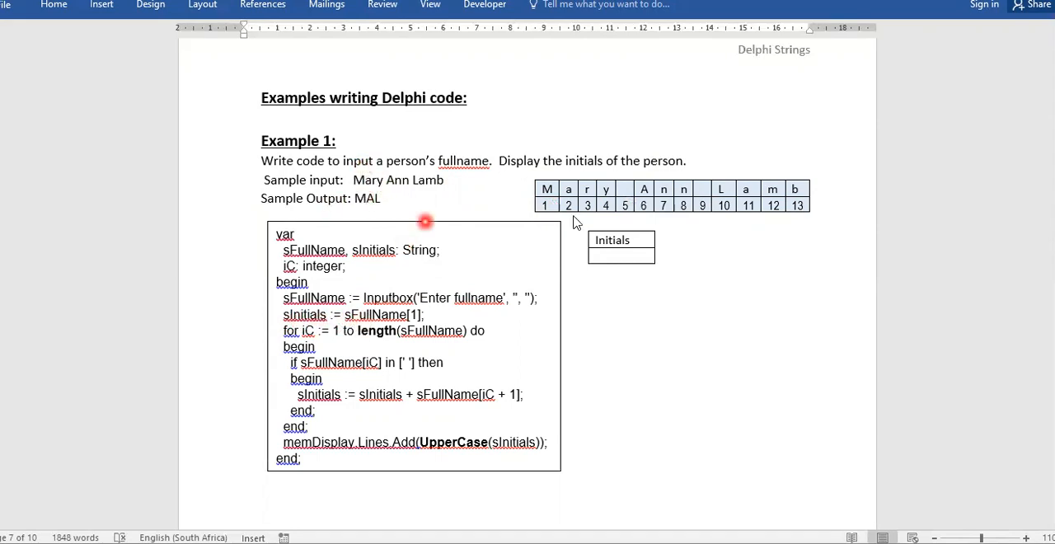
mouse_move(362, 321)
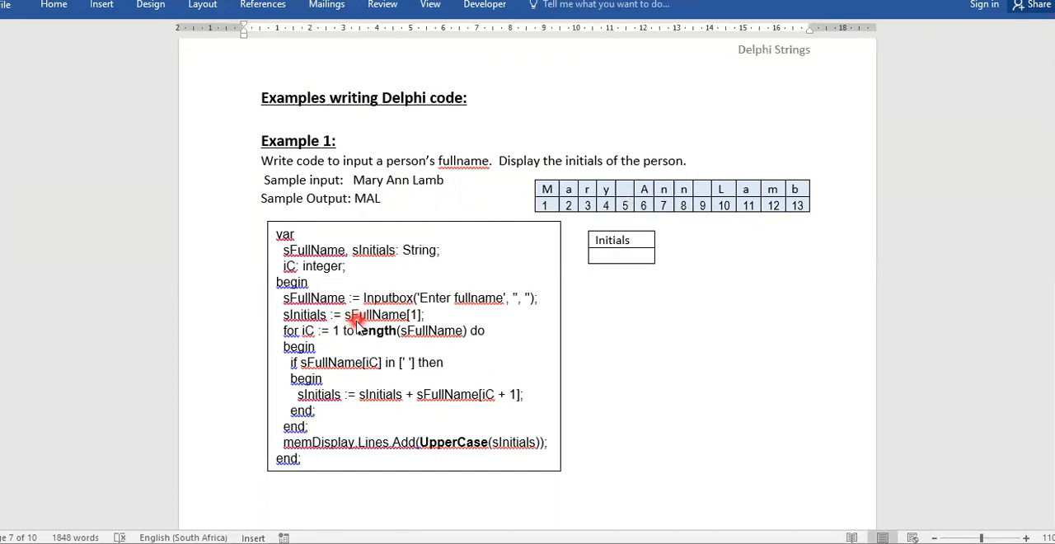
mouse_move(313, 257)
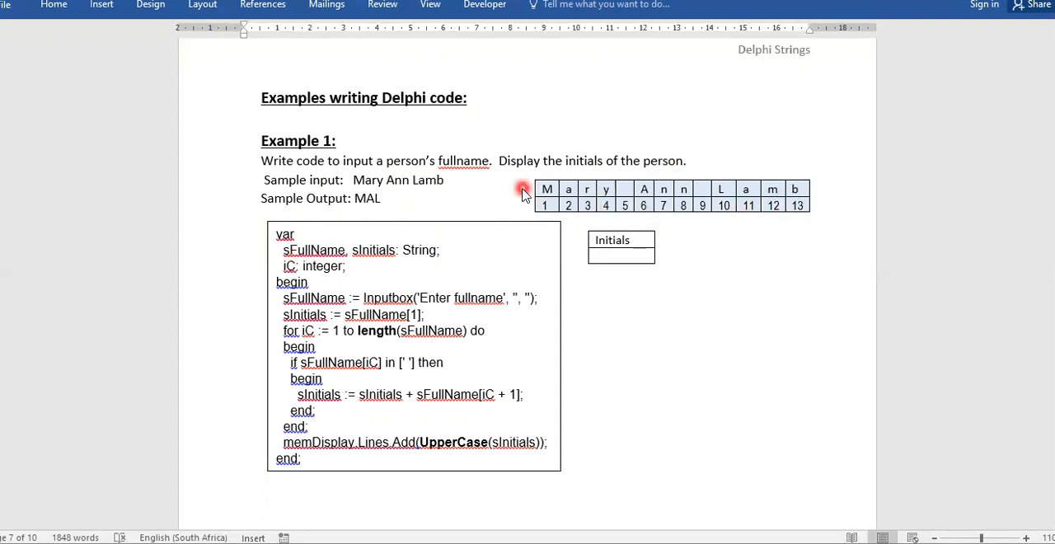
mouse_move(759, 196)
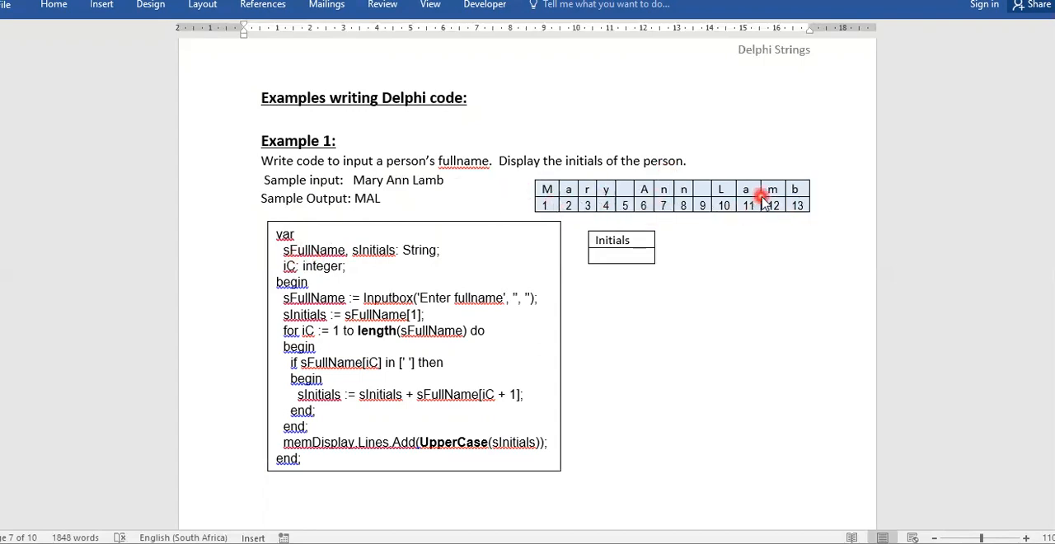
mouse_move(387, 322)
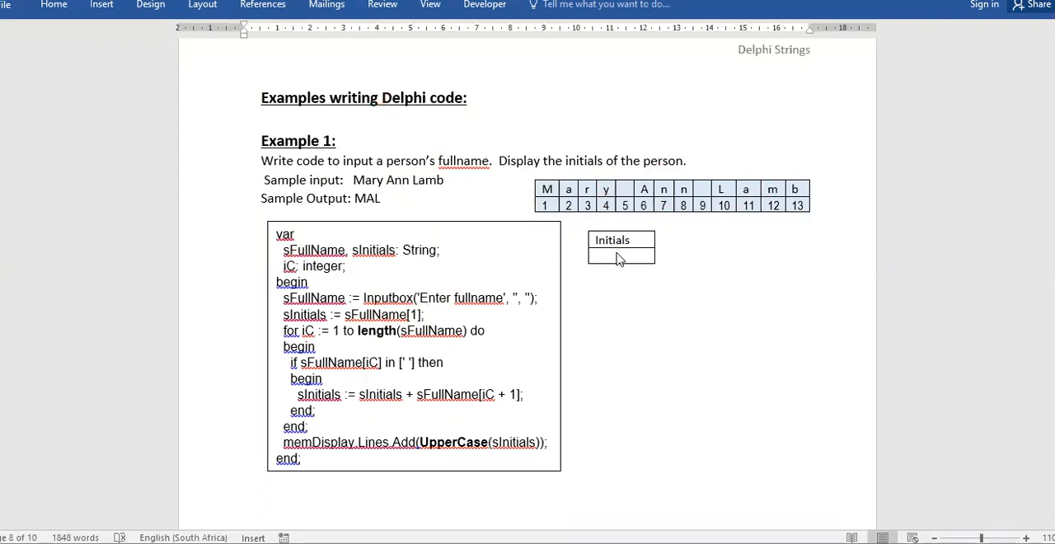
left_click(620, 257)
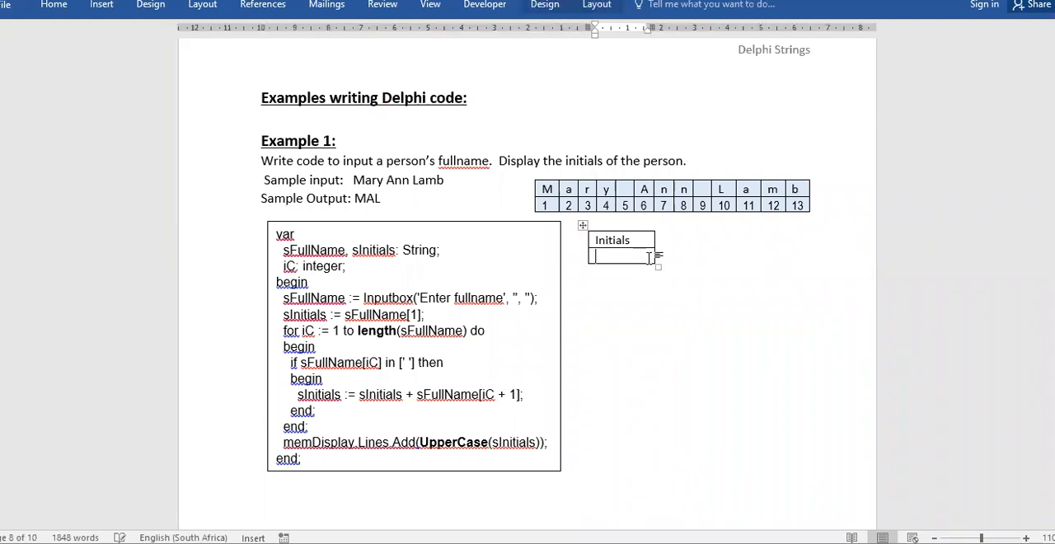
type("M")
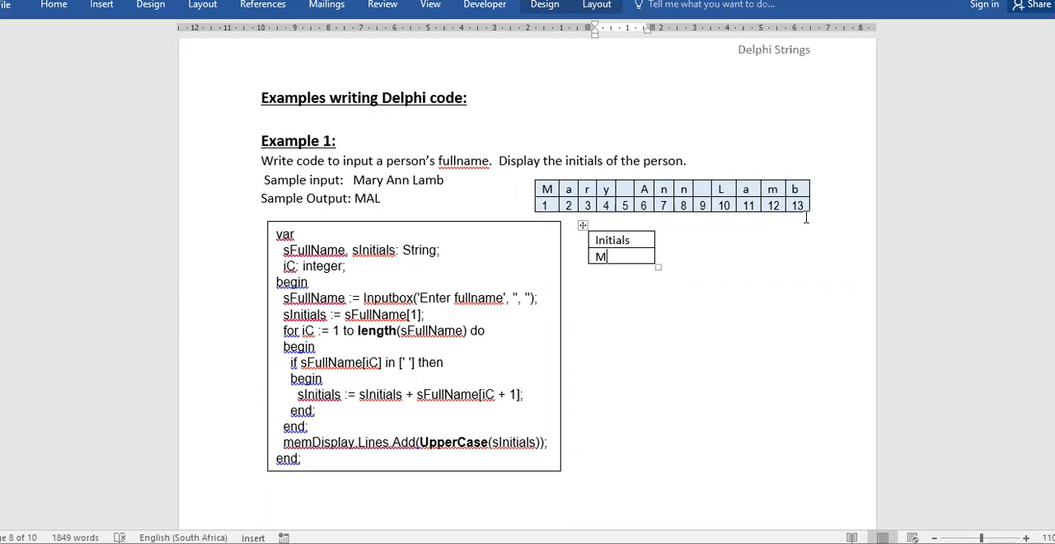
mouse_move(319, 366)
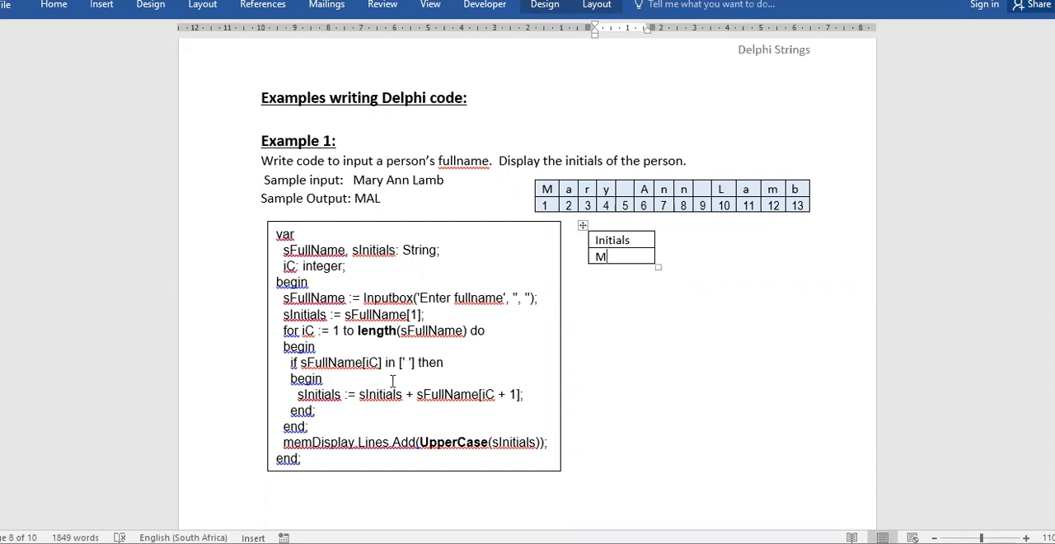
mouse_move(392, 369)
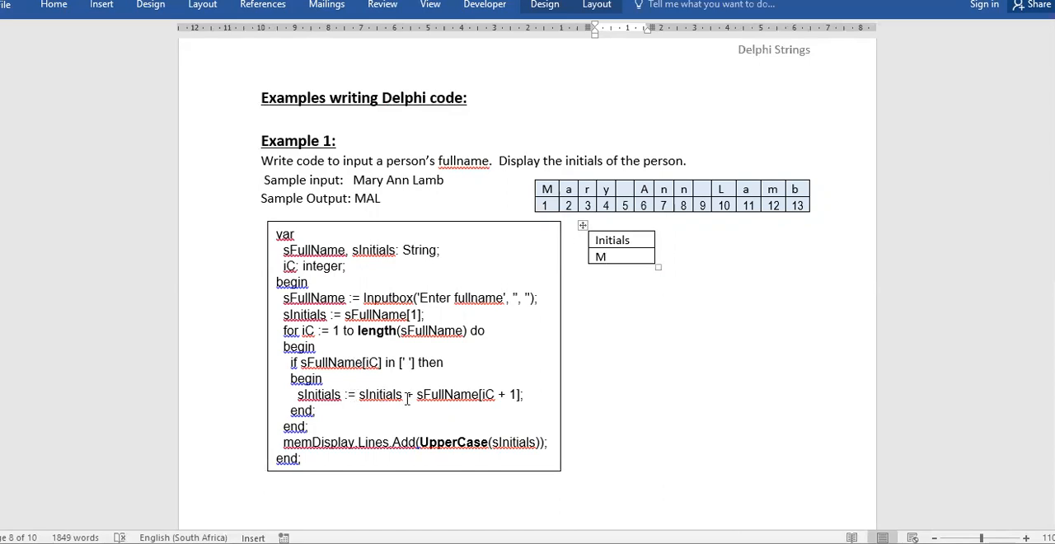
left_click(607, 257)
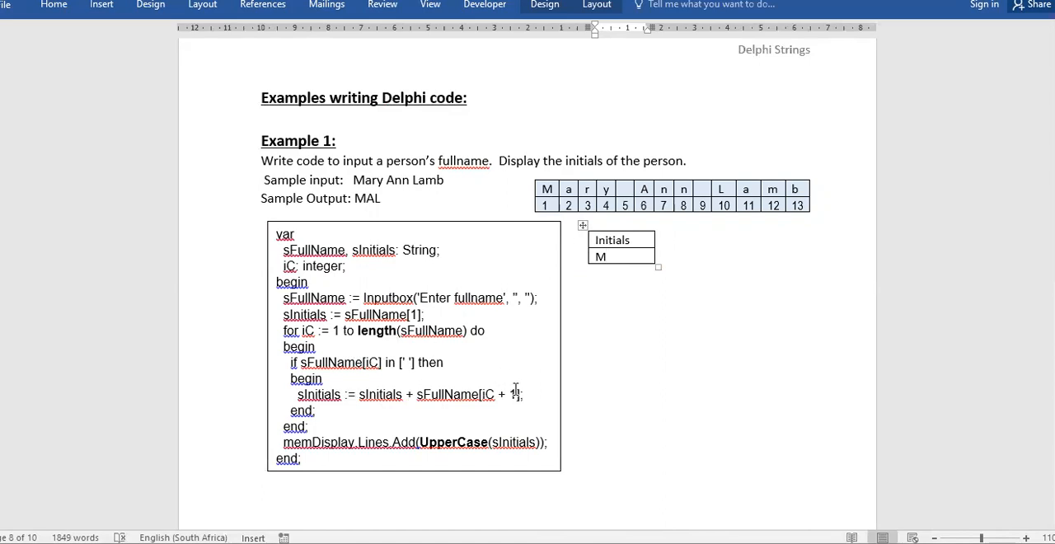
mouse_move(518, 203)
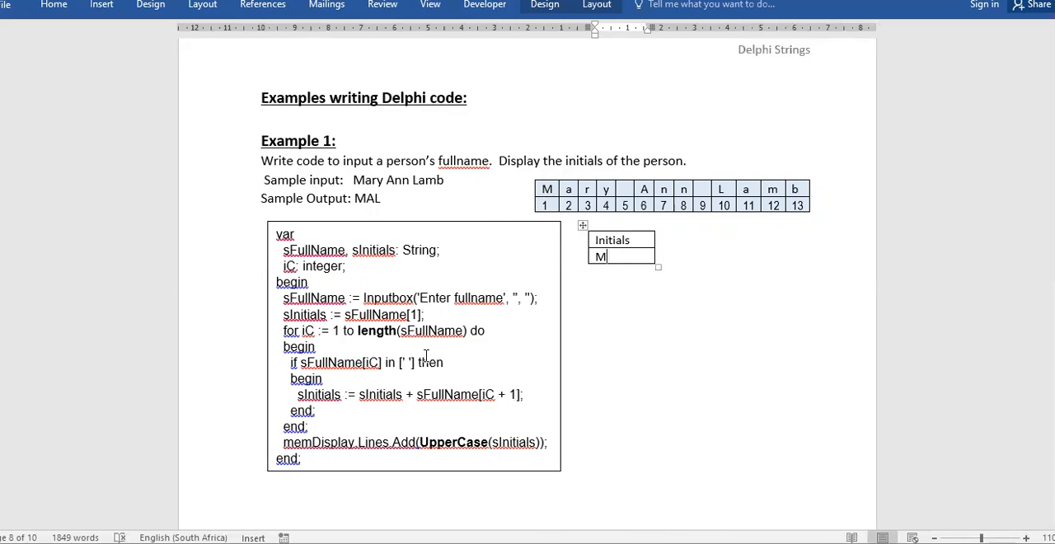
mouse_move(256, 404)
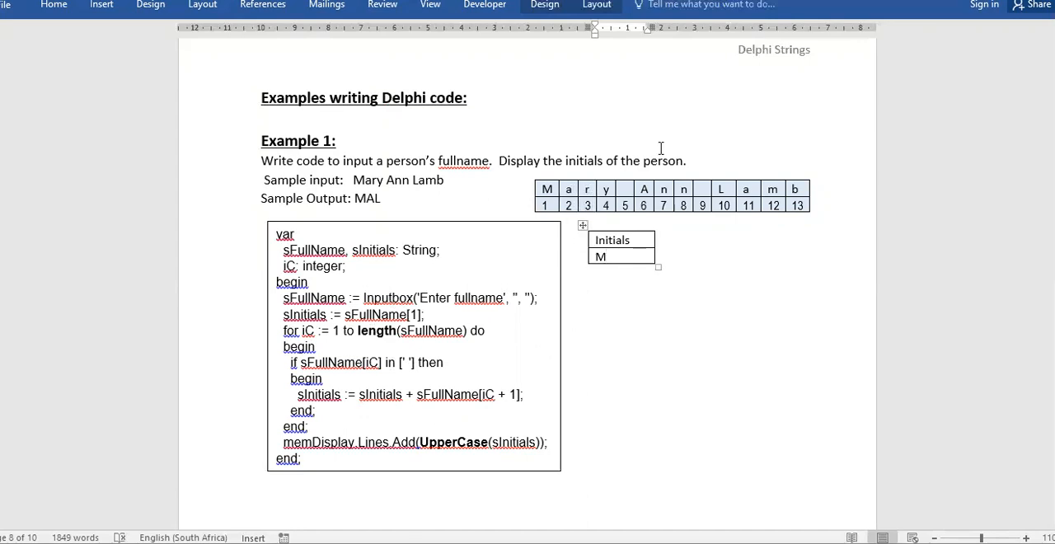
mouse_move(524, 363)
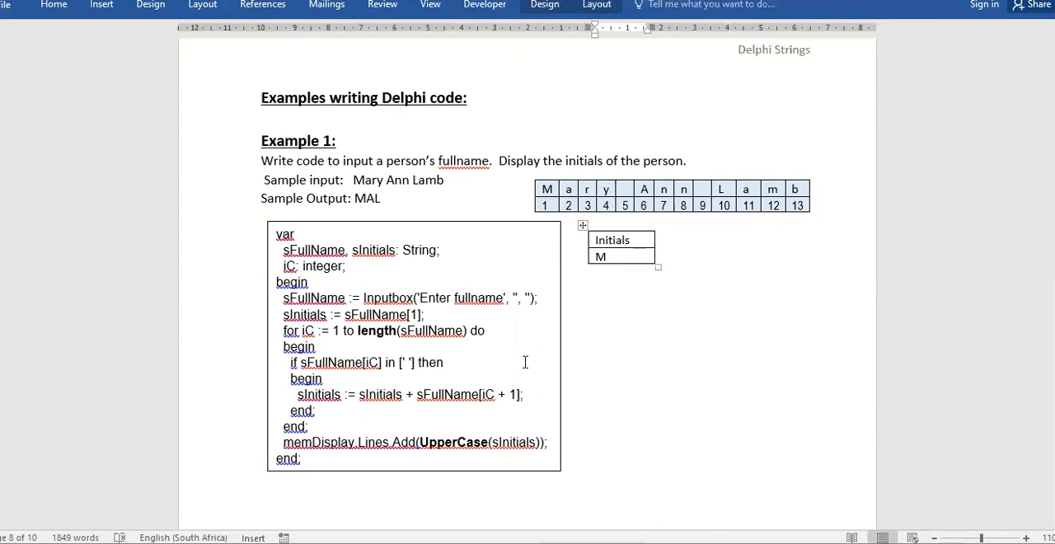
mouse_move(633, 199)
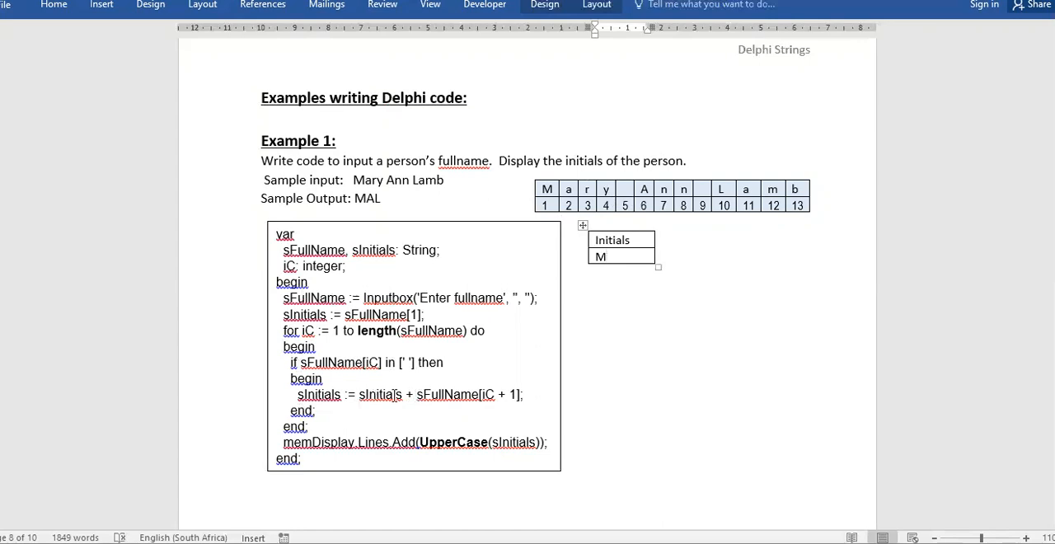
mouse_move(490, 394)
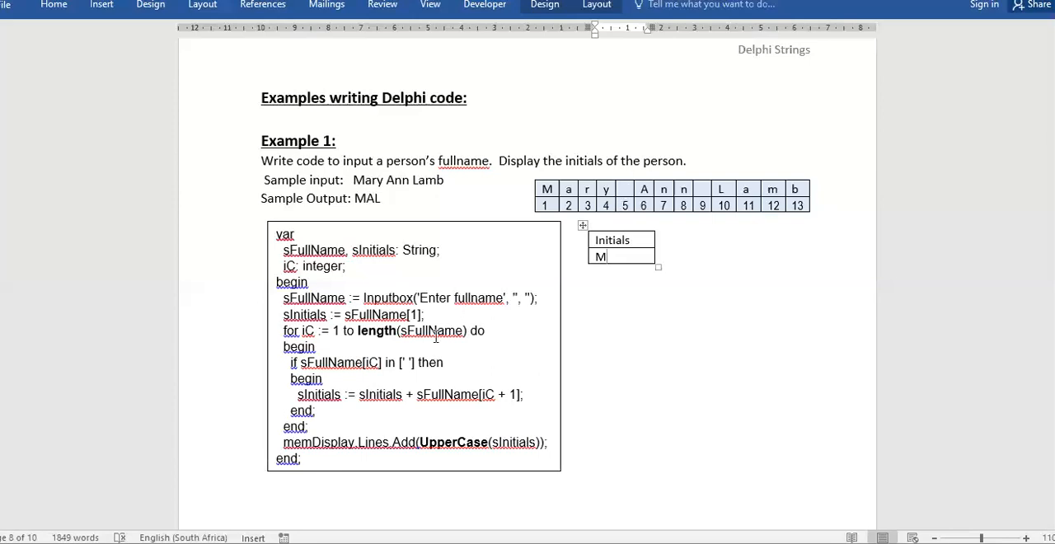
mouse_move(663, 201)
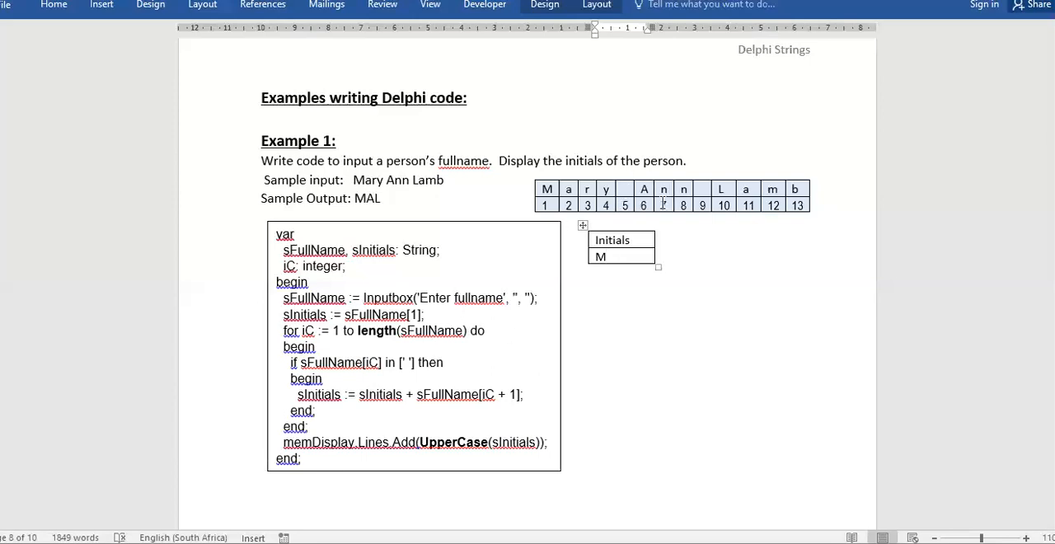
mouse_move(613, 267)
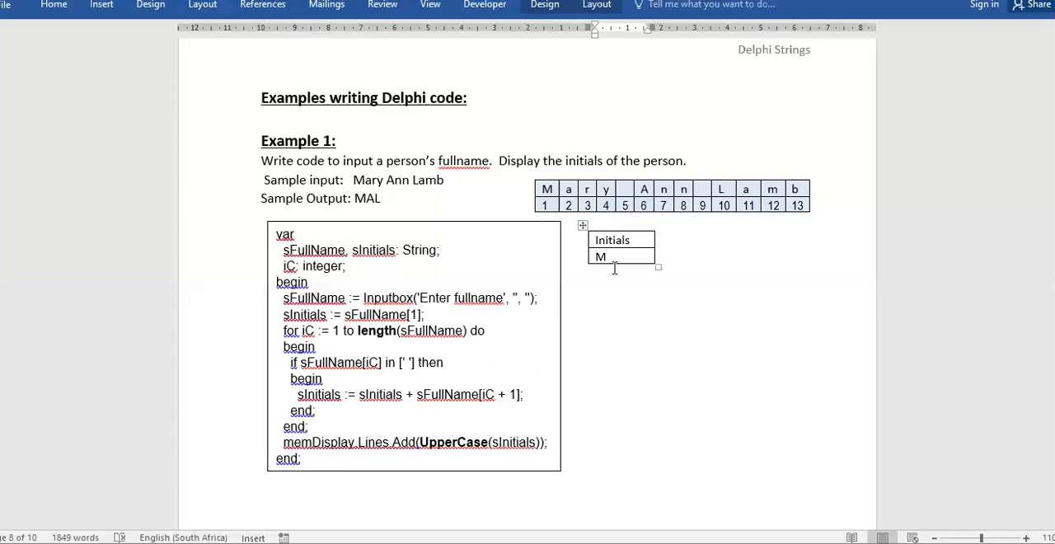
mouse_move(641, 279)
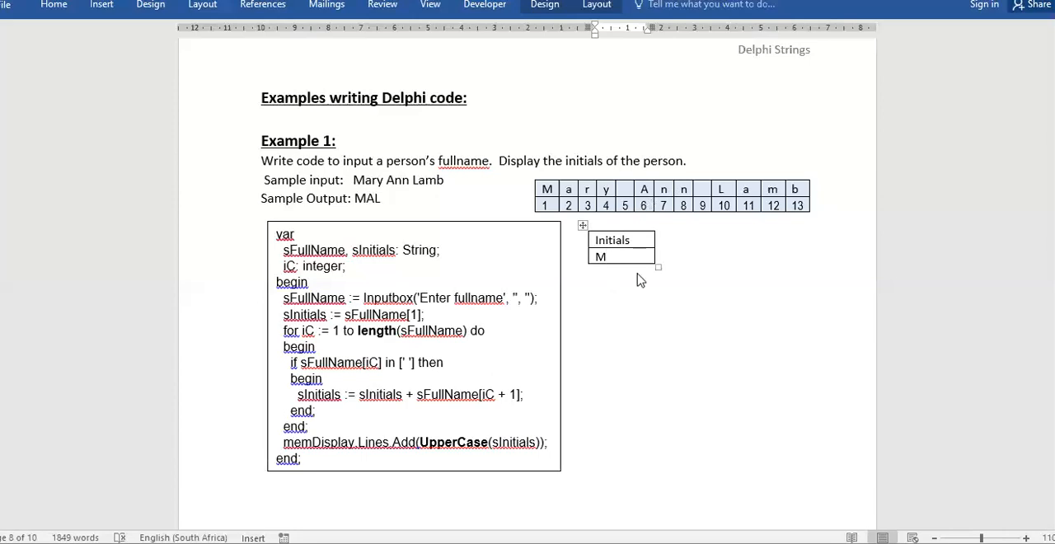
Add A and L so the Initials cell reads MAL.
type("A")
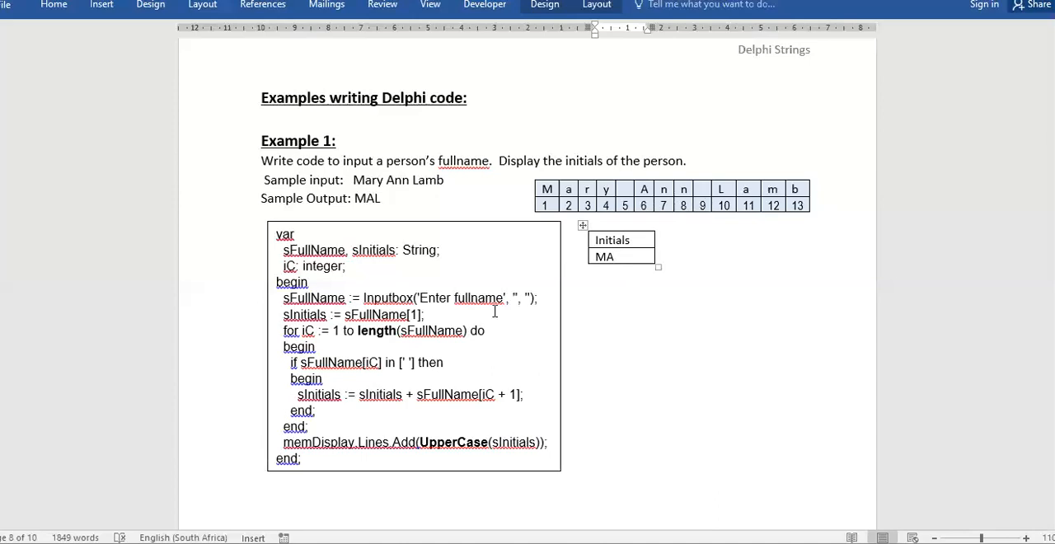
mouse_move(451, 394)
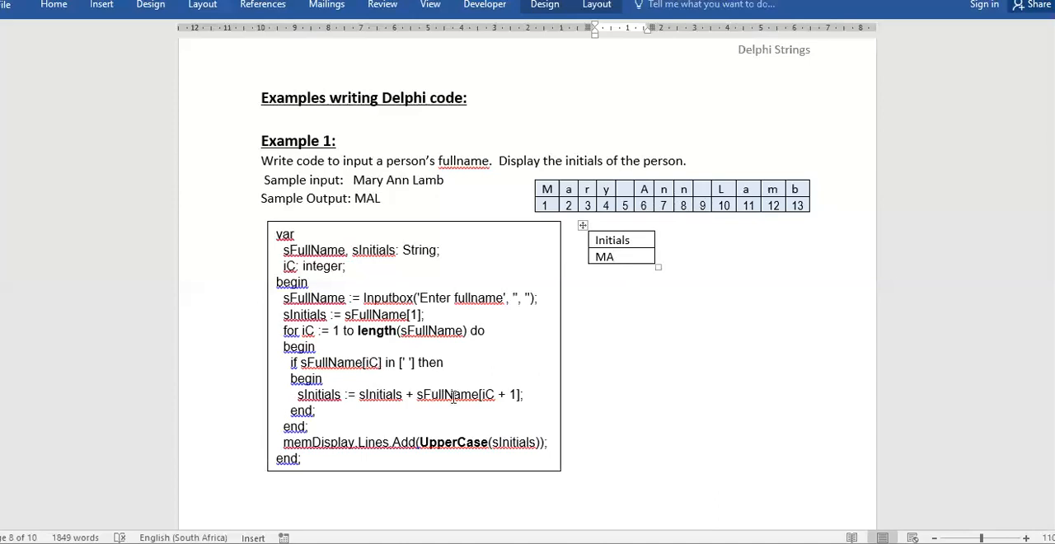
mouse_move(655, 283)
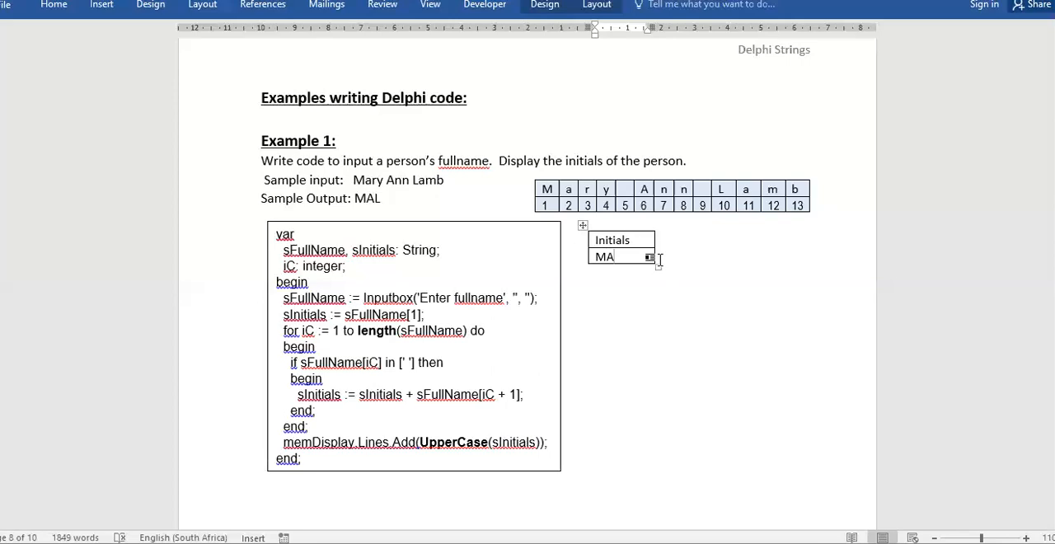
type("L")
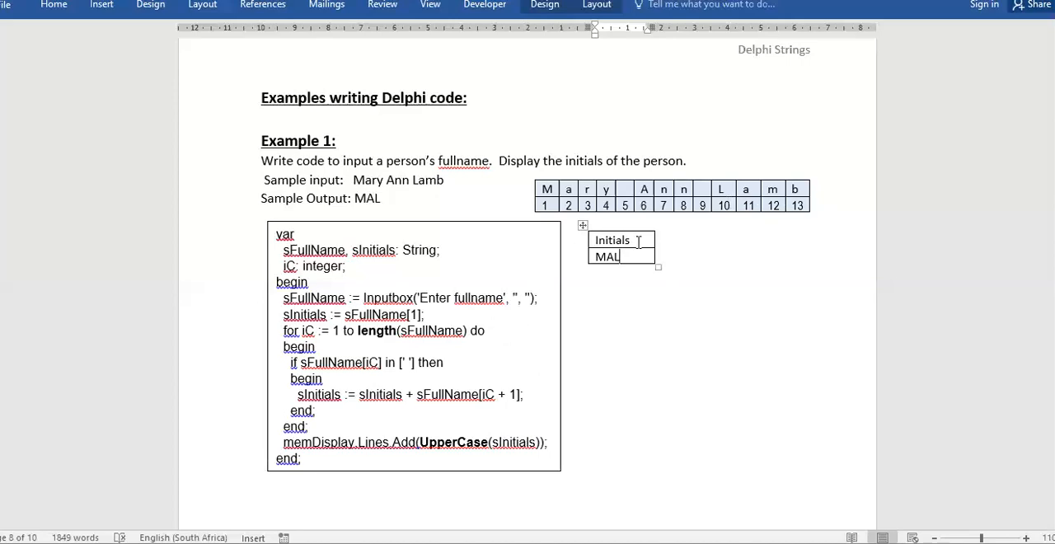
mouse_move(491, 410)
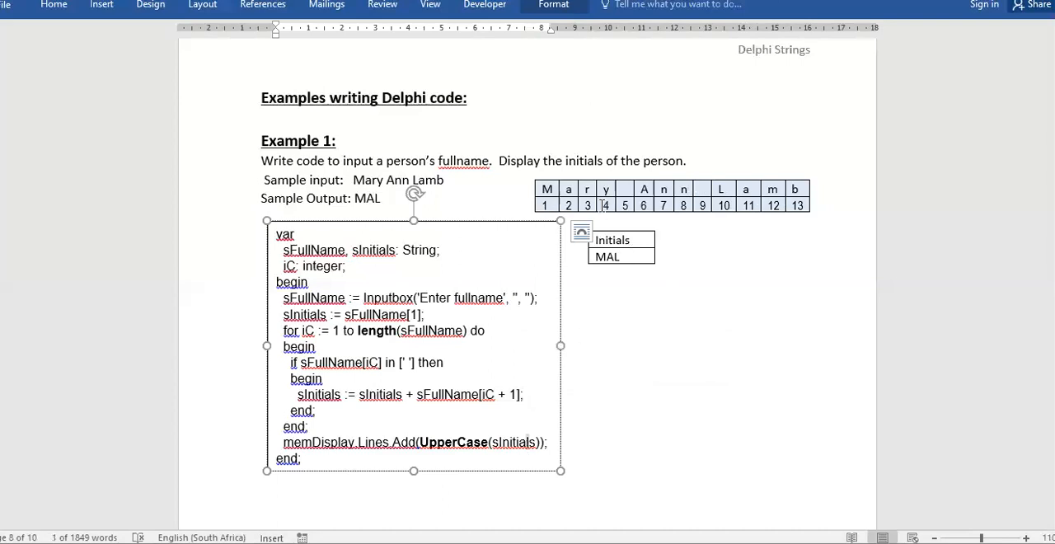
mouse_move(627, 336)
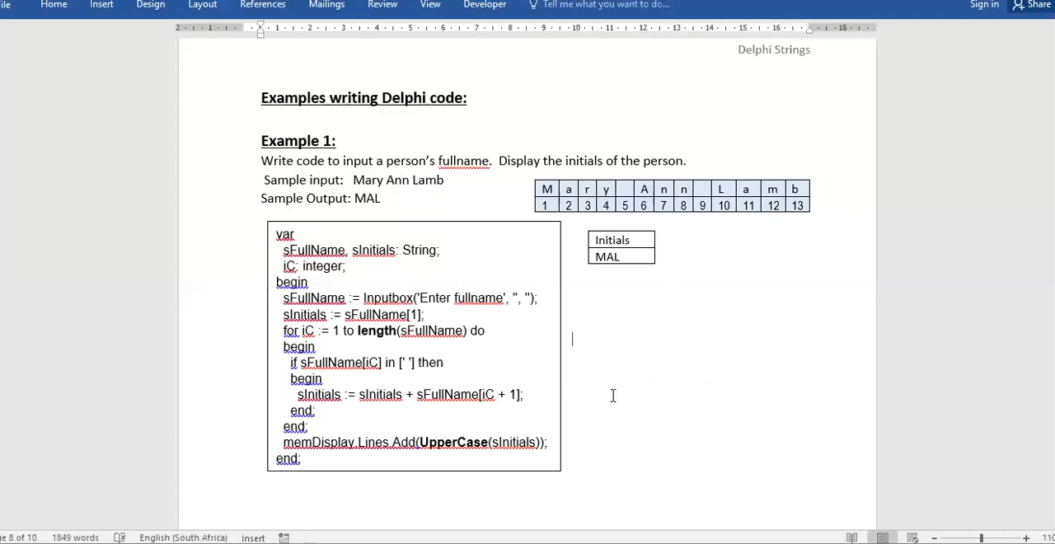
Scroll down to Example 2, the sentence word-counting code.
scroll("down", 3)
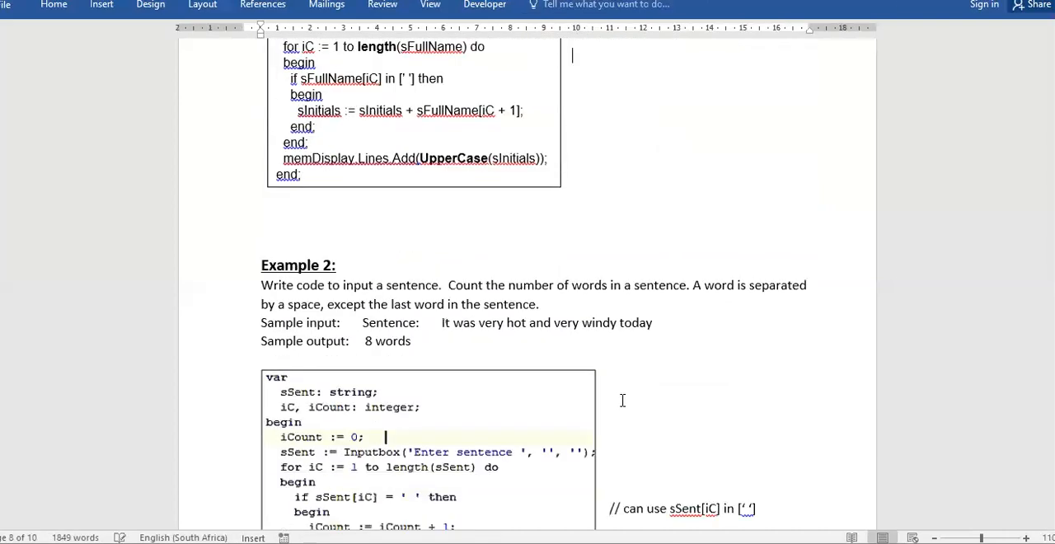
scroll("down", 3)
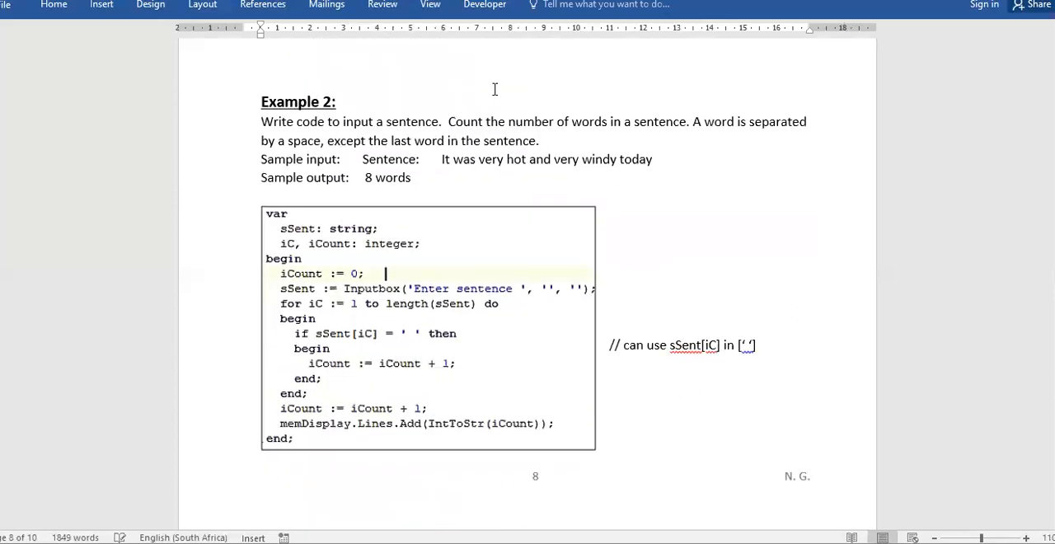
mouse_move(418, 211)
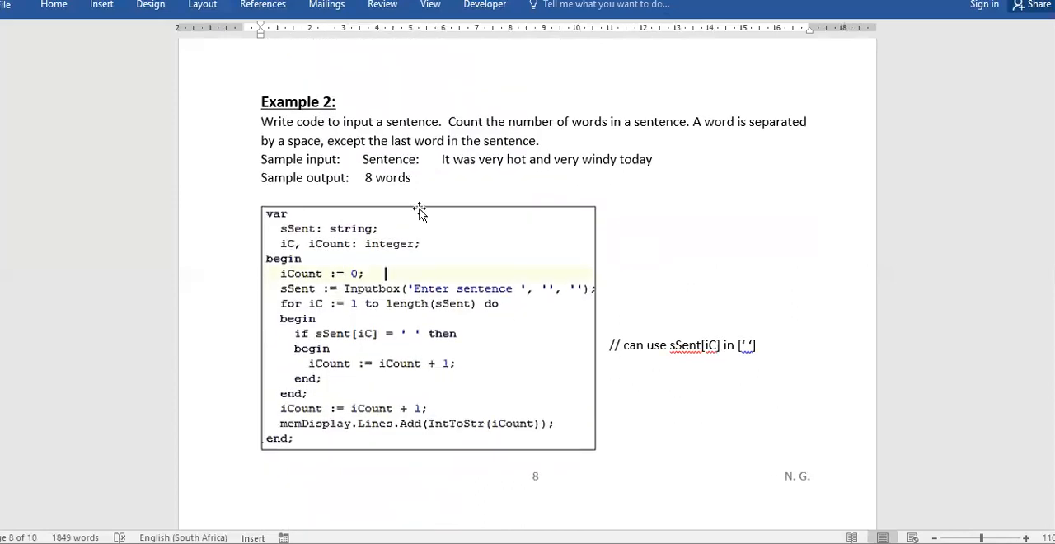